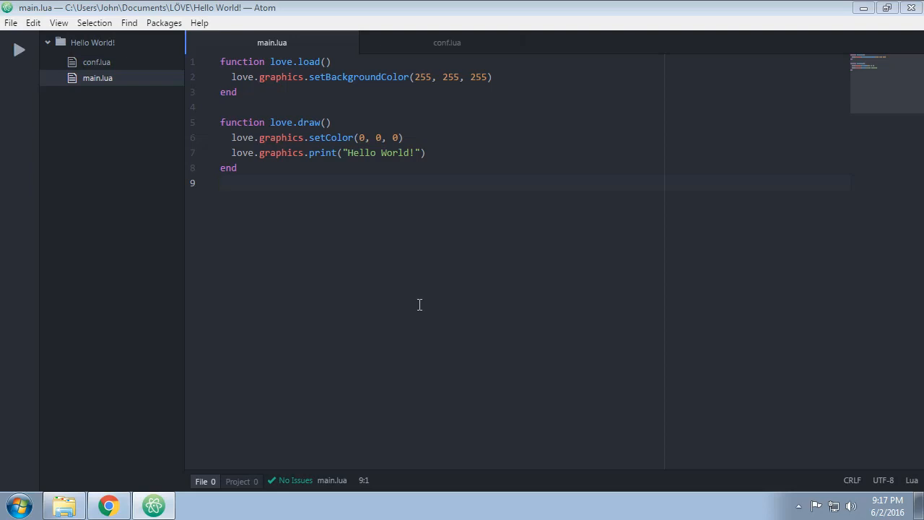
# Switch to the LÖVE wiki and open the love module page
pyautogui.click(222, 183)
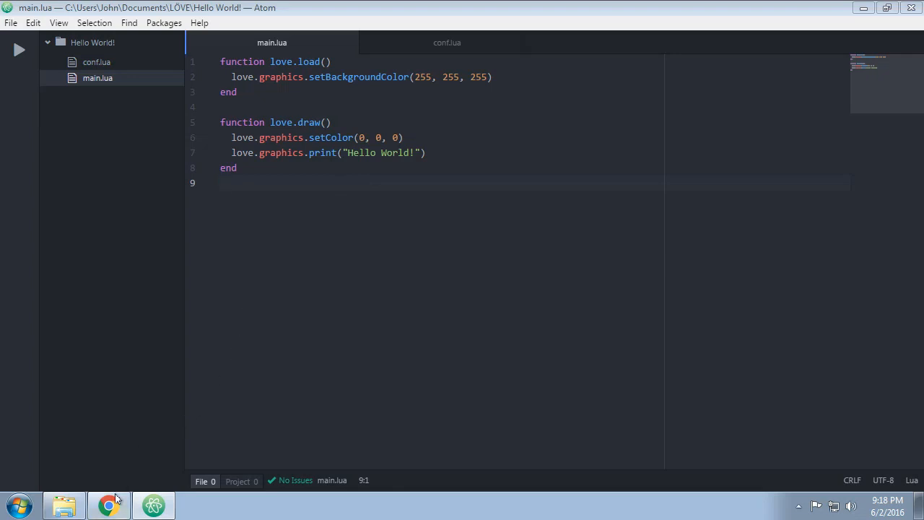
pyautogui.click(107, 504)
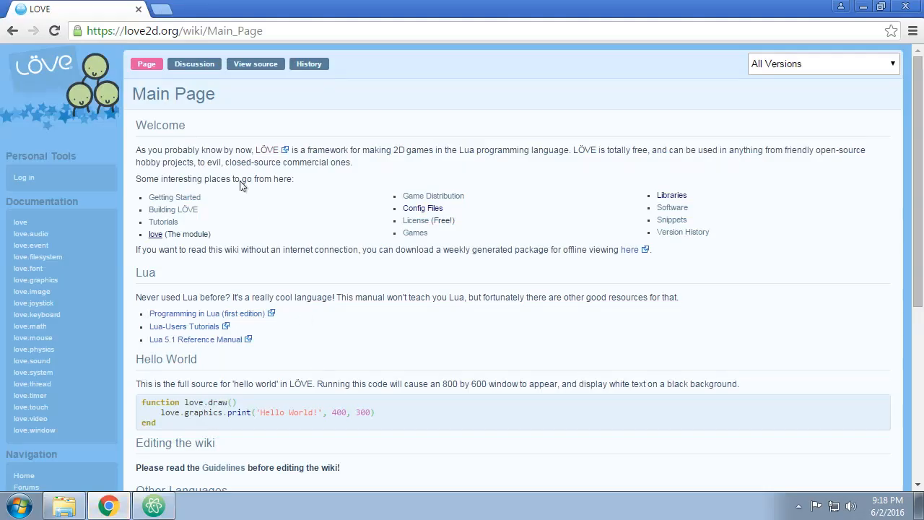
pyautogui.click(174, 31)
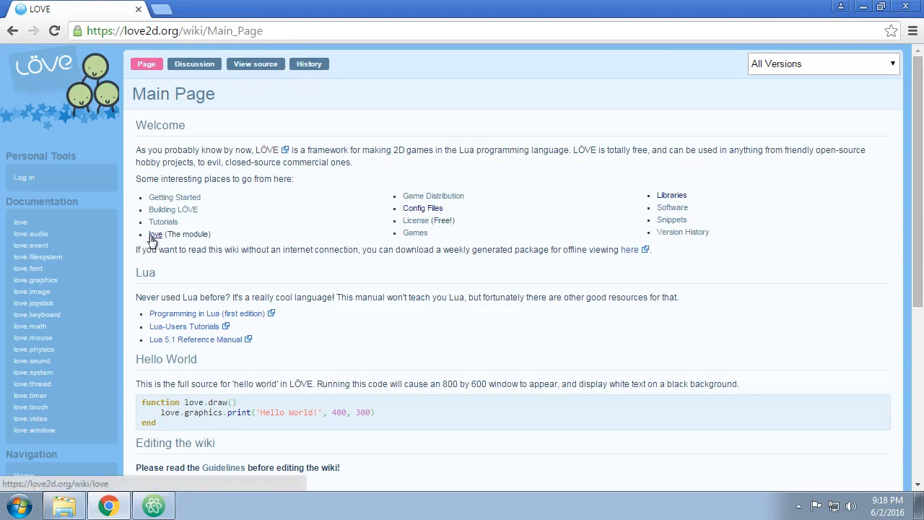
pyautogui.click(155, 234)
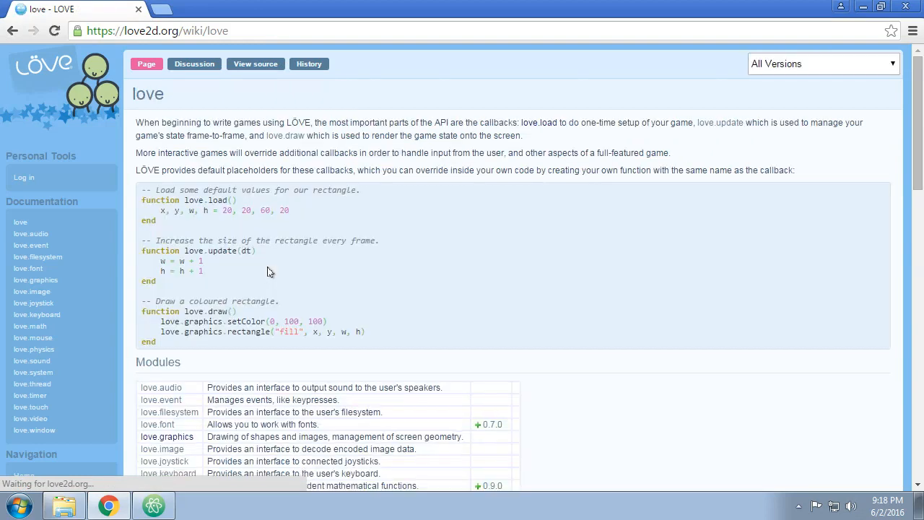
pyautogui.moveTo(434, 264)
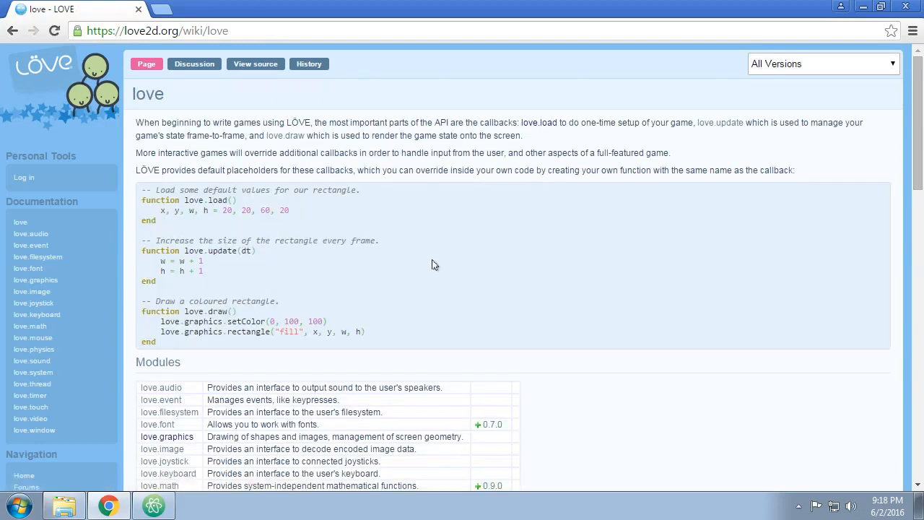
# Review the love module's Callbacks table and select love.load's arg parameter
pyautogui.scroll(-3)
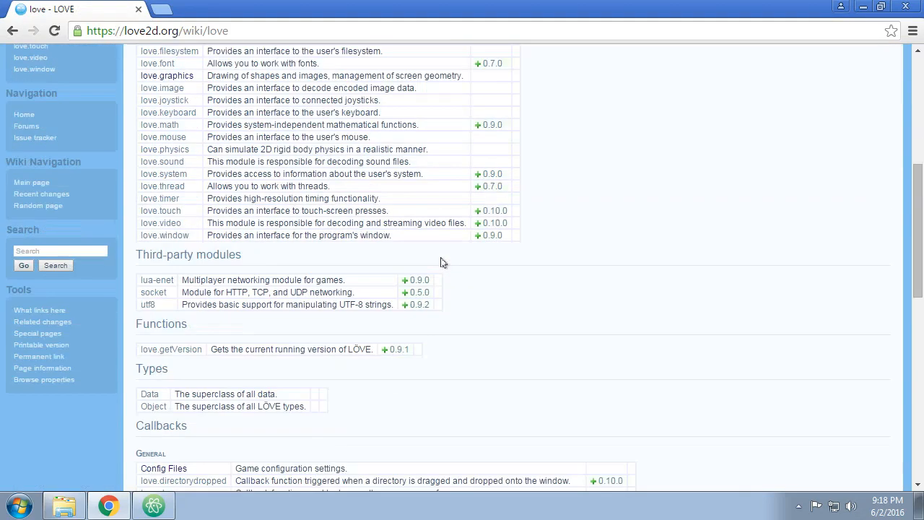
pyautogui.scroll(-3)
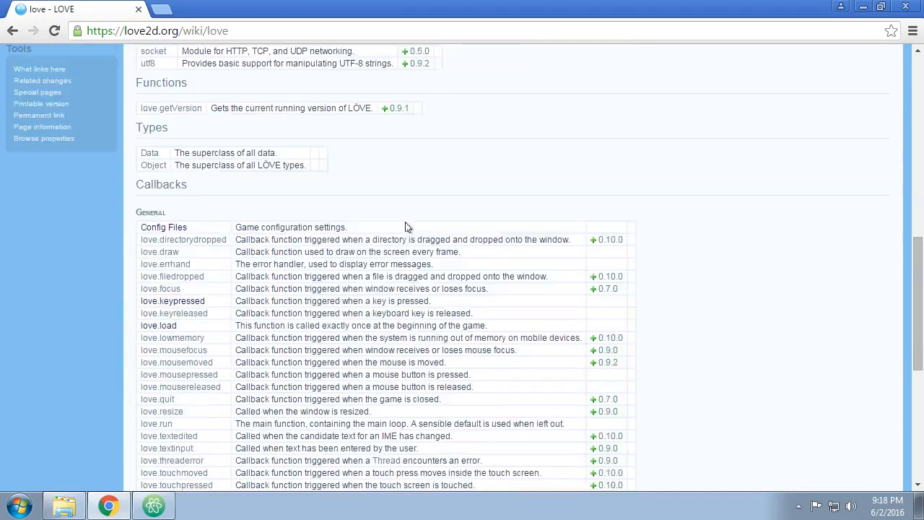
pyautogui.scroll(-3)
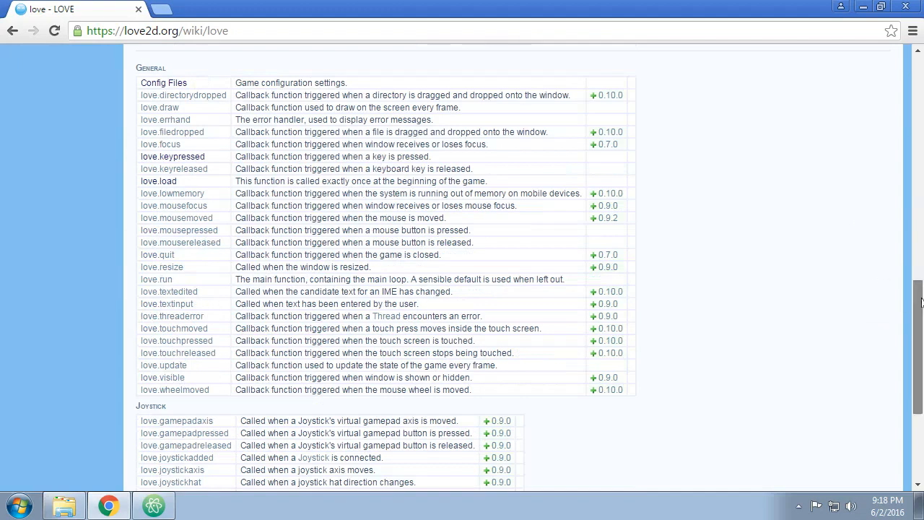
pyautogui.scroll(3)
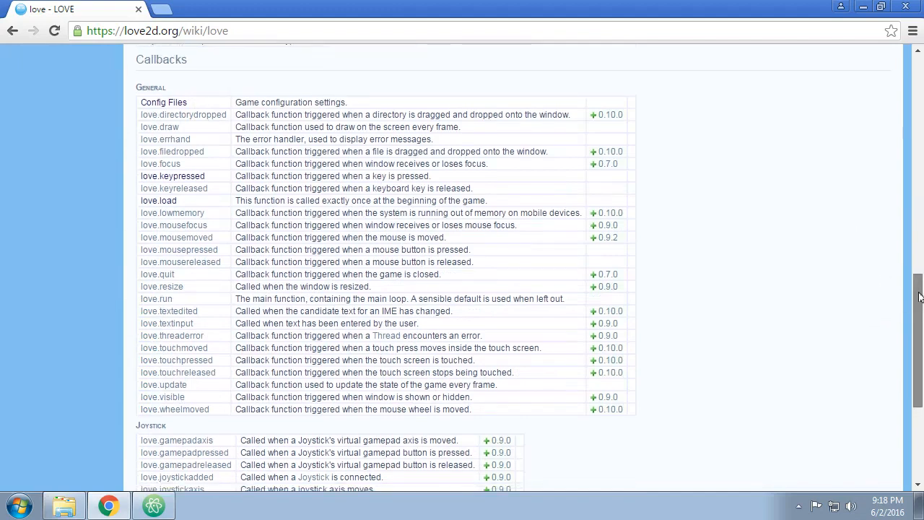
pyautogui.doubleClick(161, 55)
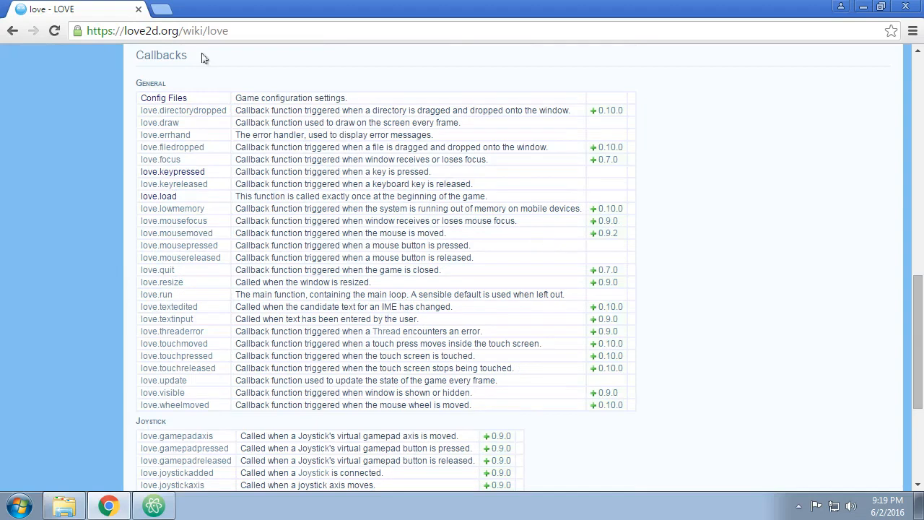
pyautogui.scroll(-3)
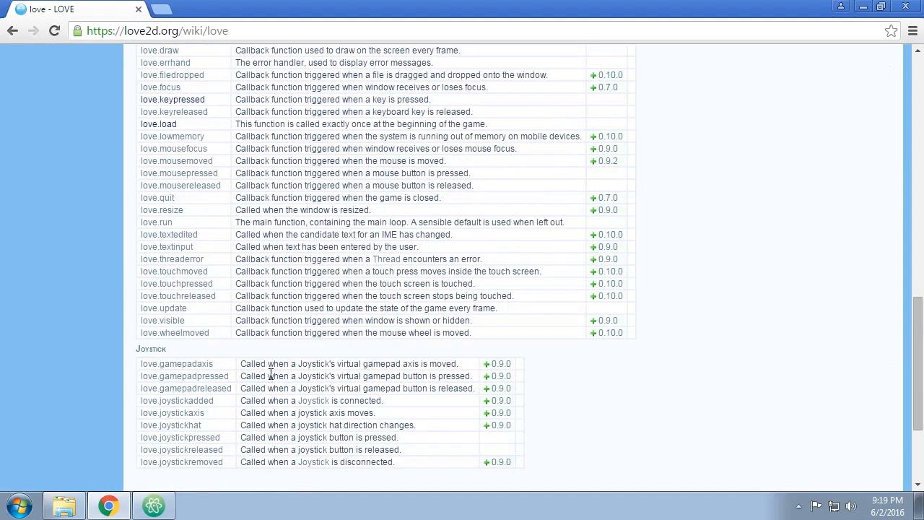
pyautogui.scroll(3)
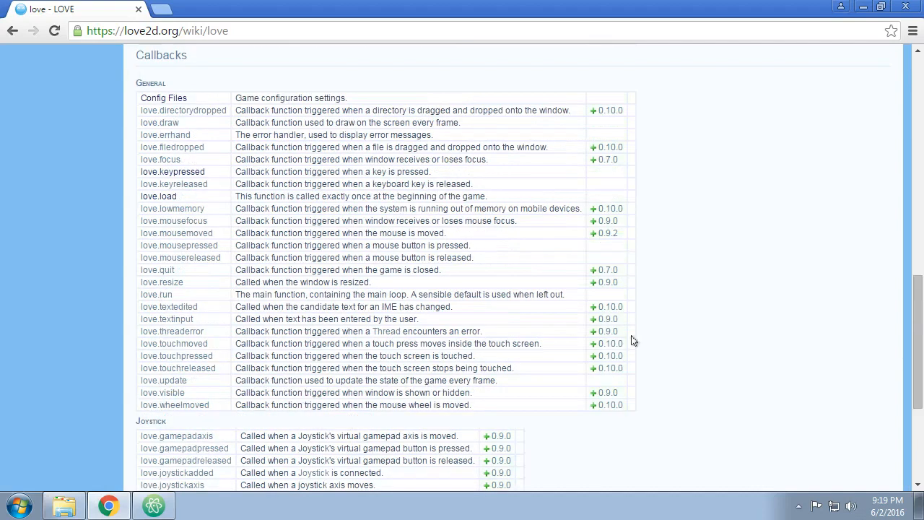
pyautogui.moveTo(608, 110)
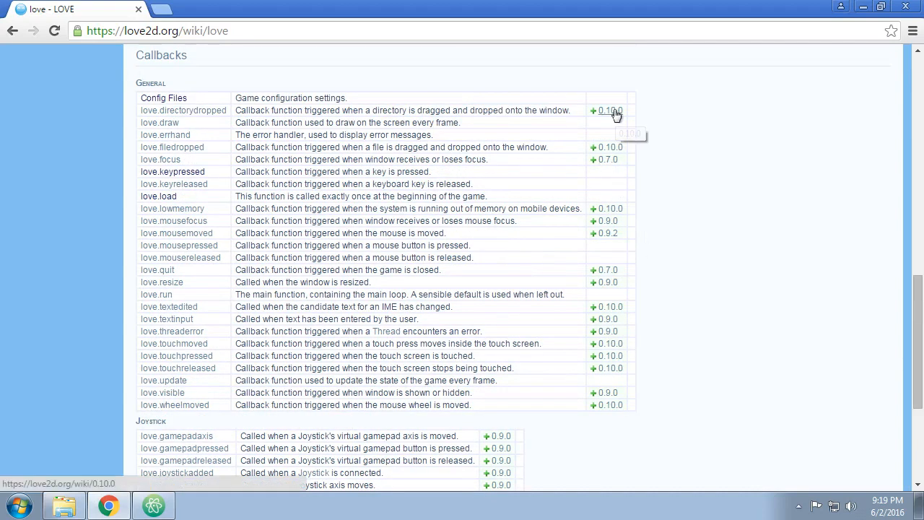
pyautogui.moveTo(699, 286)
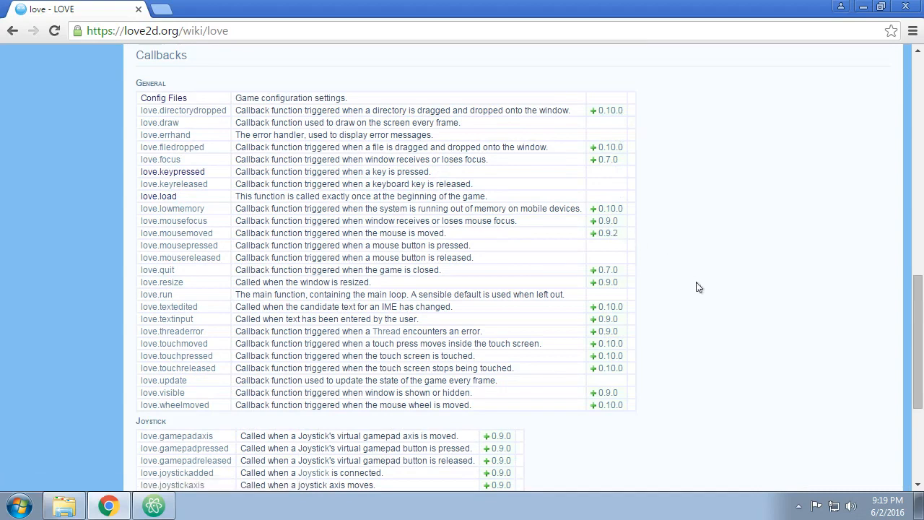
pyautogui.moveTo(692, 403)
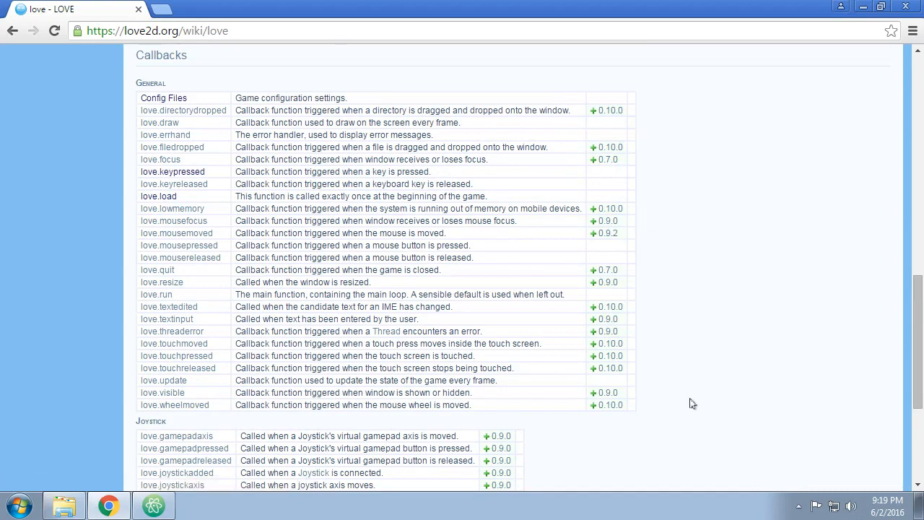
pyautogui.moveTo(607, 455)
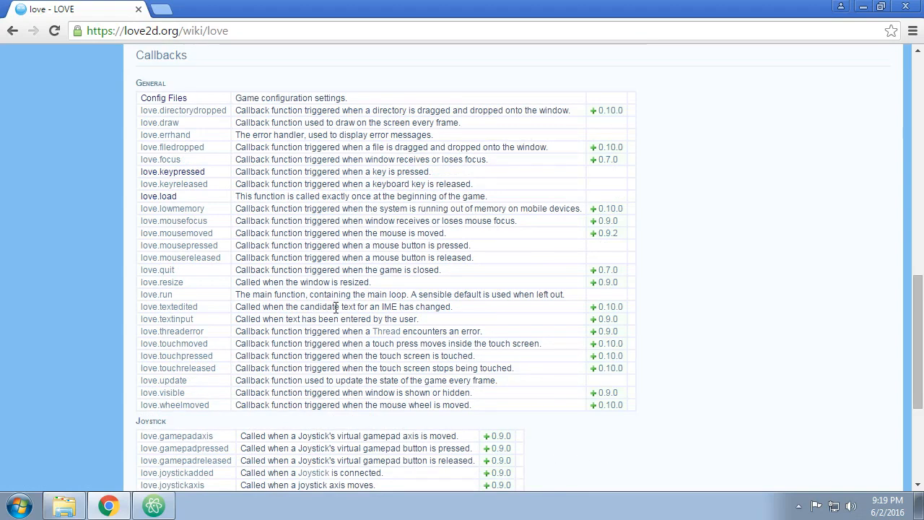
pyautogui.moveTo(330, 306)
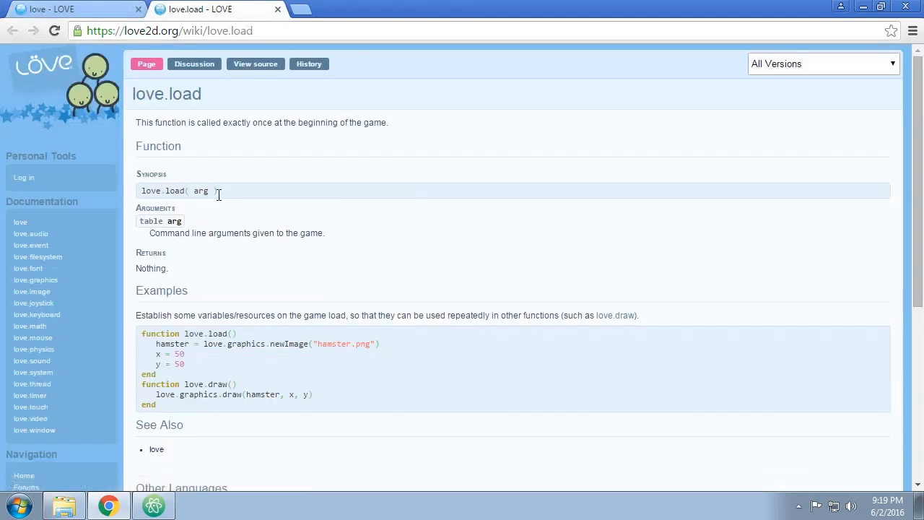
pyautogui.doubleClick(201, 190)
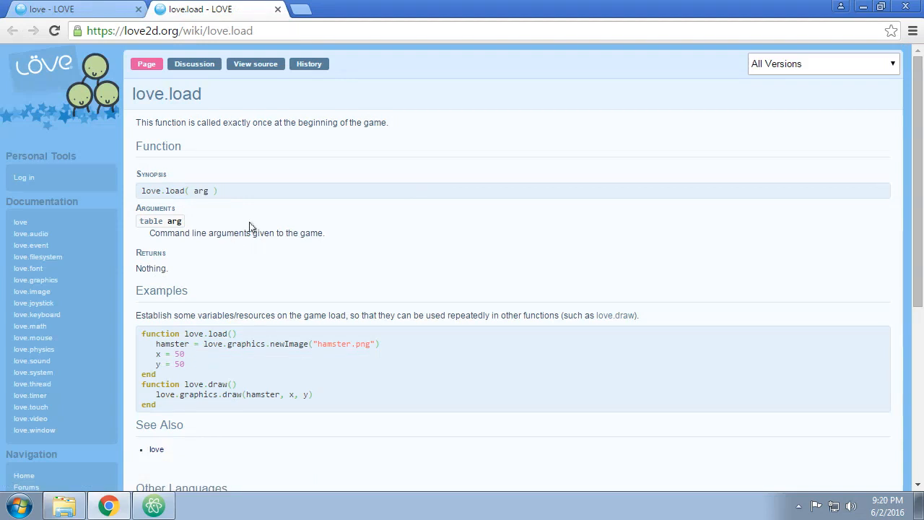
pyautogui.moveTo(201, 193)
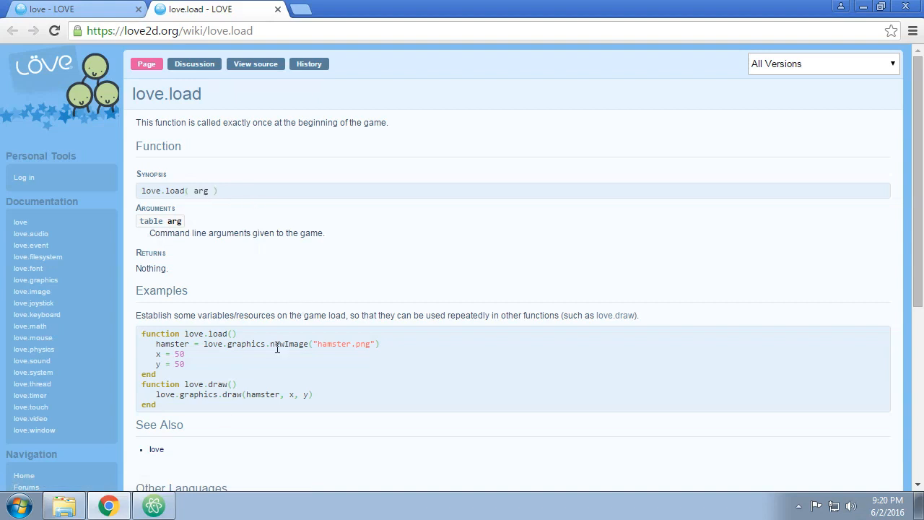
pyautogui.click(64, 505)
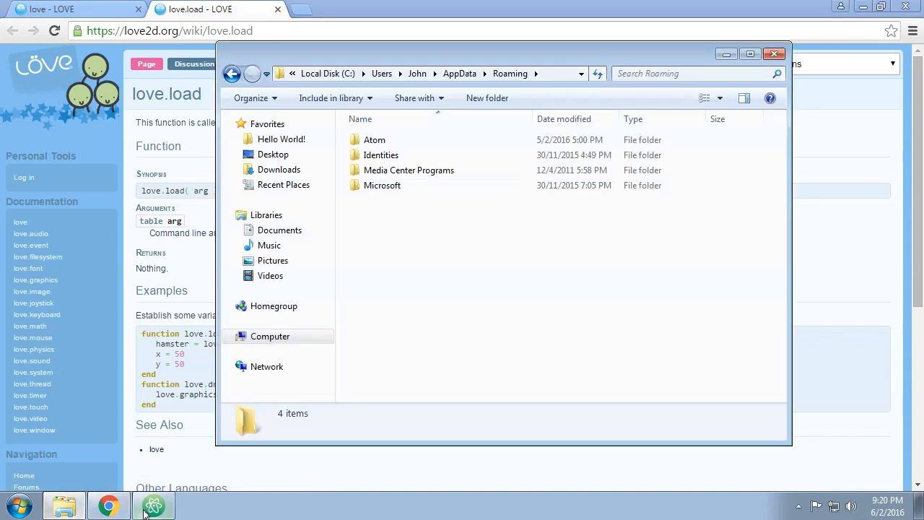
# Give love.load an arg parameter and add print(unpack(arg)) inside it in main.lua
pyautogui.click(153, 505)
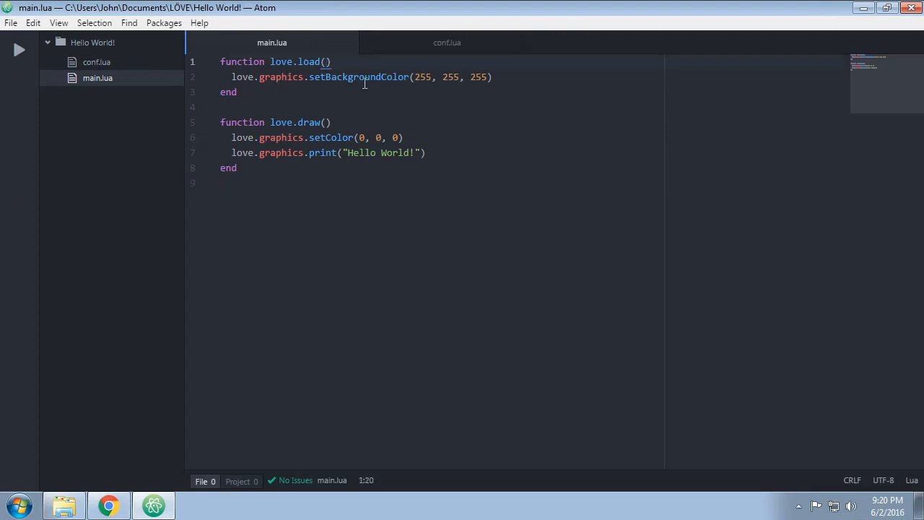
pyautogui.write('arg')
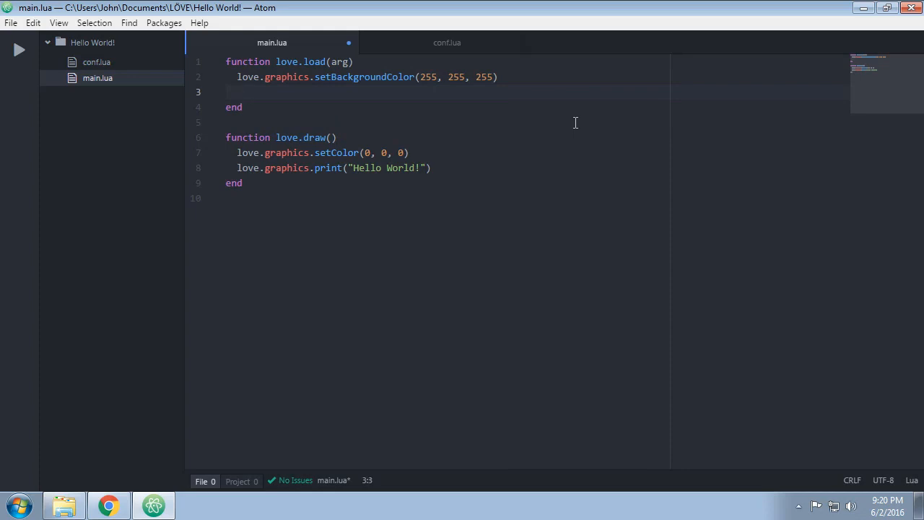
pyautogui.write('print()')
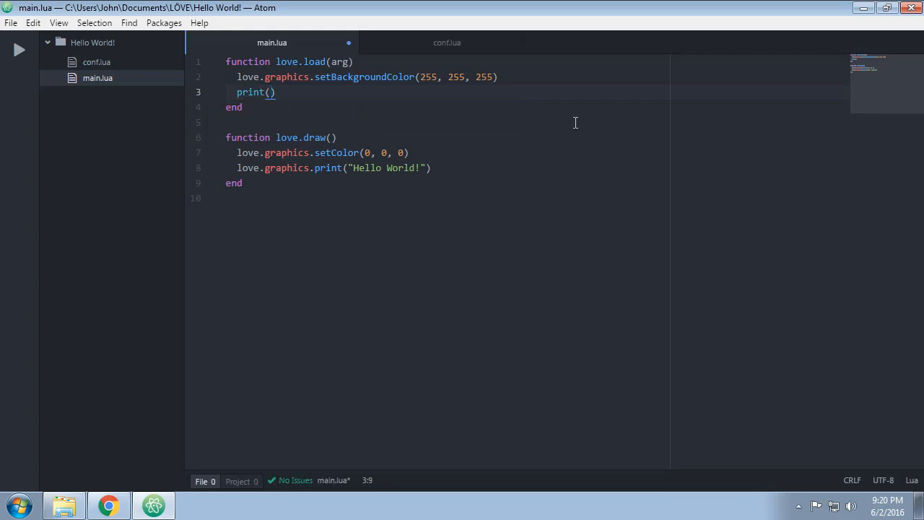
pyautogui.write('pu')
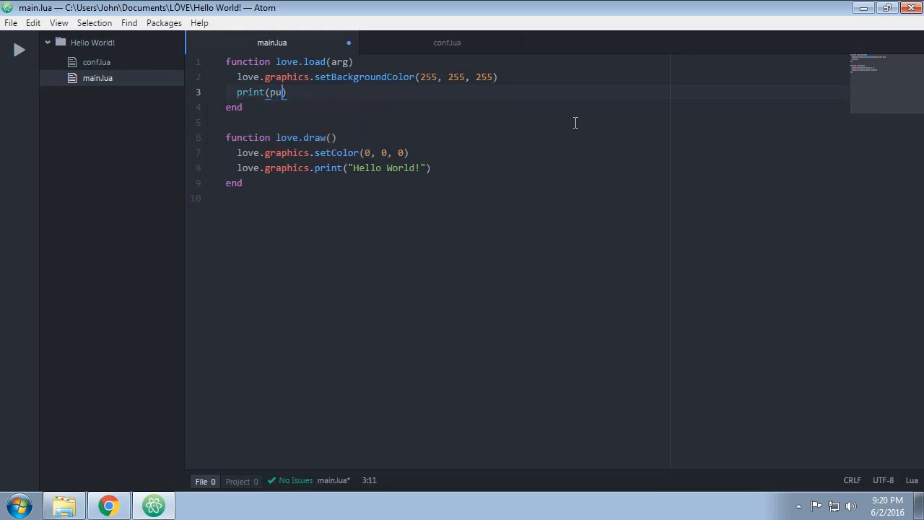
pyautogui.press('Backspace')
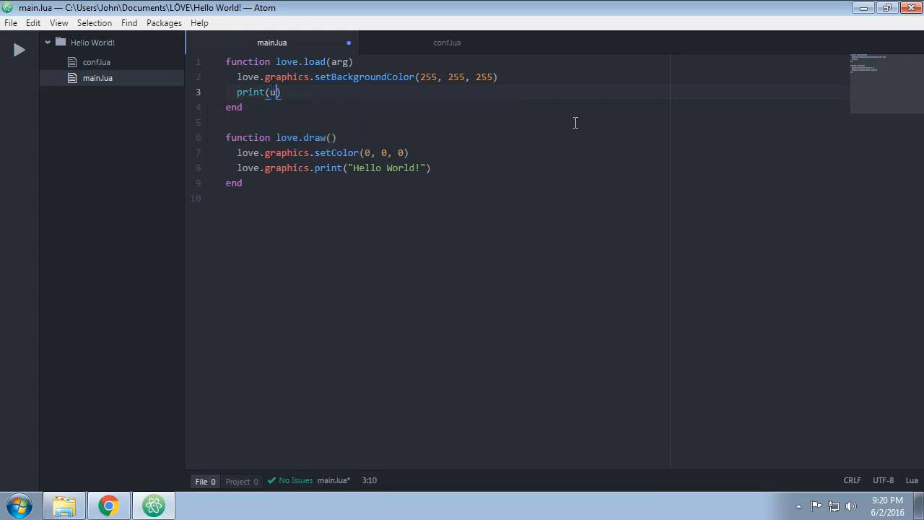
pyautogui.write('npack')
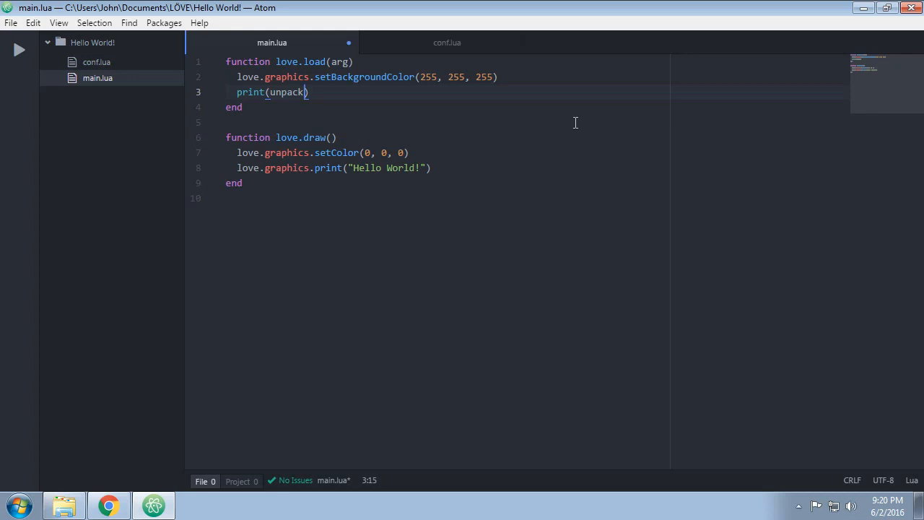
pyautogui.write('arg')
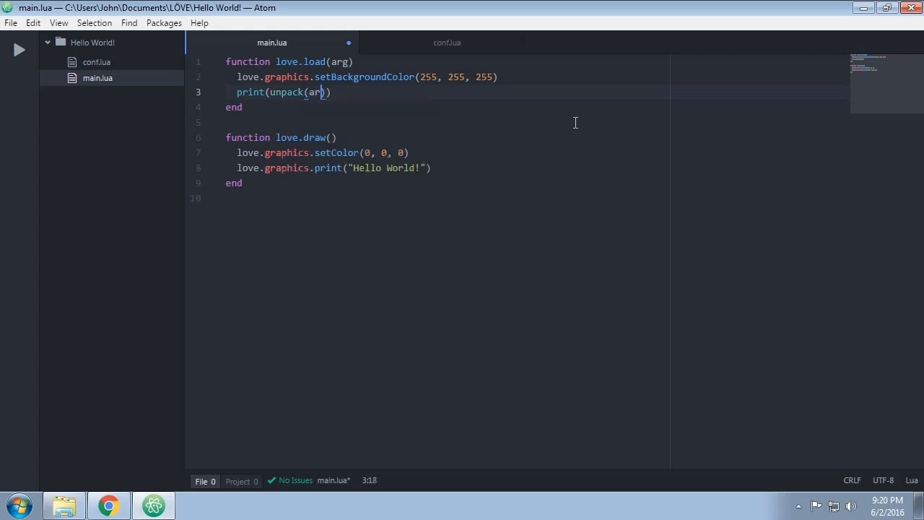
pyautogui.write('g')
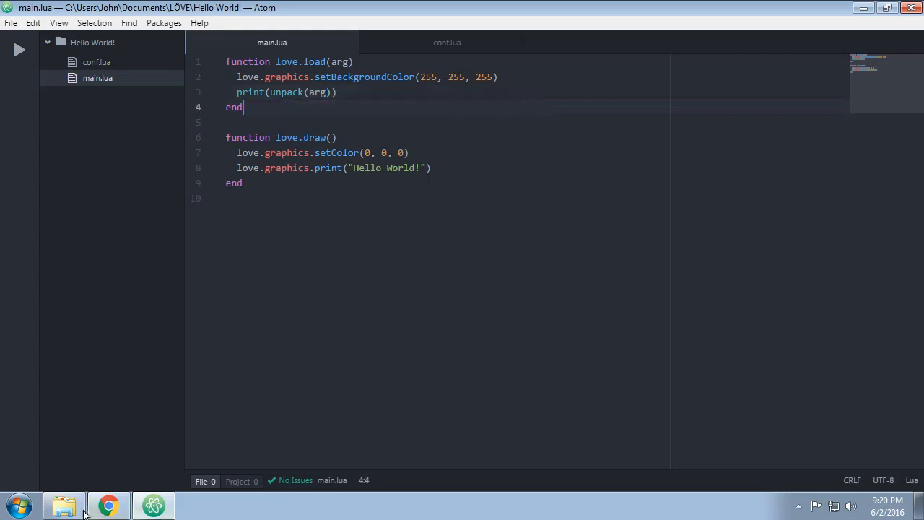
pyautogui.click(62, 505)
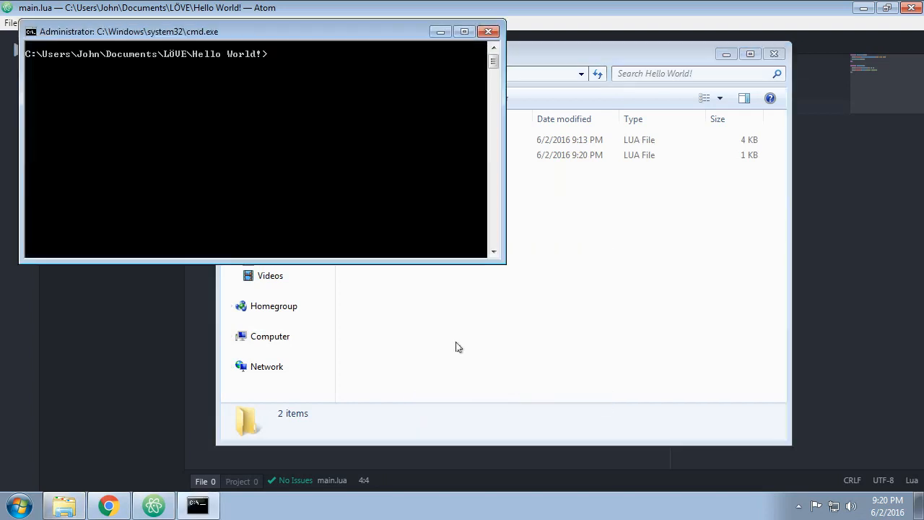
# Run 'love . this is an arg' in the project folder, then close the game window
pyautogui.write('love')
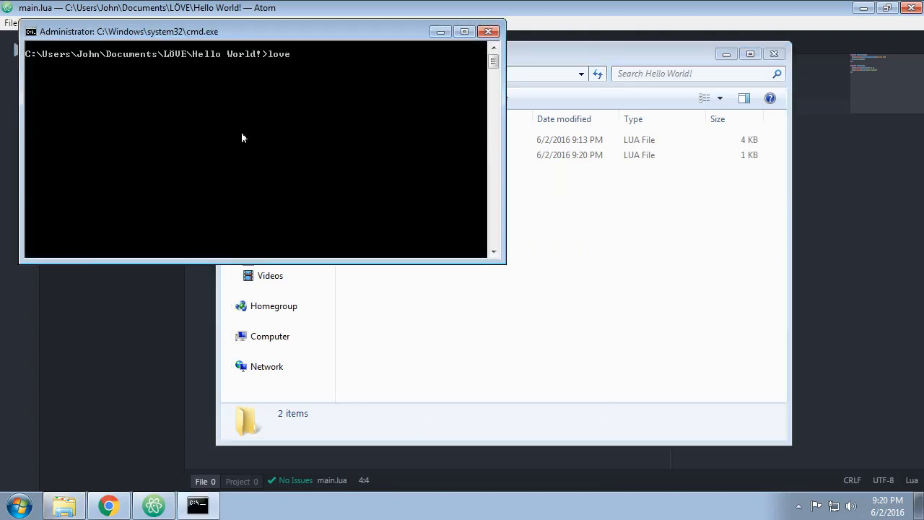
pyautogui.write('. this')
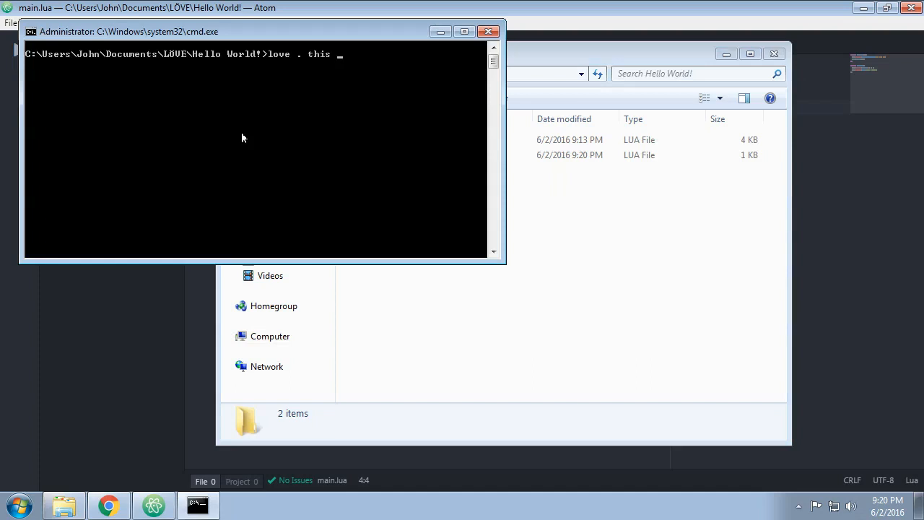
pyautogui.write('is an arg')
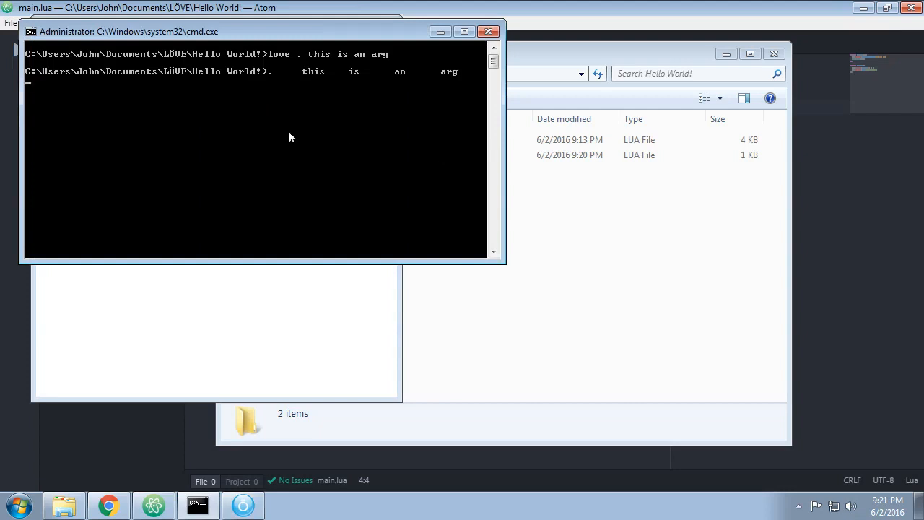
pyautogui.moveTo(292, 137)
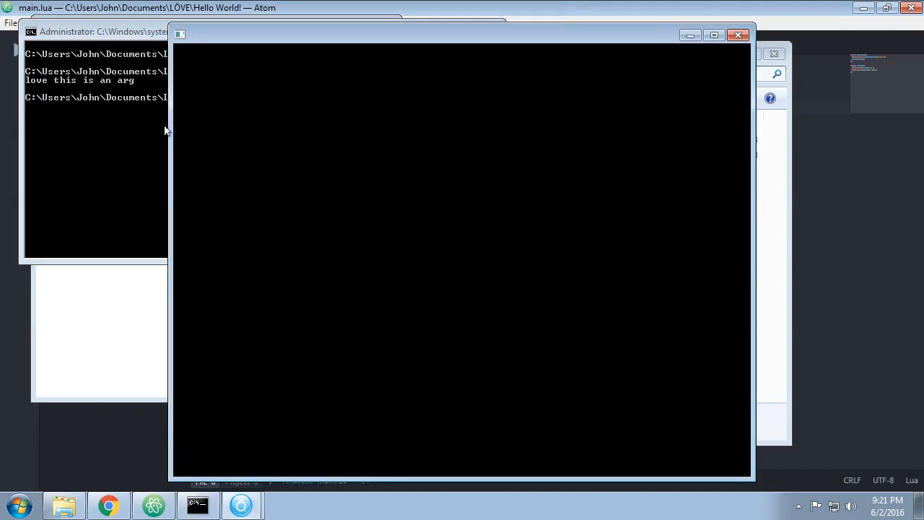
pyautogui.moveTo(125, 153)
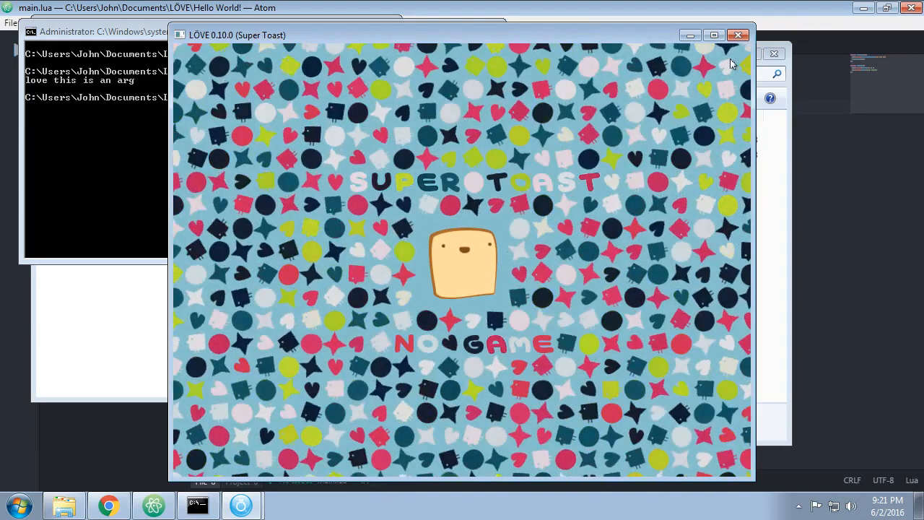
pyautogui.click(738, 35)
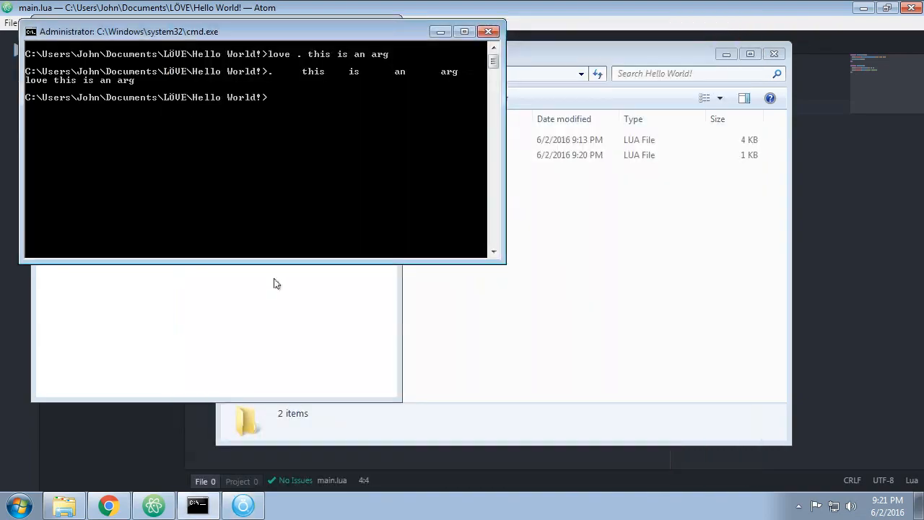
pyautogui.moveTo(310, 223)
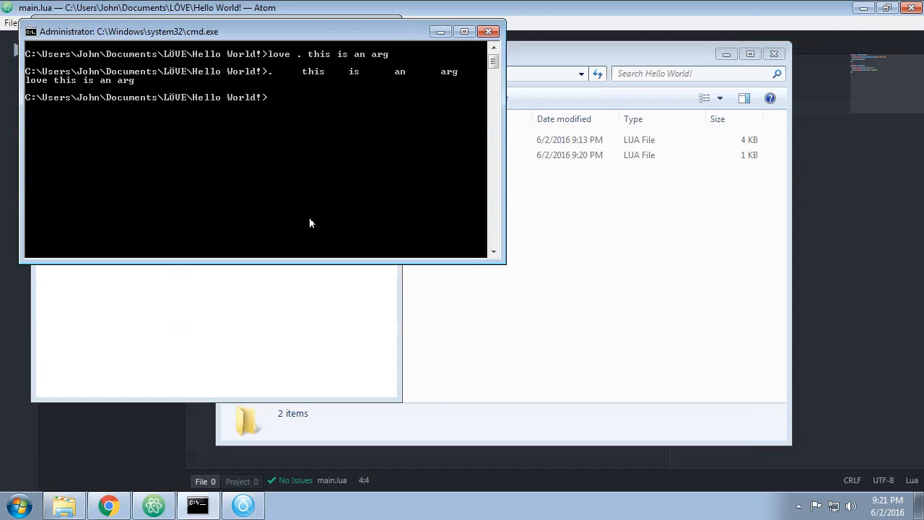
pyautogui.moveTo(263, 189)
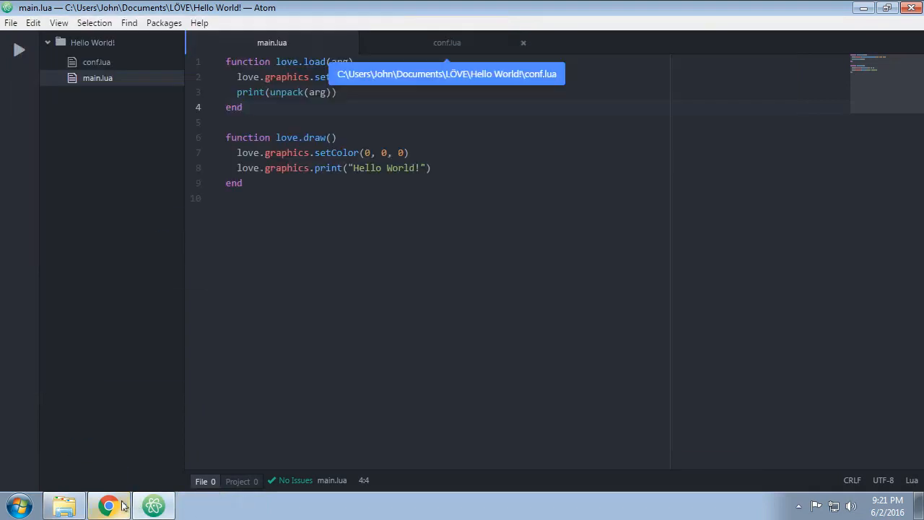
# Read through the love.load wiki page in Chrome
pyautogui.click(109, 505)
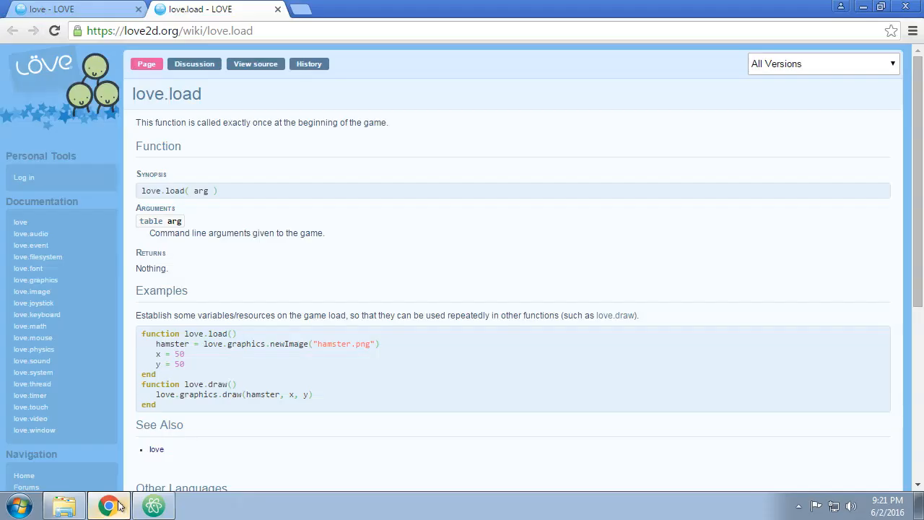
pyautogui.moveTo(109, 494)
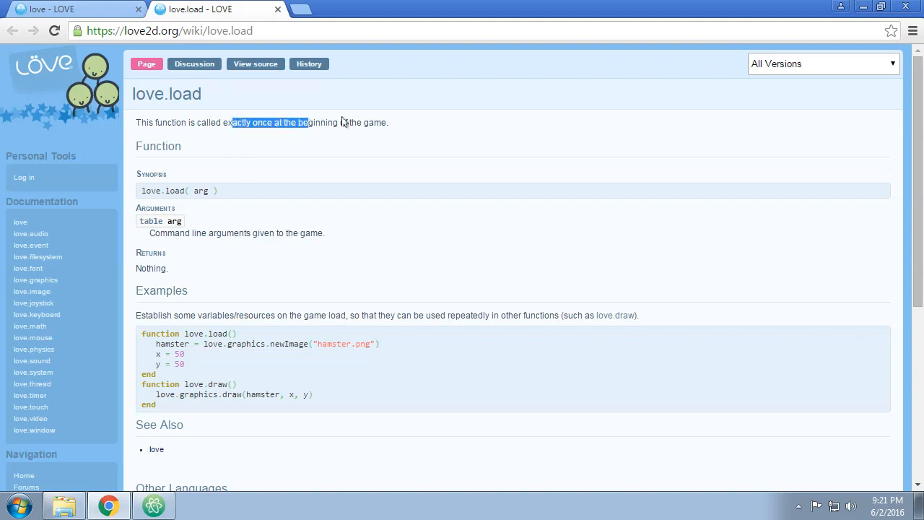
pyautogui.scroll(-3)
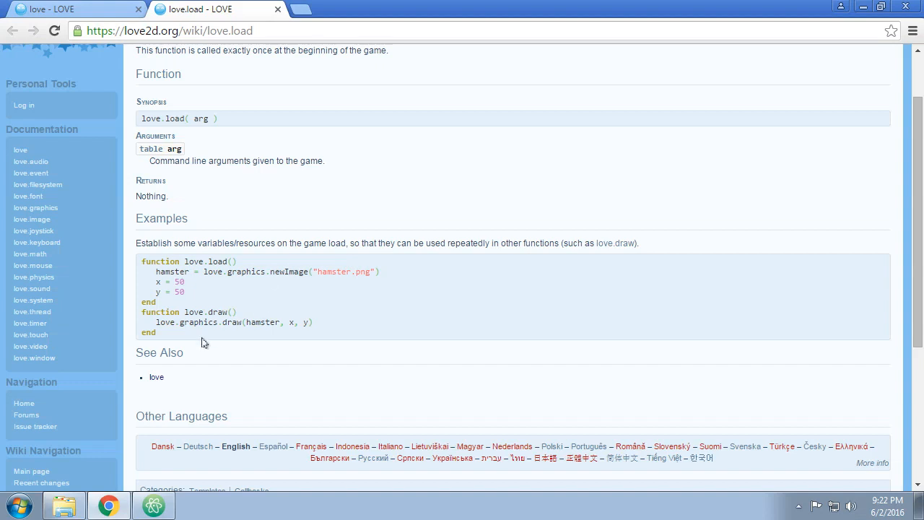
pyautogui.moveTo(180, 271)
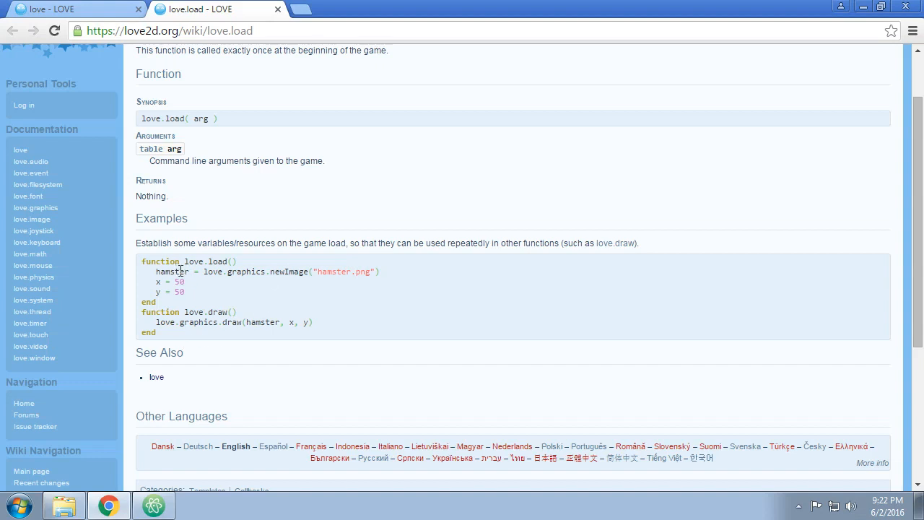
pyautogui.moveTo(366, 274)
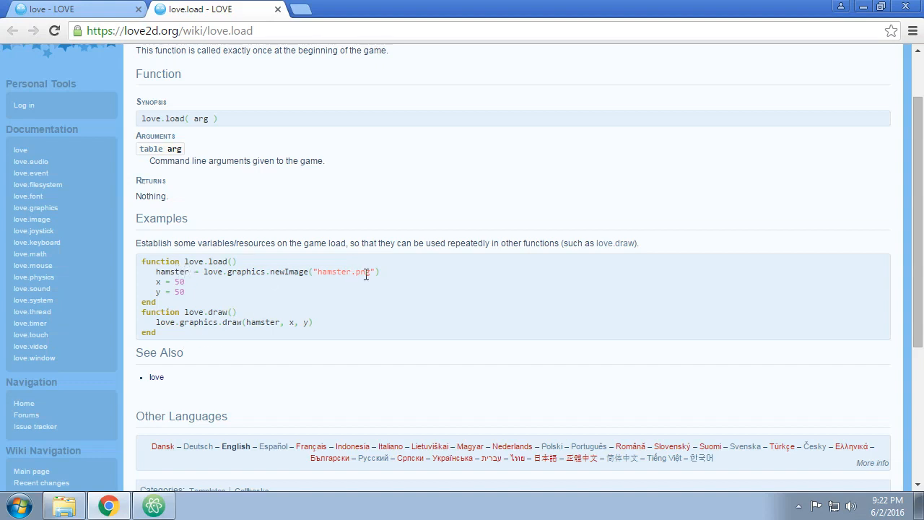
pyautogui.doubleClick(343, 271)
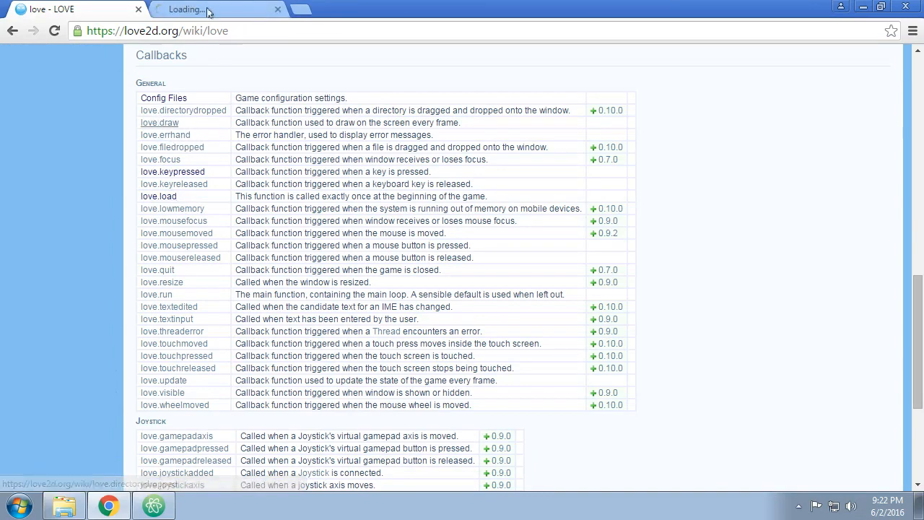
# Open the love.draw page and highlight its empty argument list
pyautogui.click(159, 123)
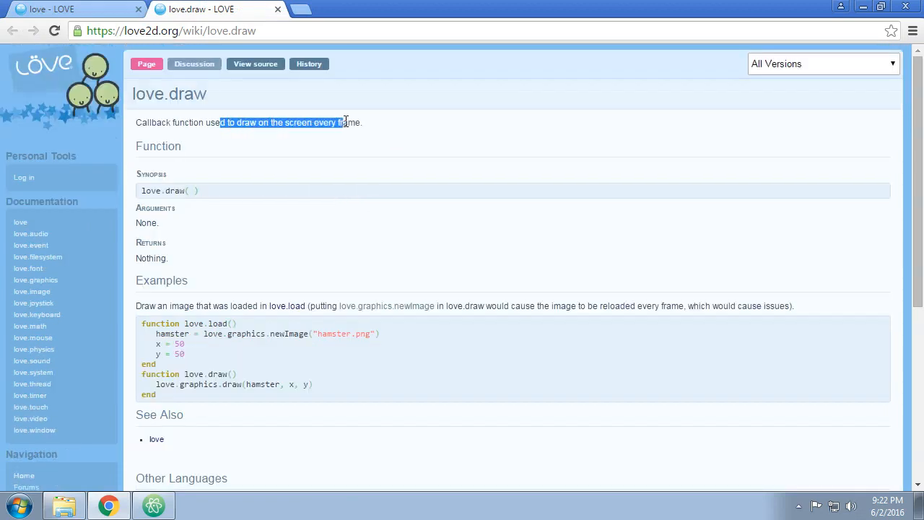
pyautogui.click(343, 251)
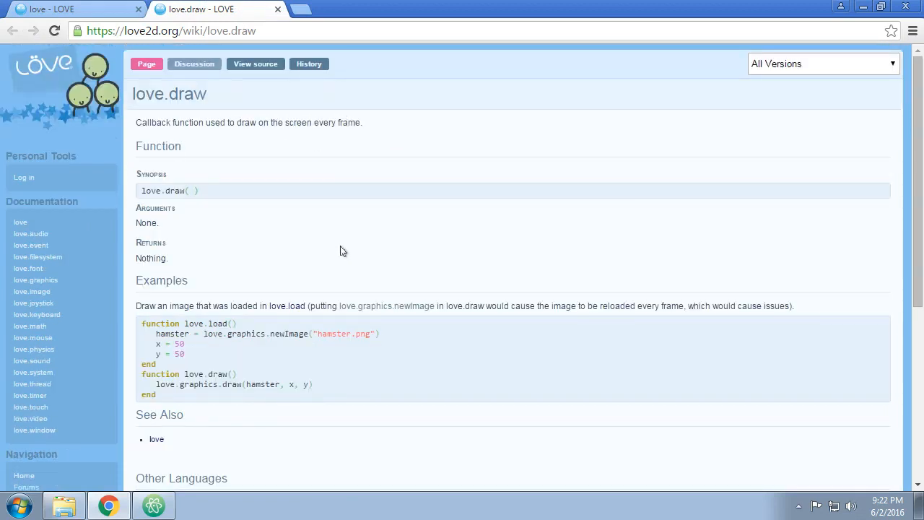
pyautogui.moveTo(382, 306)
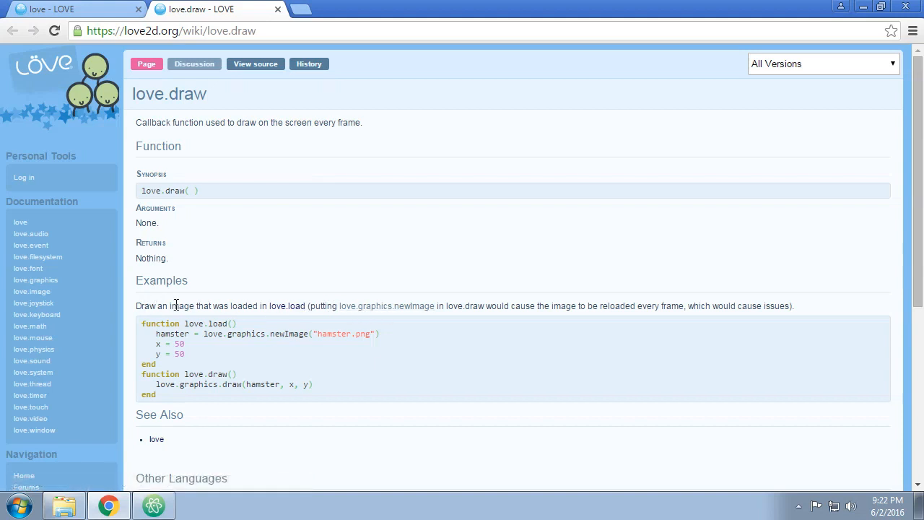
pyautogui.doubleClick(192, 191)
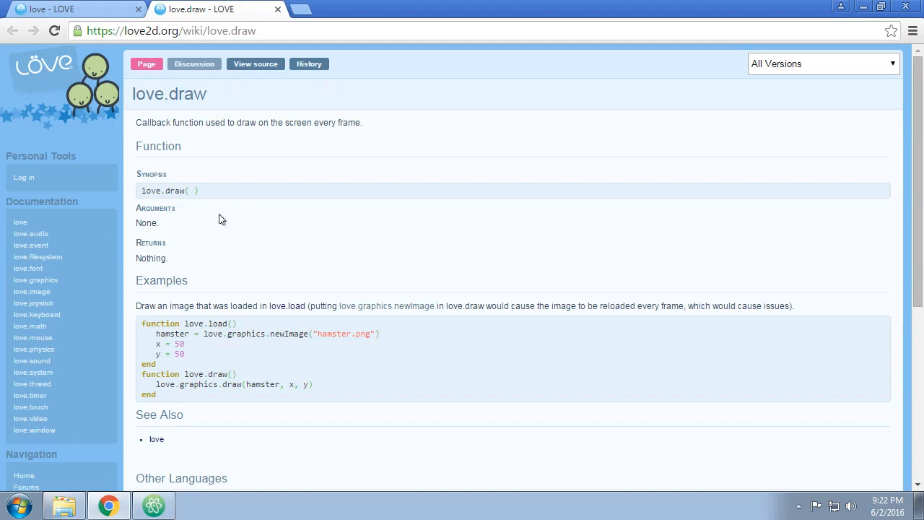
pyautogui.doubleClick(195, 190)
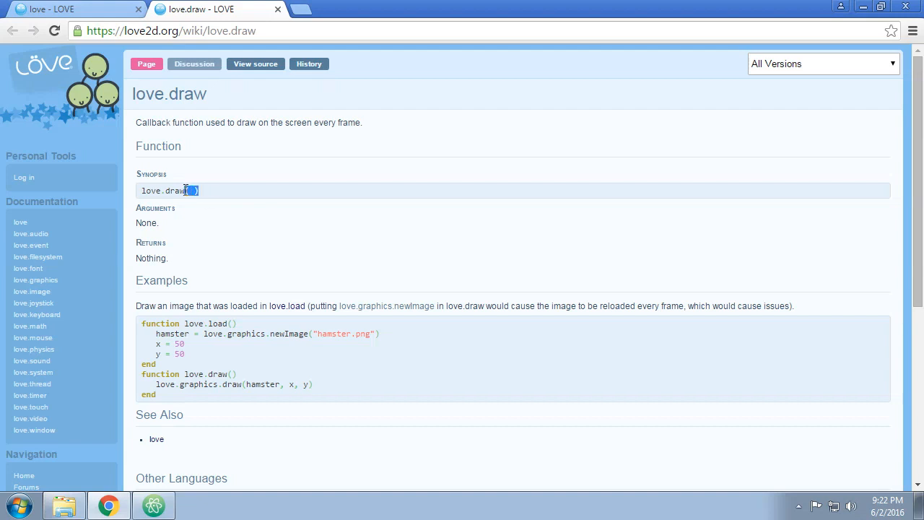
pyautogui.moveTo(195, 201)
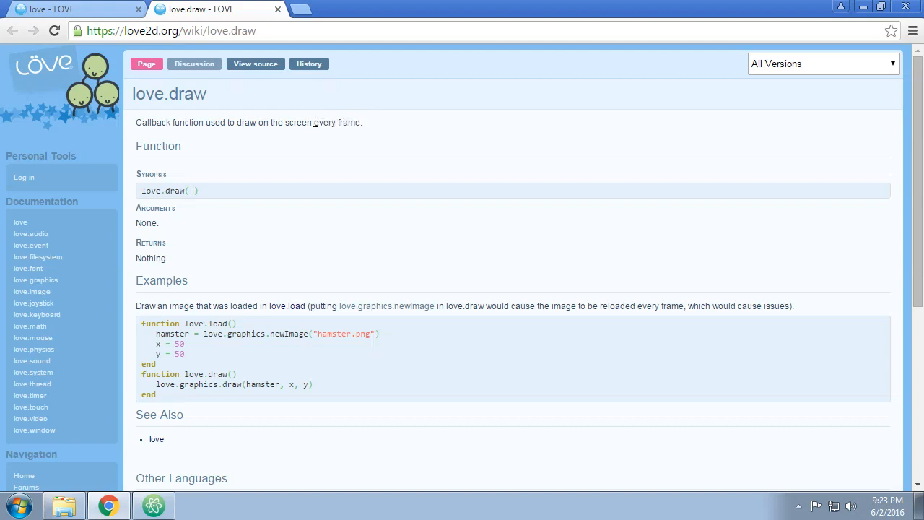
pyautogui.moveTo(312, 202)
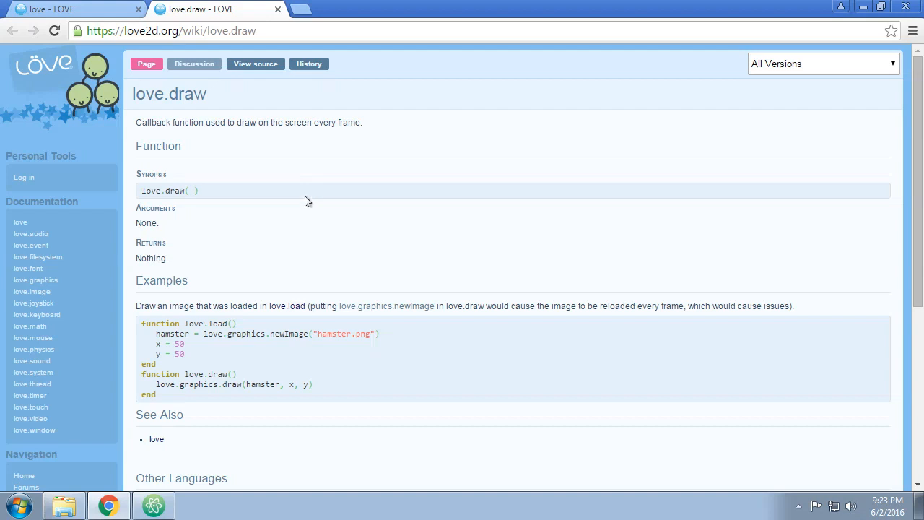
pyautogui.moveTo(314, 270)
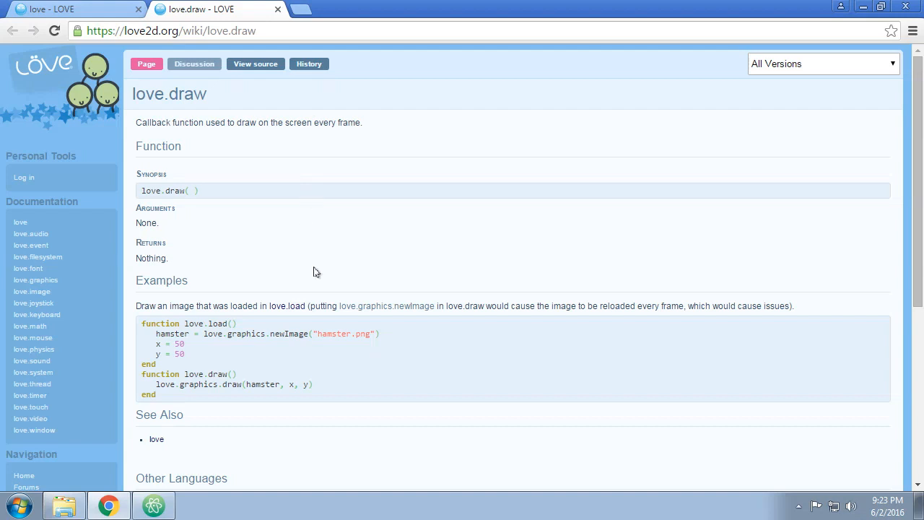
pyautogui.moveTo(173, 306)
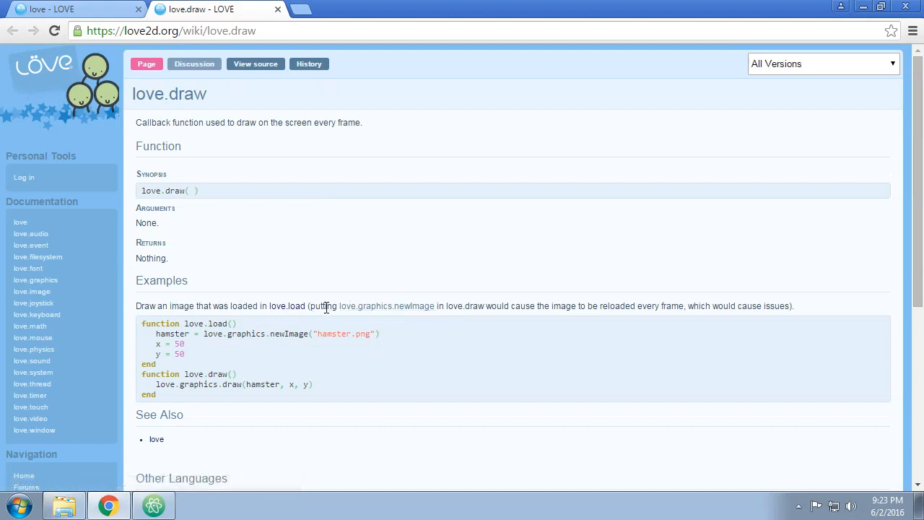
pyautogui.moveTo(213, 336)
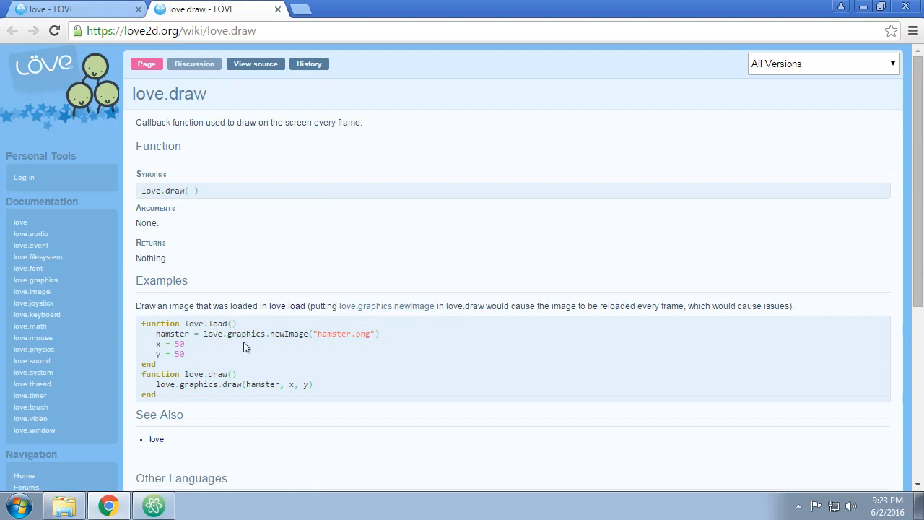
pyautogui.moveTo(248, 343)
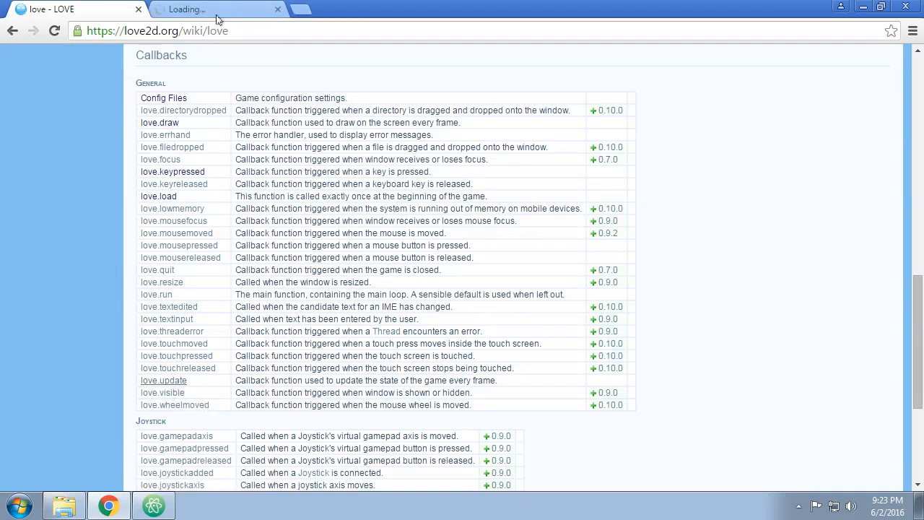
# Open the love.update wiki page and highlight its dt argument
pyautogui.click(163, 380)
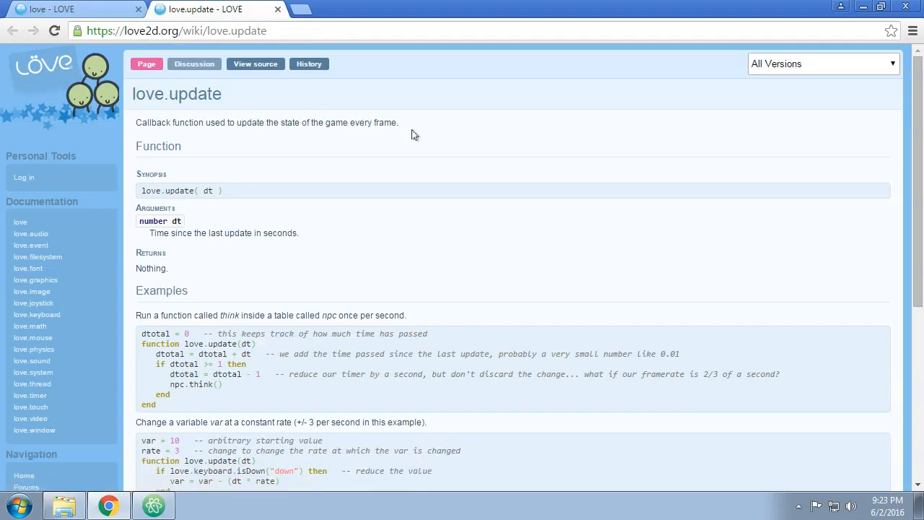
pyautogui.doubleClick(208, 191)
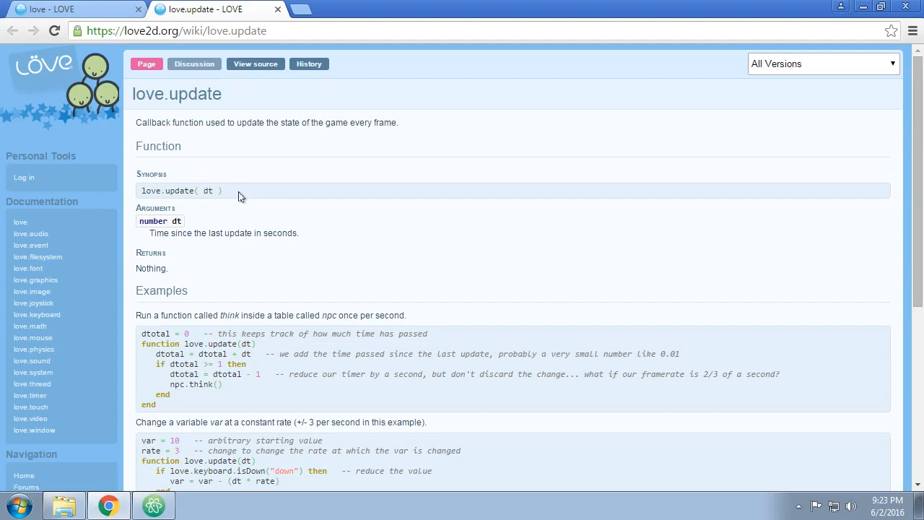
pyautogui.moveTo(229, 193)
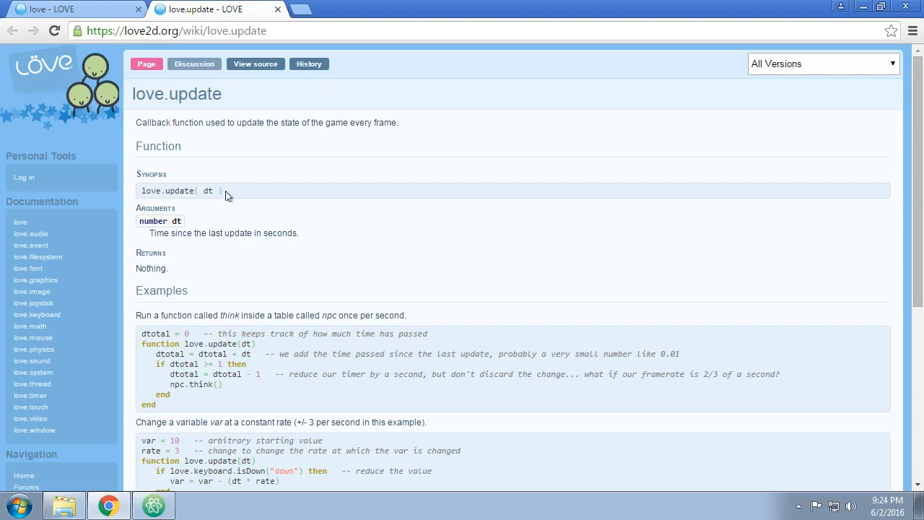
pyautogui.doubleClick(208, 191)
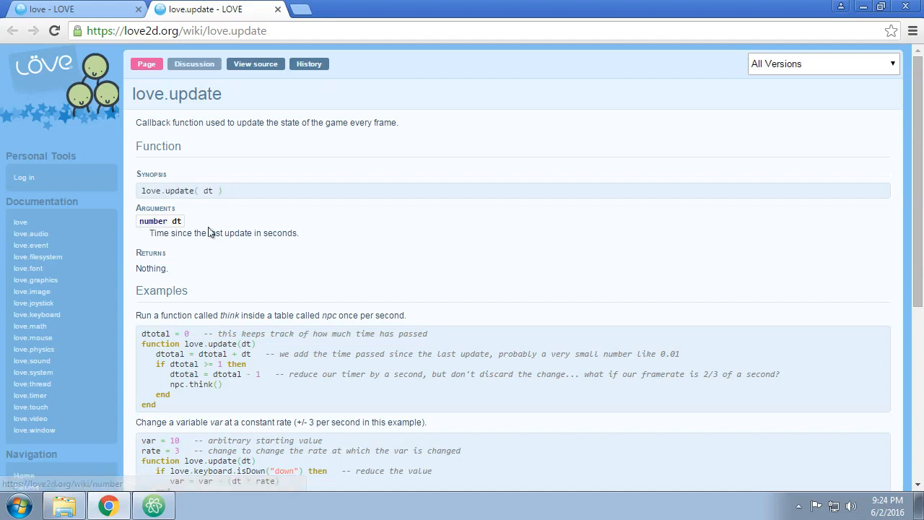
pyautogui.moveTo(244, 208)
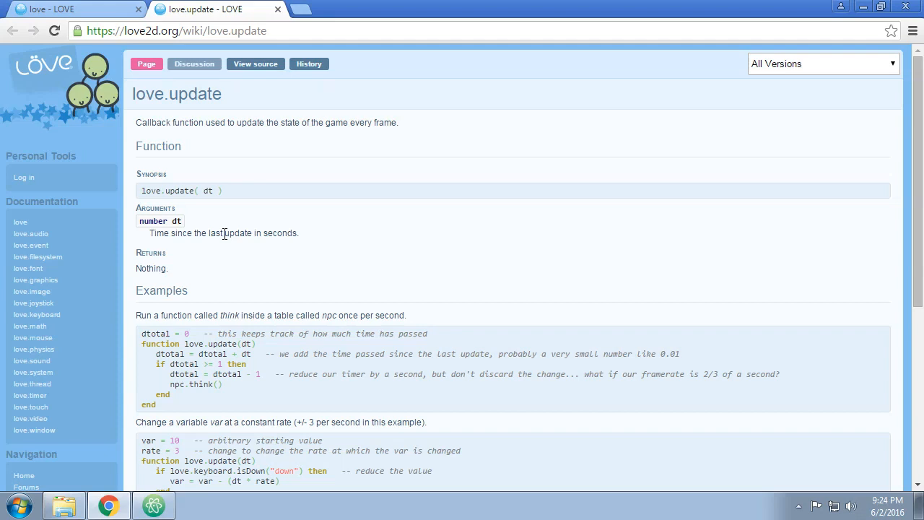
pyautogui.moveTo(204, 187)
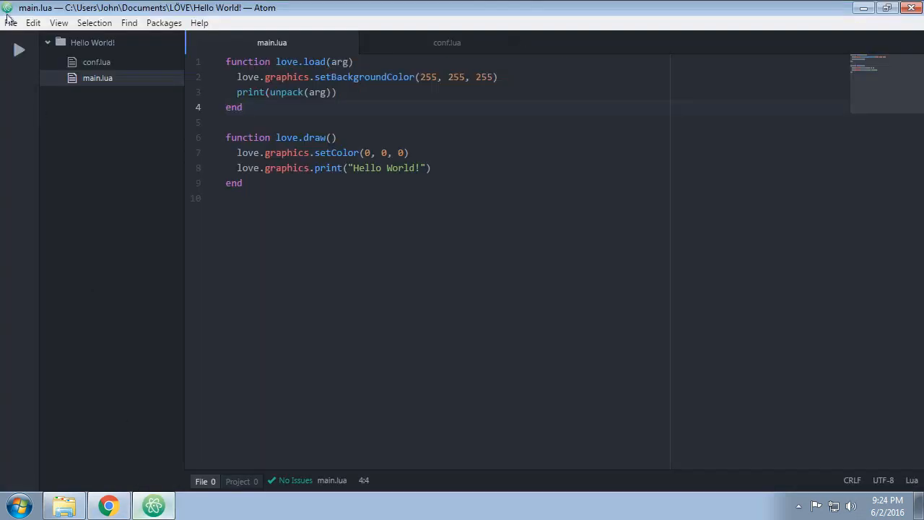
# Launch Hello World! from Atom's run button and close the game window
pyautogui.click(19, 50)
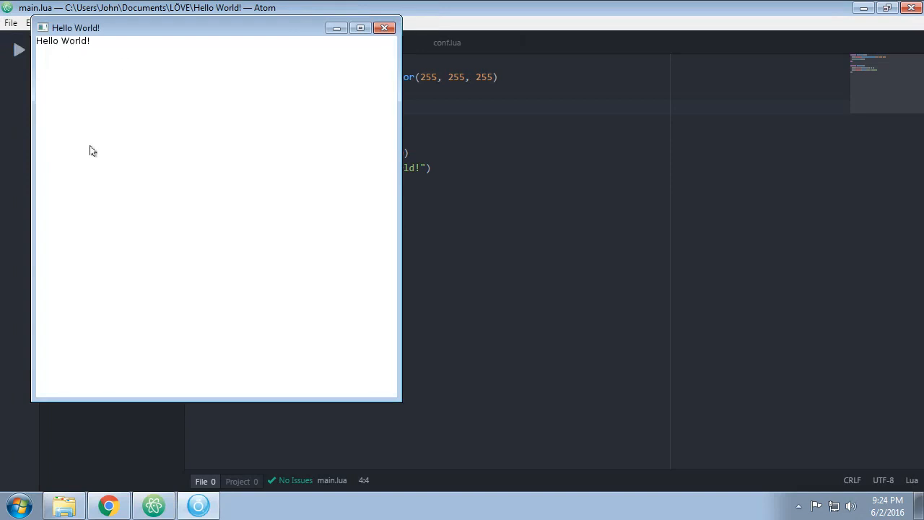
pyautogui.moveTo(102, 145)
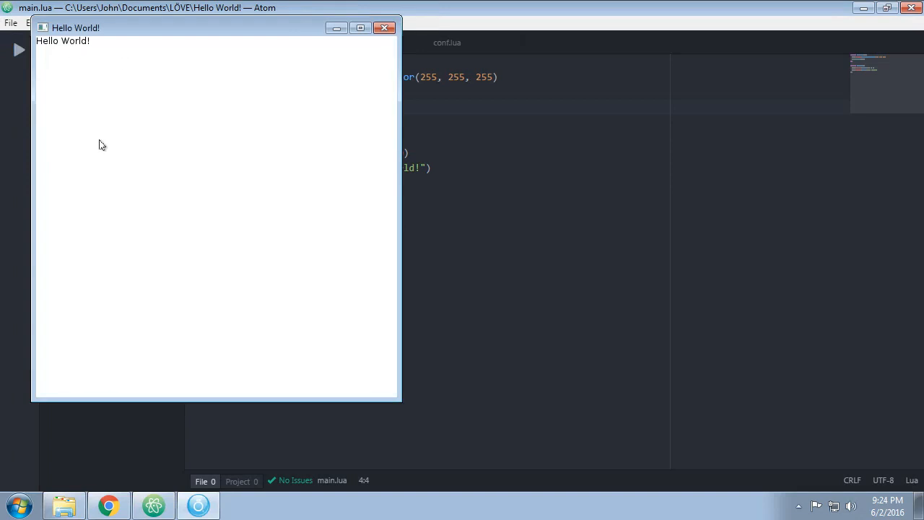
pyautogui.moveTo(159, 142)
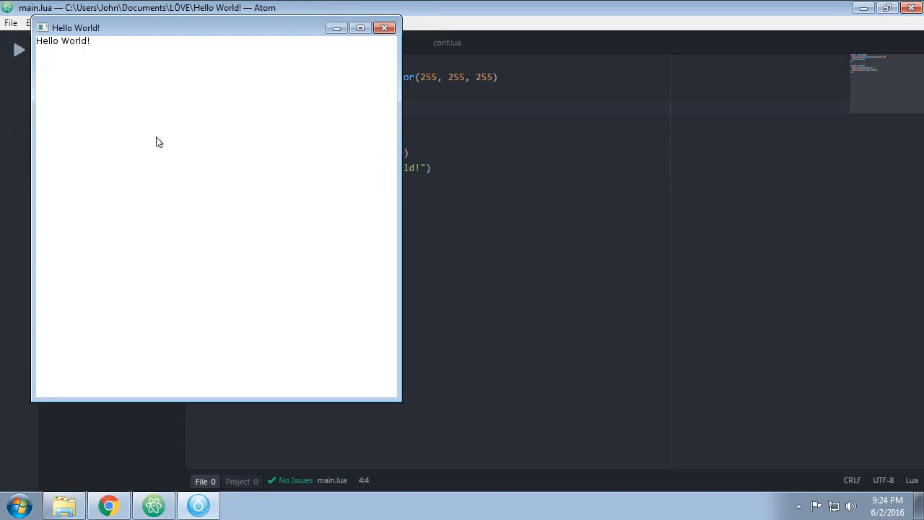
pyautogui.moveTo(365, 57)
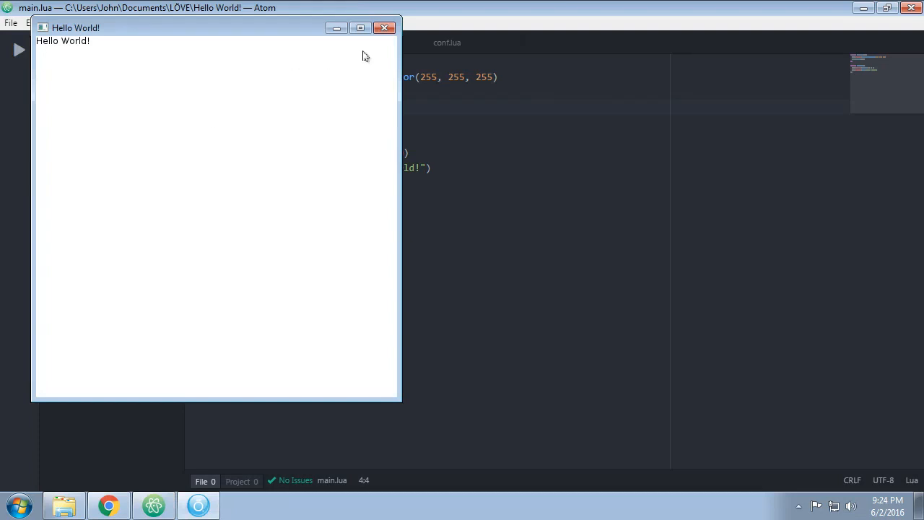
pyautogui.click(385, 28)
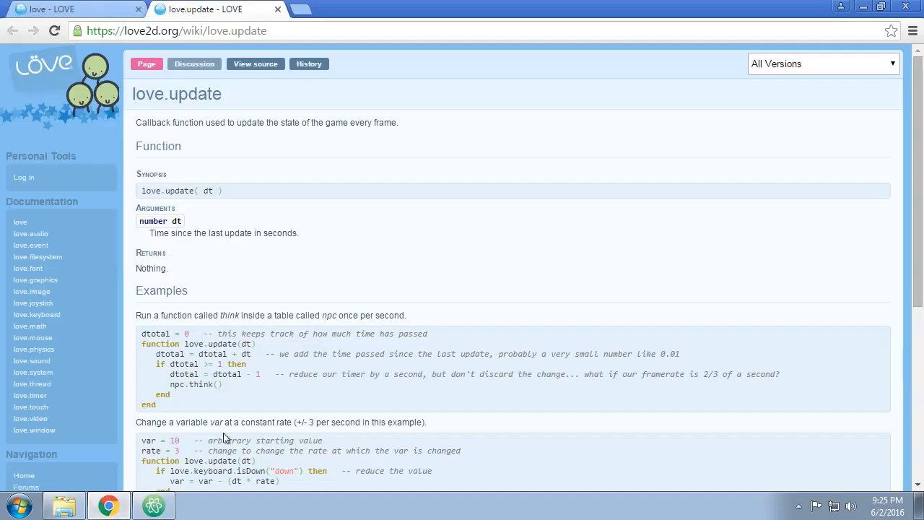
# Close the love.update tab and highlight the callbacks from love.load to love.resize
pyautogui.click(277, 9)
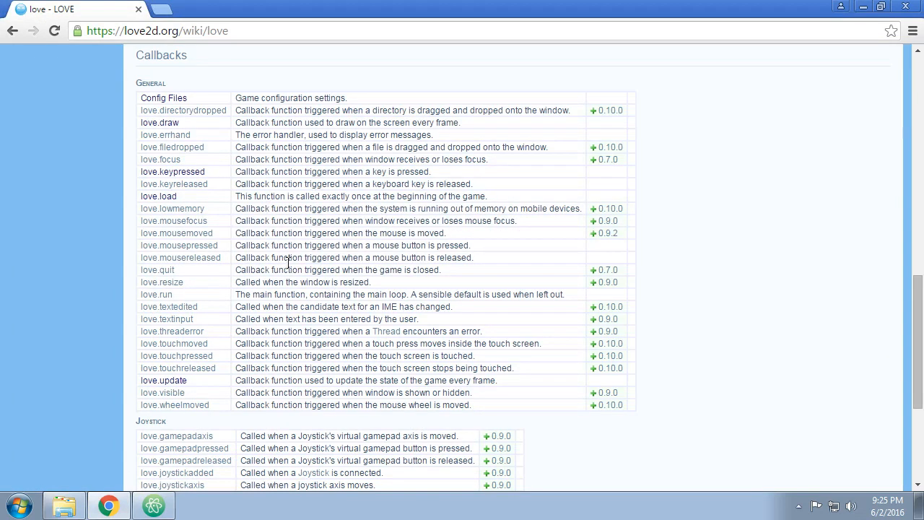
pyautogui.moveTo(237, 196); pyautogui.dragTo(354, 282)
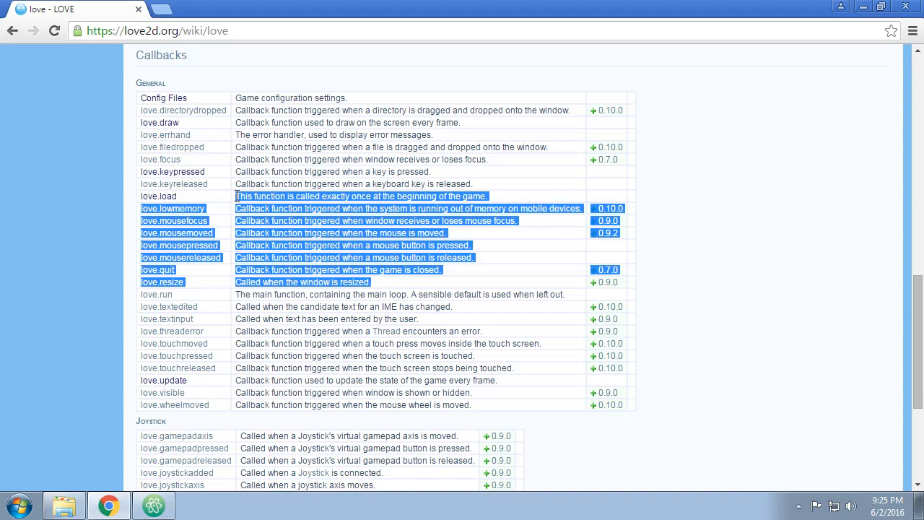
pyautogui.click(395, 294)
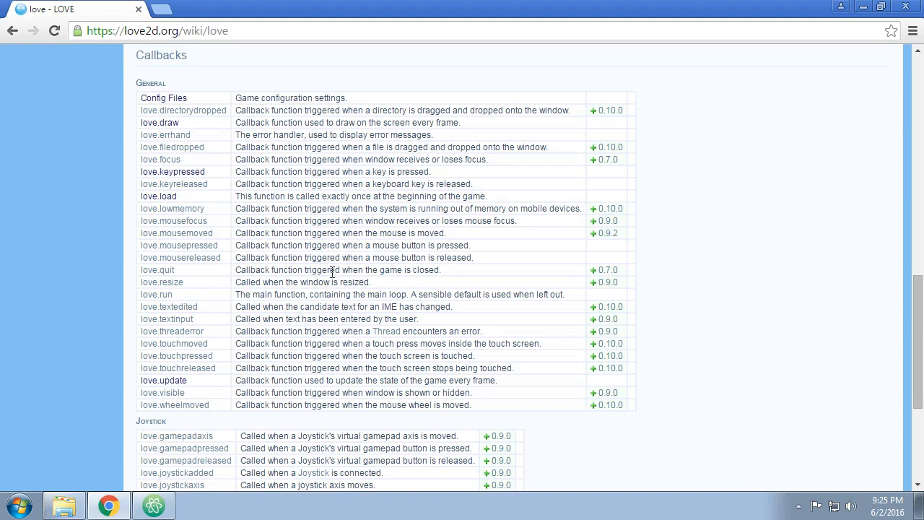
pyautogui.moveTo(239, 242)
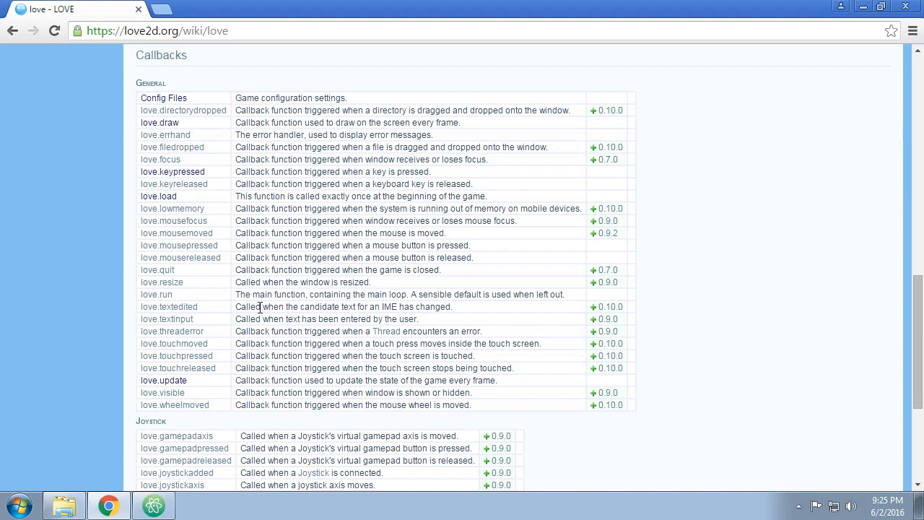
pyautogui.moveTo(270, 298)
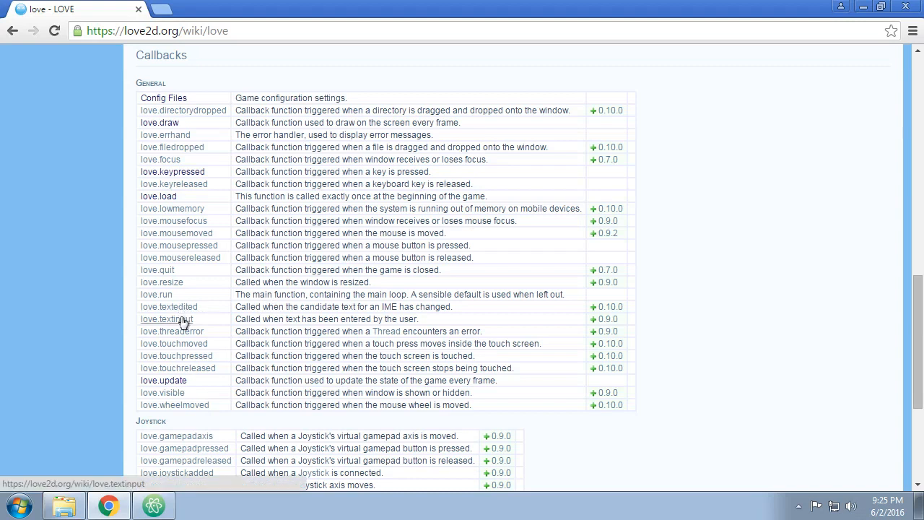
pyautogui.moveTo(193, 244)
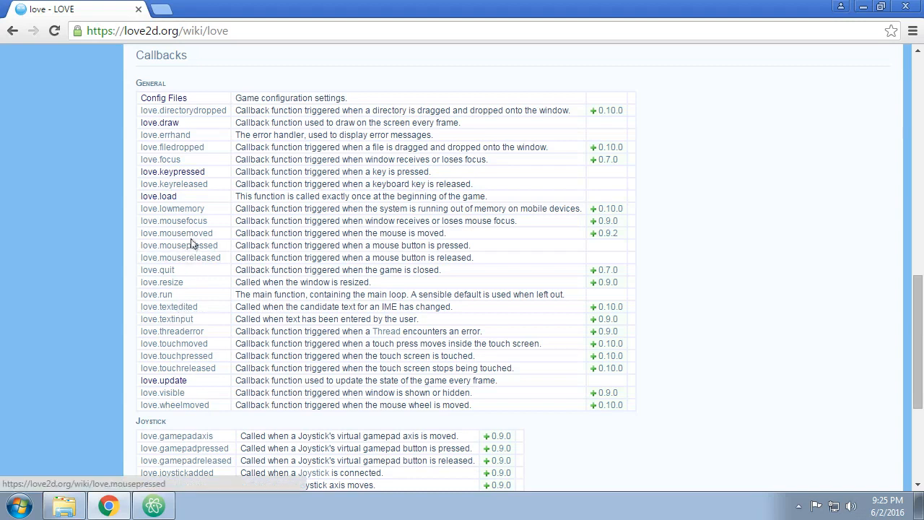
pyautogui.moveTo(176, 233)
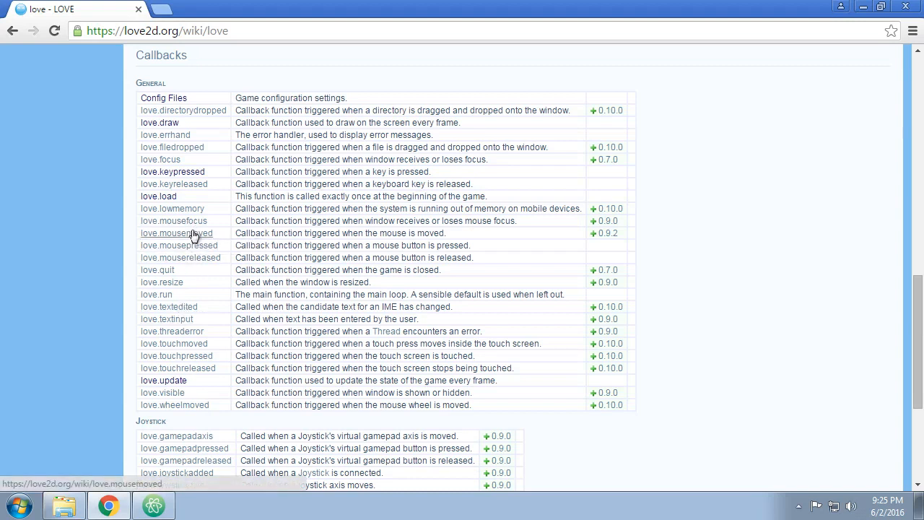
pyautogui.moveTo(176, 232)
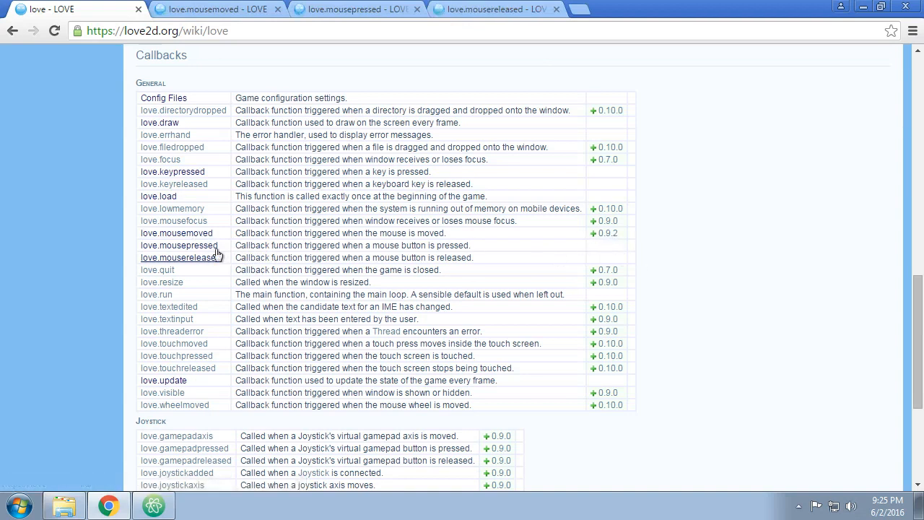
# Read the love.mousepressed page and select its istouch argument in the synopsis
pyautogui.click(179, 245)
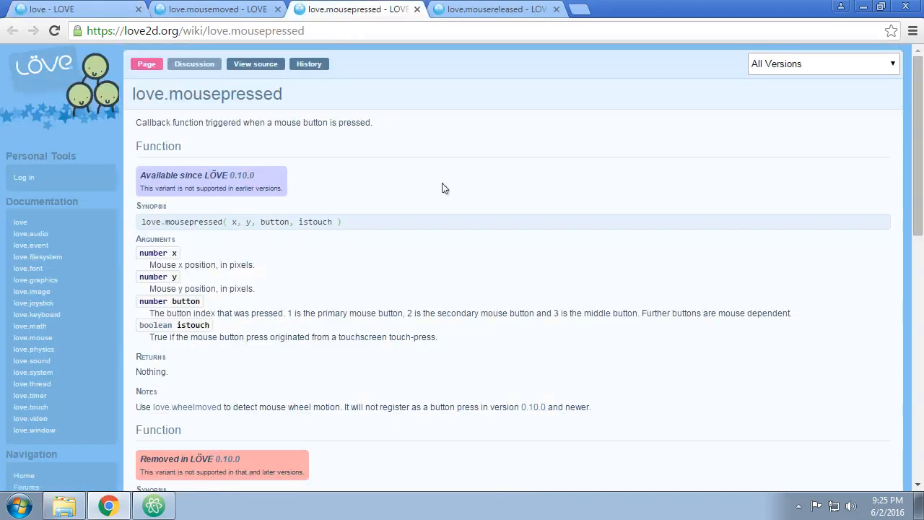
pyautogui.moveTo(437, 188)
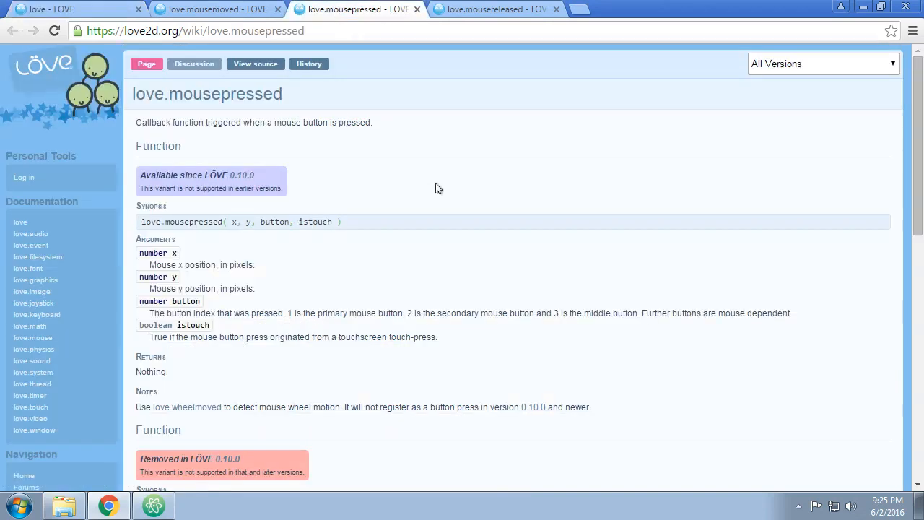
pyautogui.moveTo(243, 175)
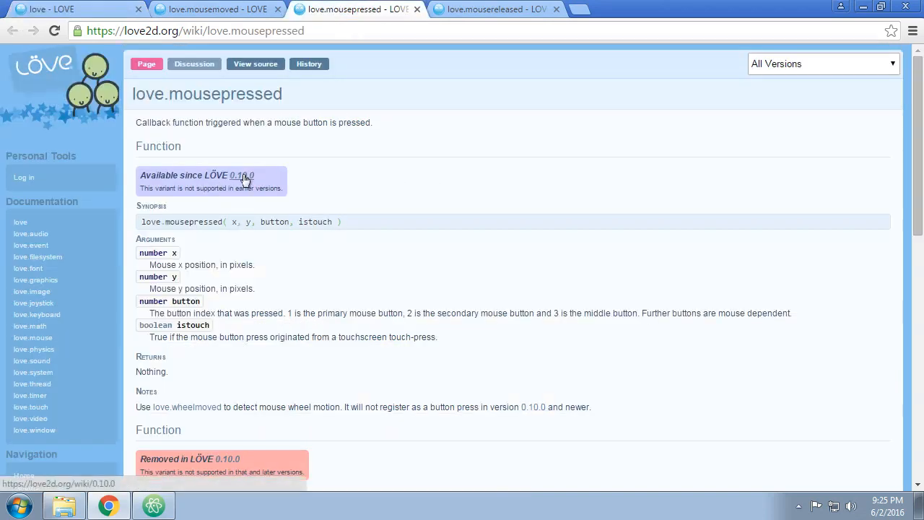
pyautogui.moveTo(306, 182)
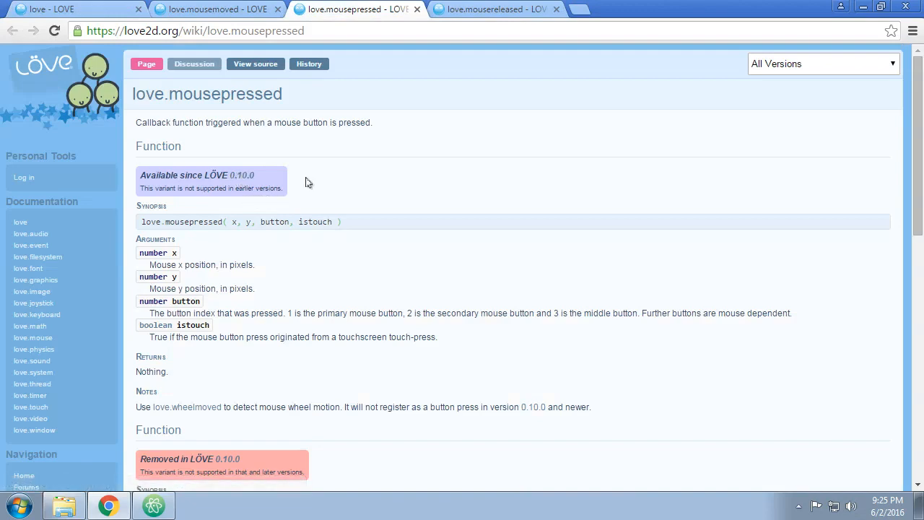
pyautogui.moveTo(293, 298)
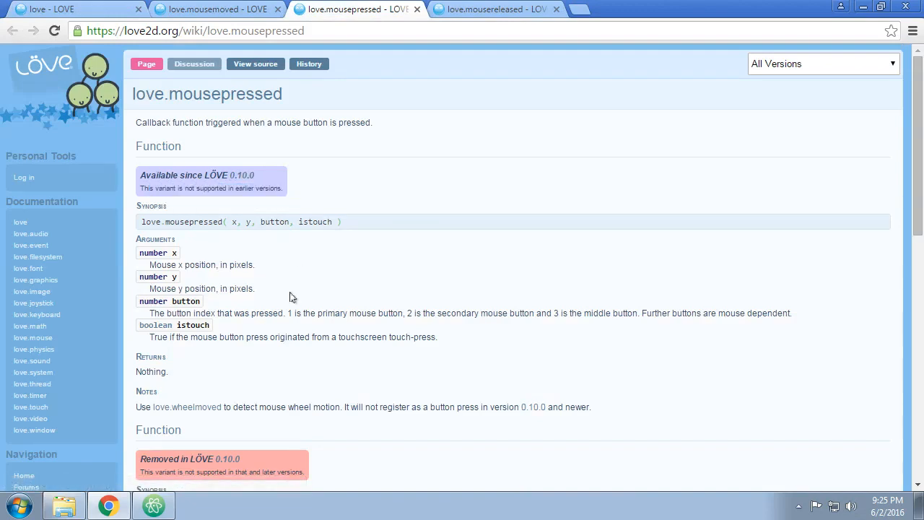
pyautogui.scroll(-3)
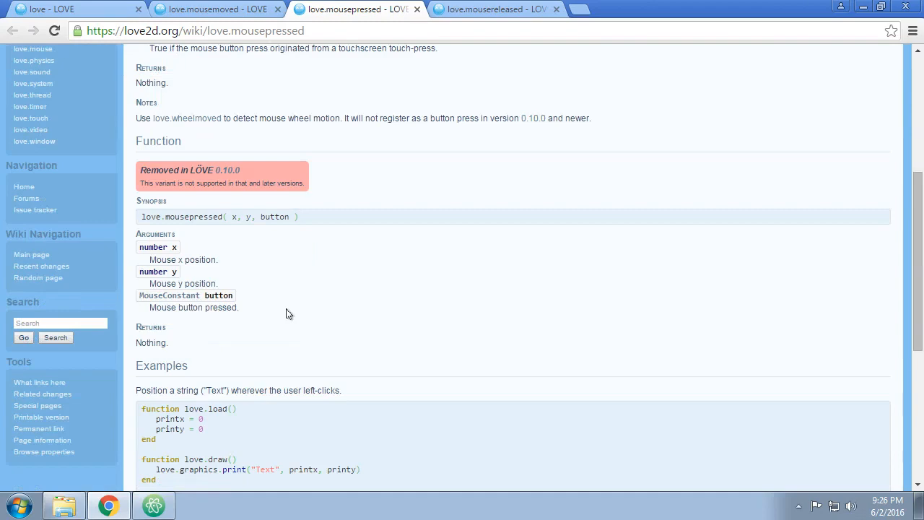
pyautogui.scroll(-3)
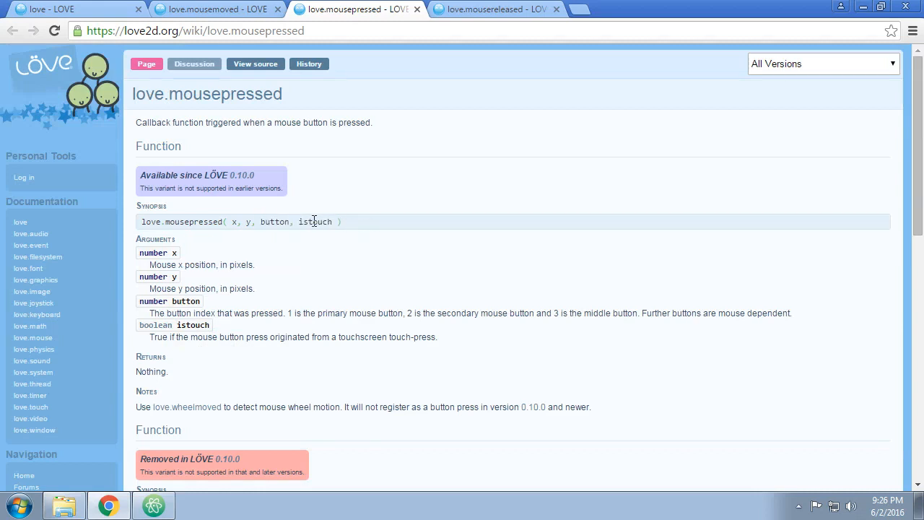
pyautogui.doubleClick(315, 222)
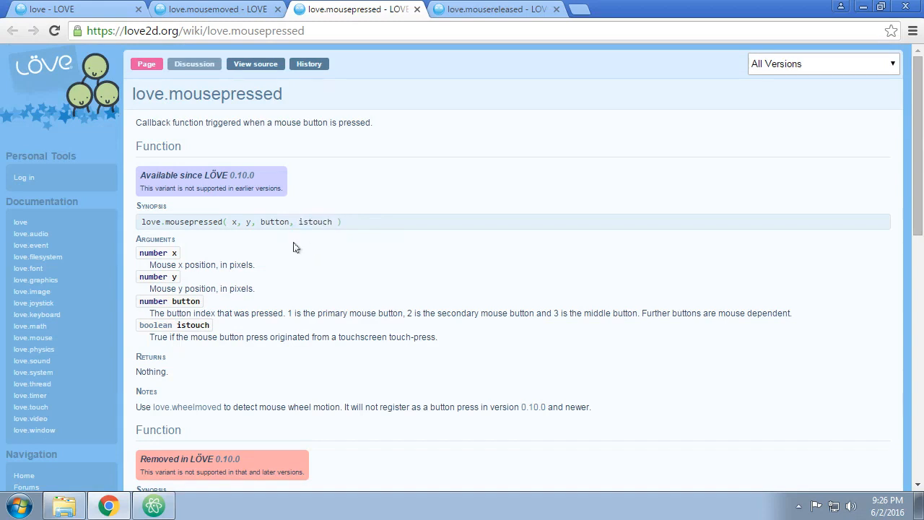
pyautogui.moveTo(325, 276)
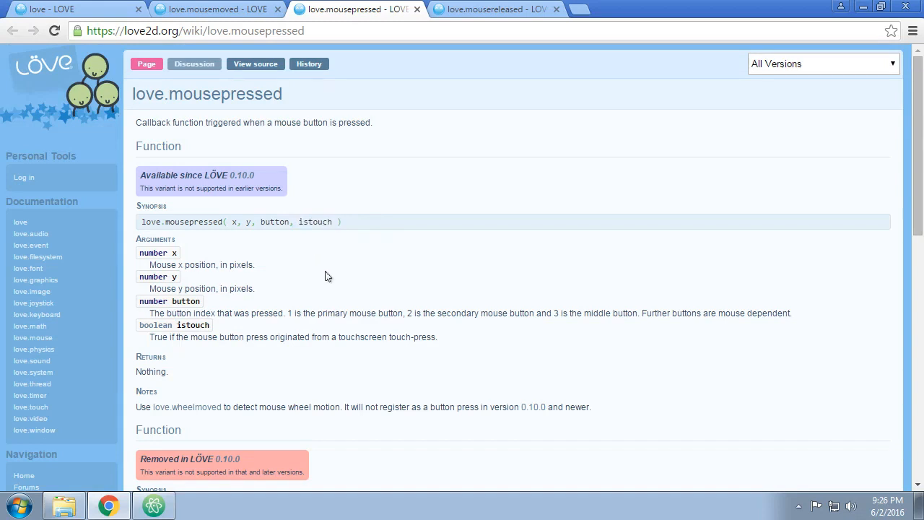
pyautogui.moveTo(273, 258)
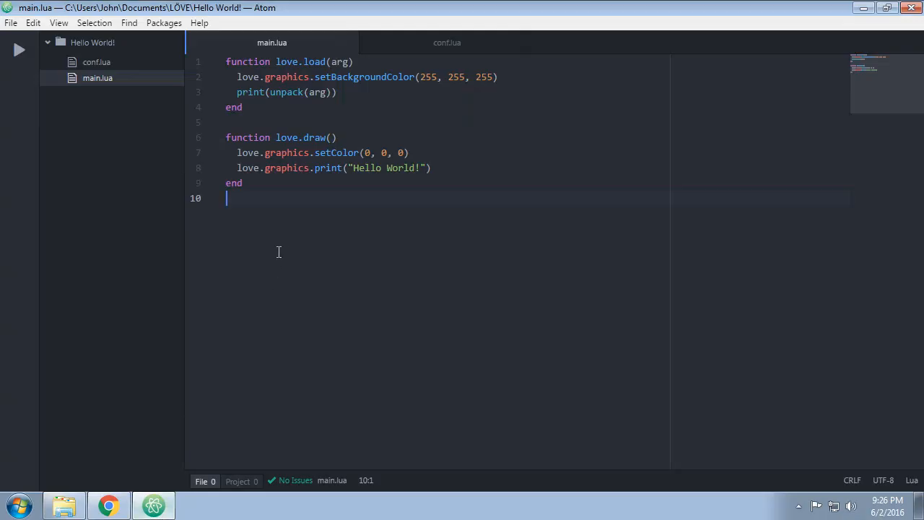
# Insert a love.mousepressed(x, y, button, istouch) stub below love.draw via autocomplete
pyautogui.press('enter')
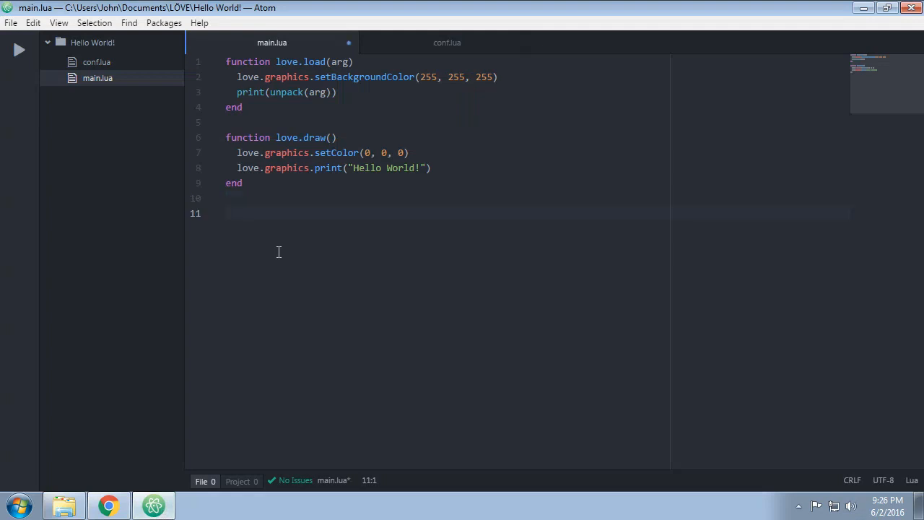
pyautogui.write('love.')
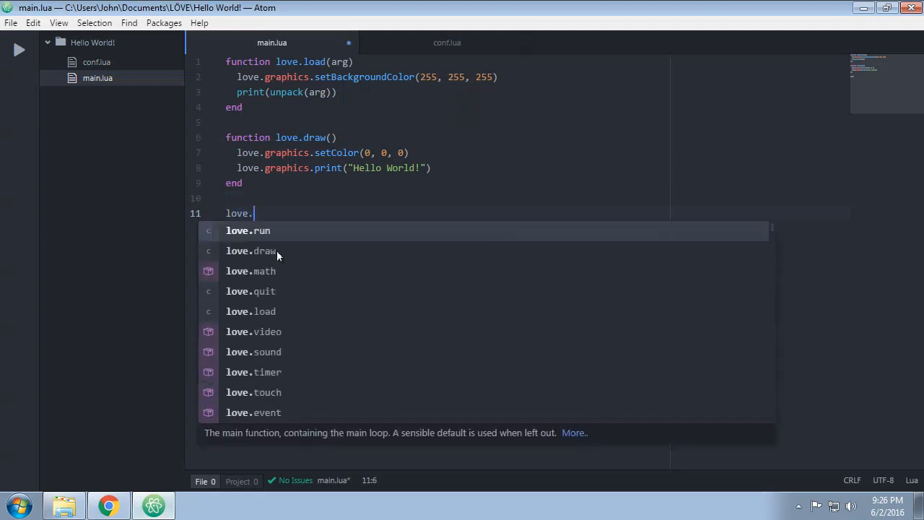
pyautogui.write('mousep')
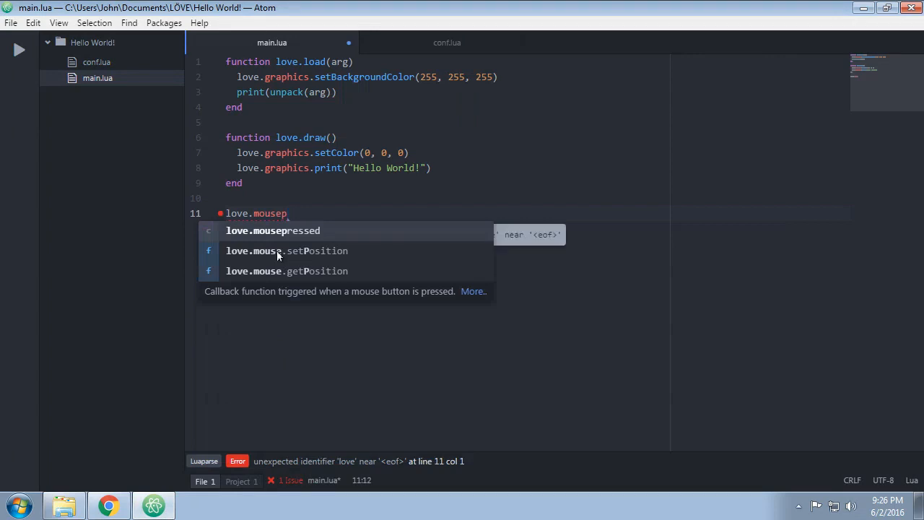
pyautogui.click(272, 230)
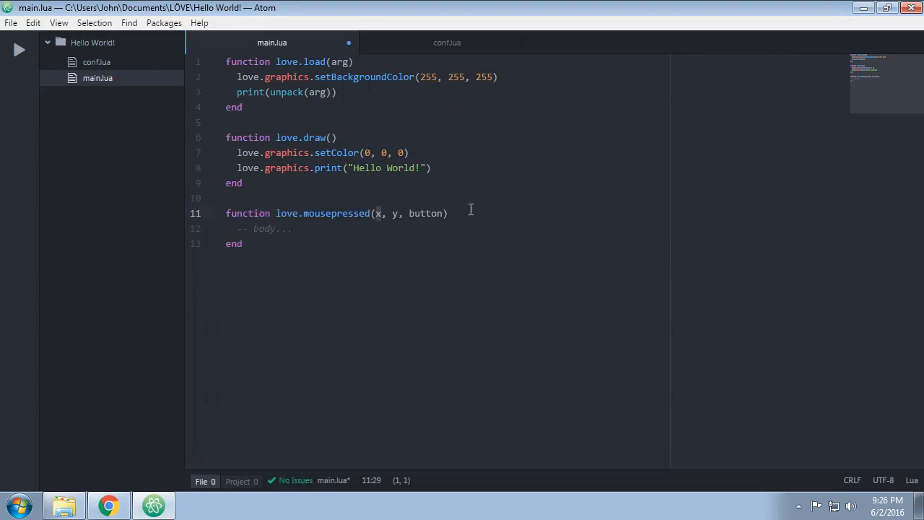
pyautogui.write(',')
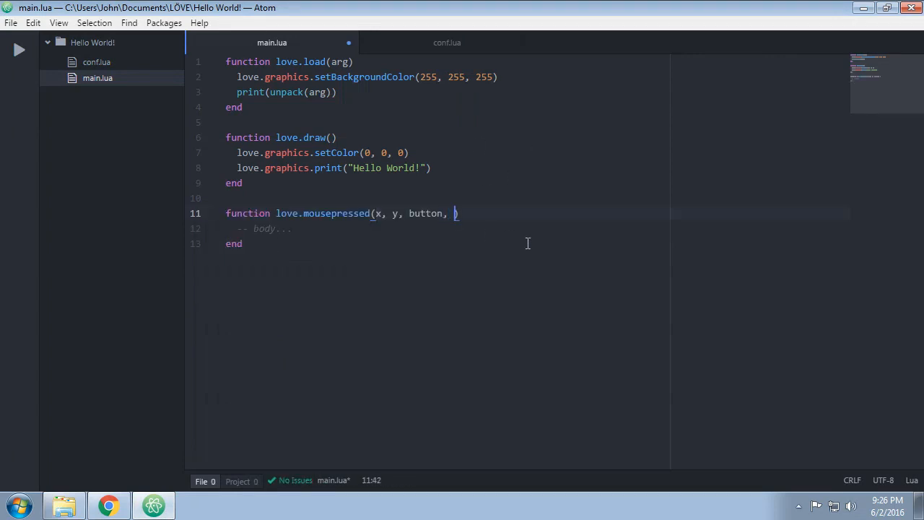
pyautogui.write('istouch')
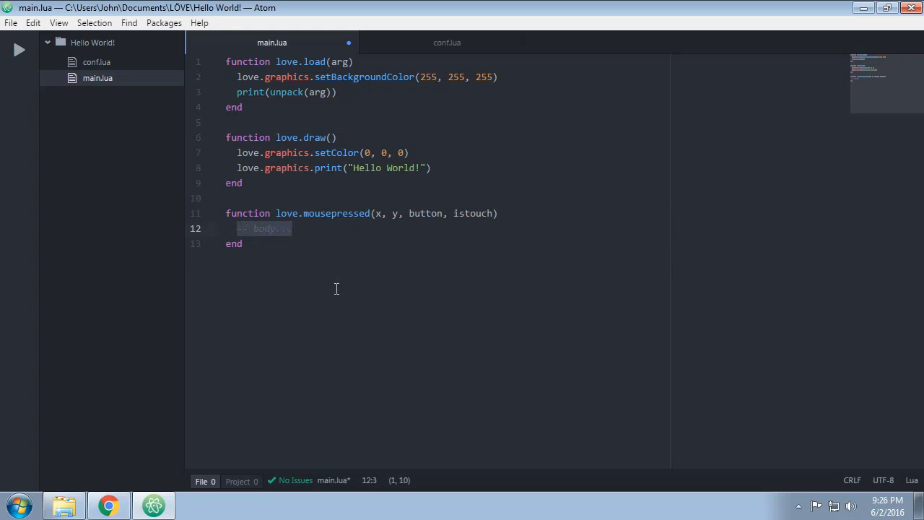
pyautogui.moveTo(352, 290)
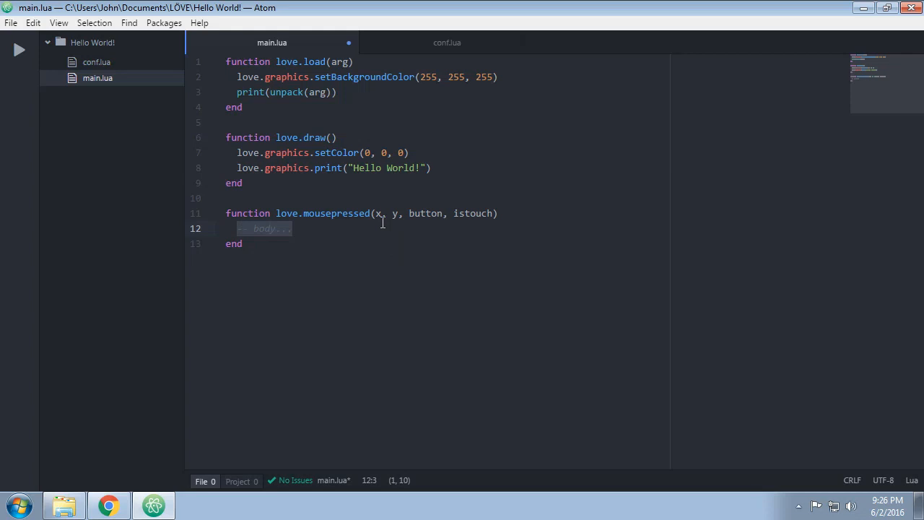
pyautogui.moveTo(354, 138)
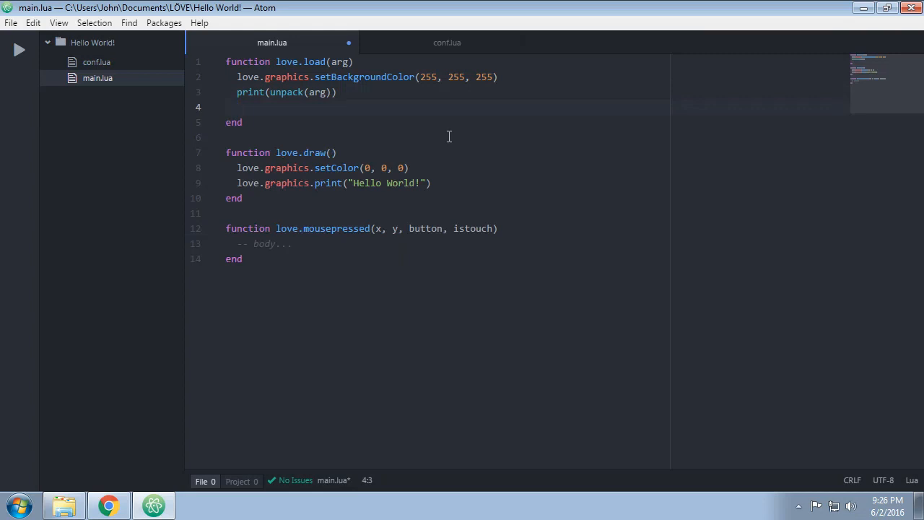
# Add position variables starting at 0 and assign them the click x and y
pyautogui.write('x =')
pyautogui.write('y =')
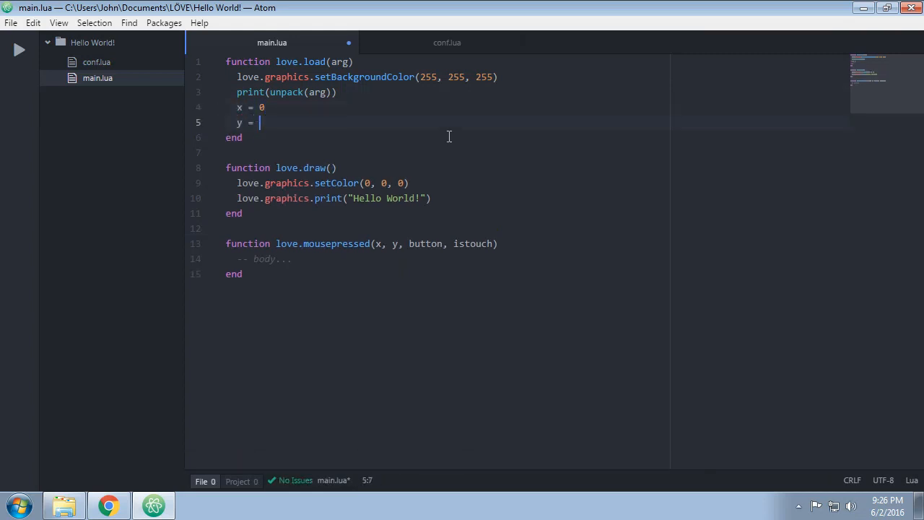
pyautogui.write('0')
pyautogui.click(444, 198)
pyautogui.write(', x,')
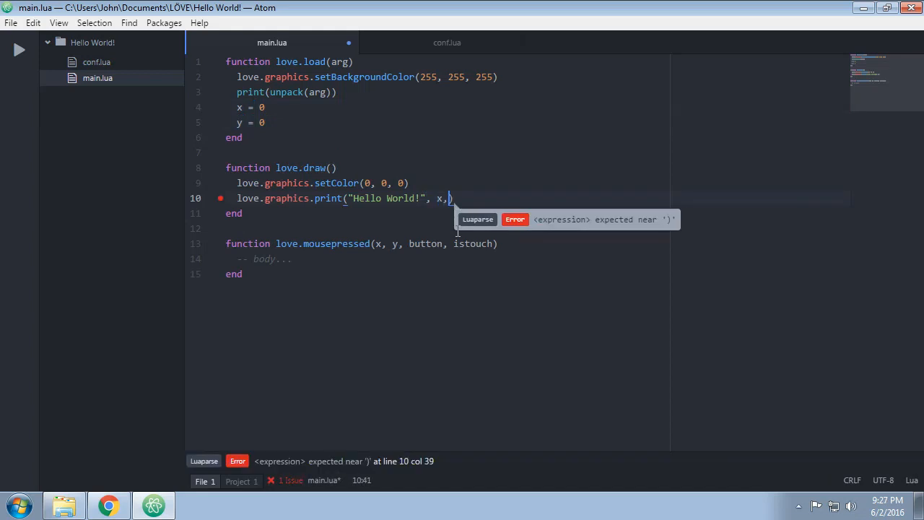
pyautogui.write('y')
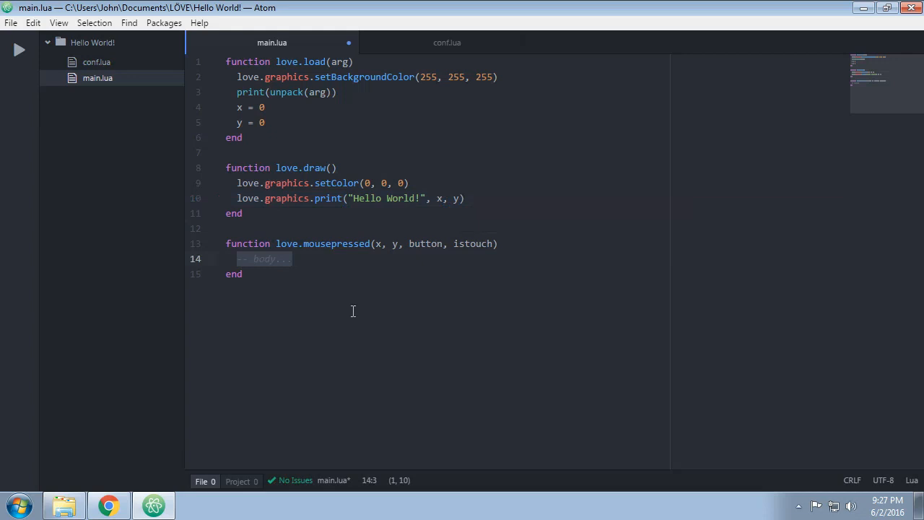
pyautogui.write('x = x')
pyautogui.write('y =')
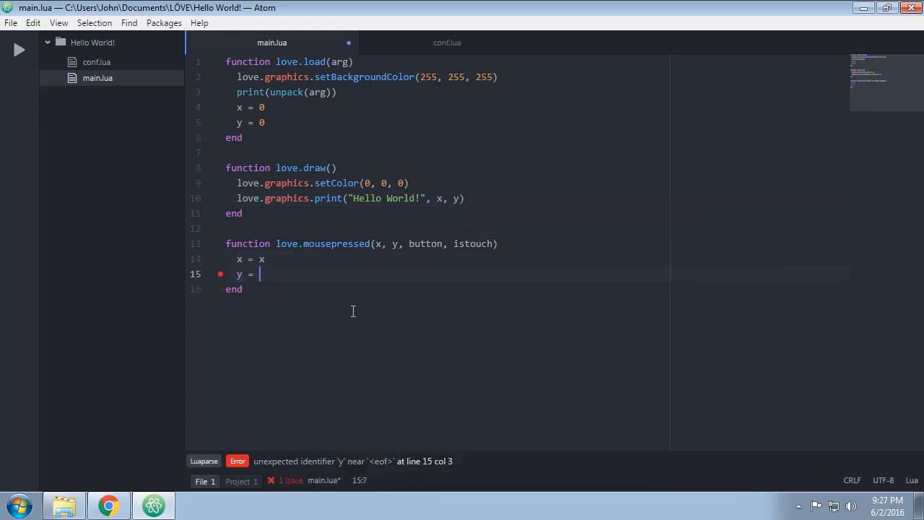
pyautogui.write('y')
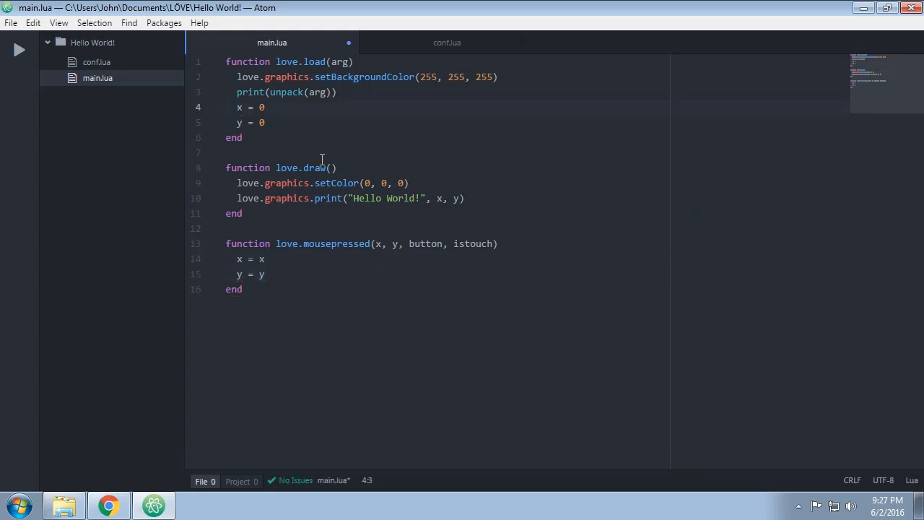
# Name the variables printx and printy in love.load, love.mousepressed and love.draw
pyautogui.write('print')
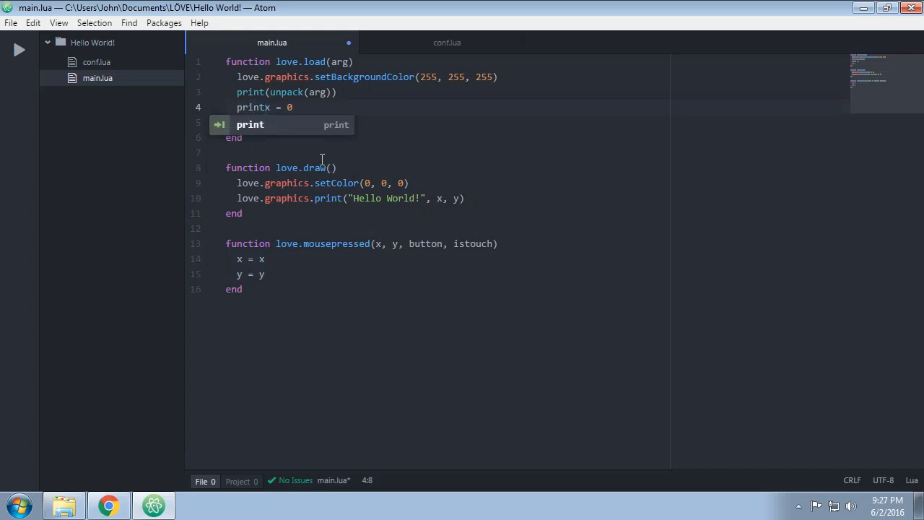
pyautogui.write('y = 0')
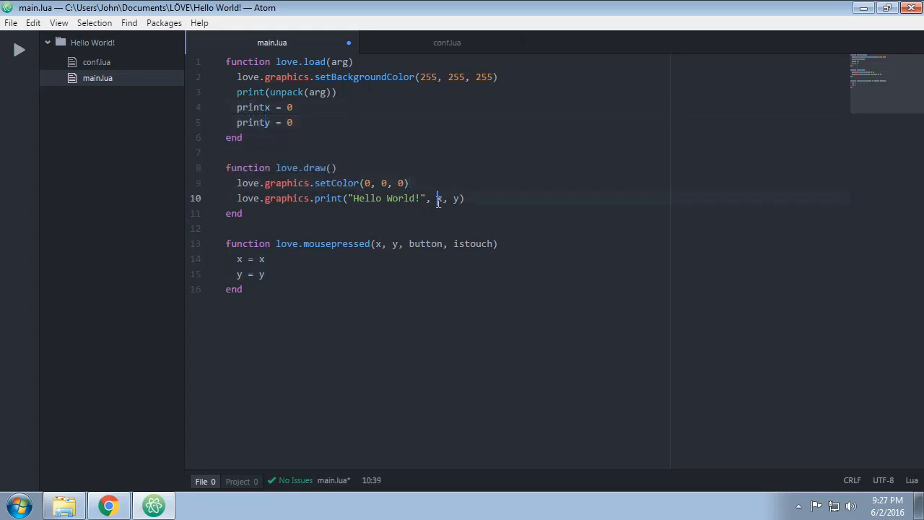
pyautogui.write('print')
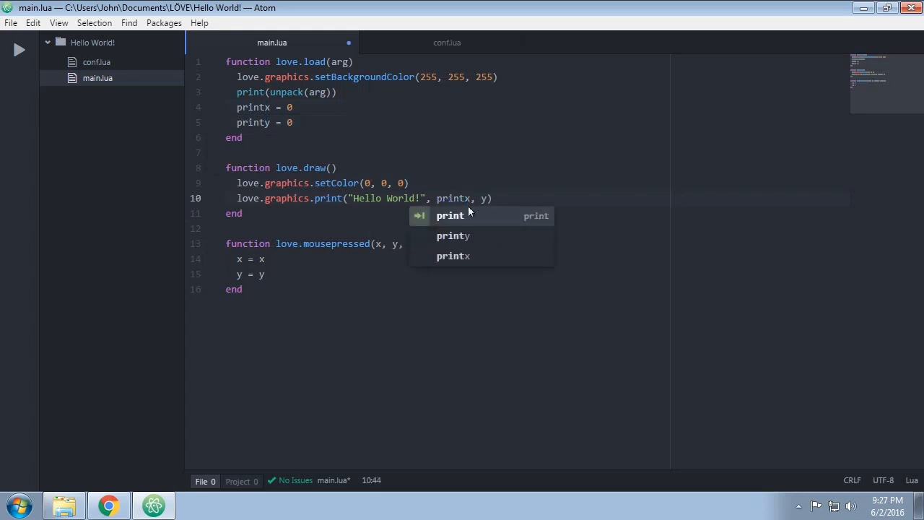
pyautogui.write('print')
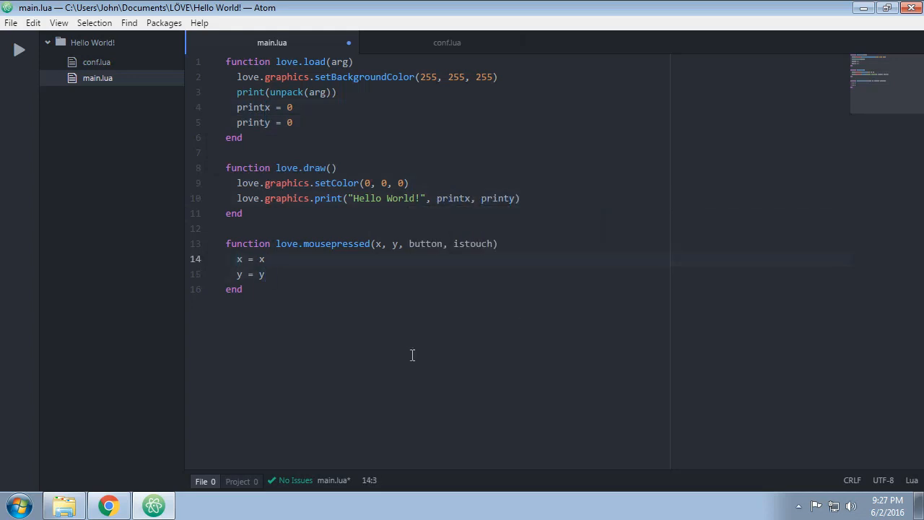
pyautogui.write('print')
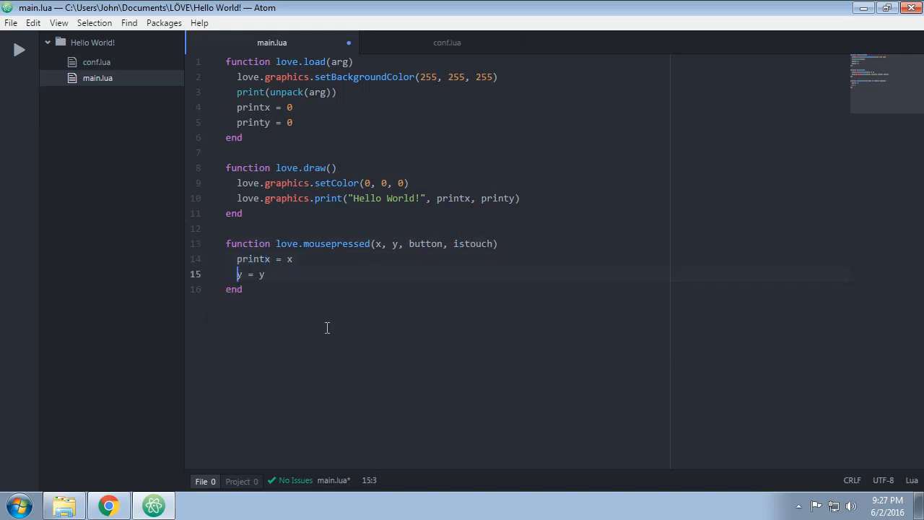
pyautogui.write('print')
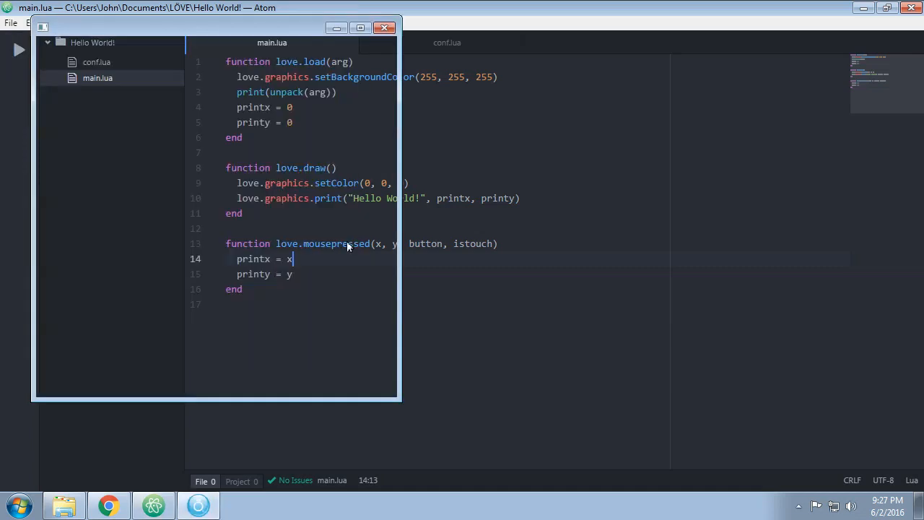
# Run the game, click spots to move Hello World!, then close the game window
pyautogui.click(20, 49)
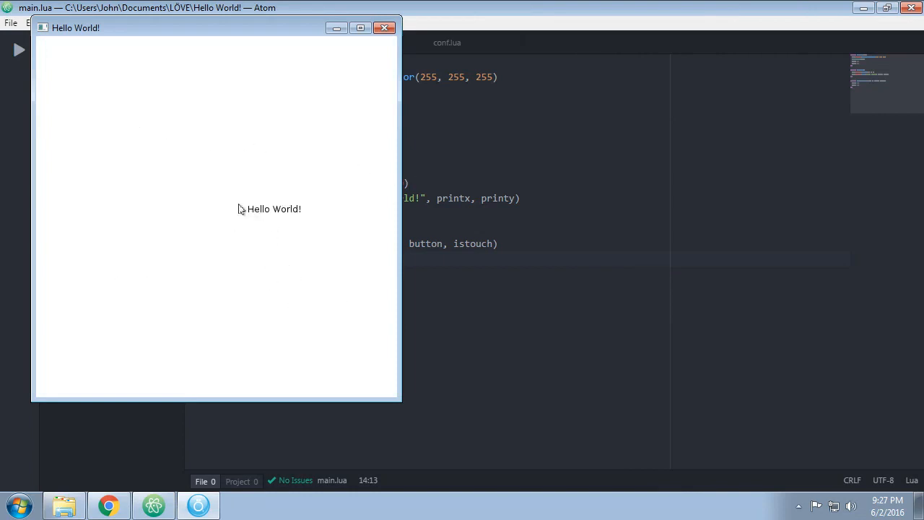
pyautogui.moveTo(238, 203)
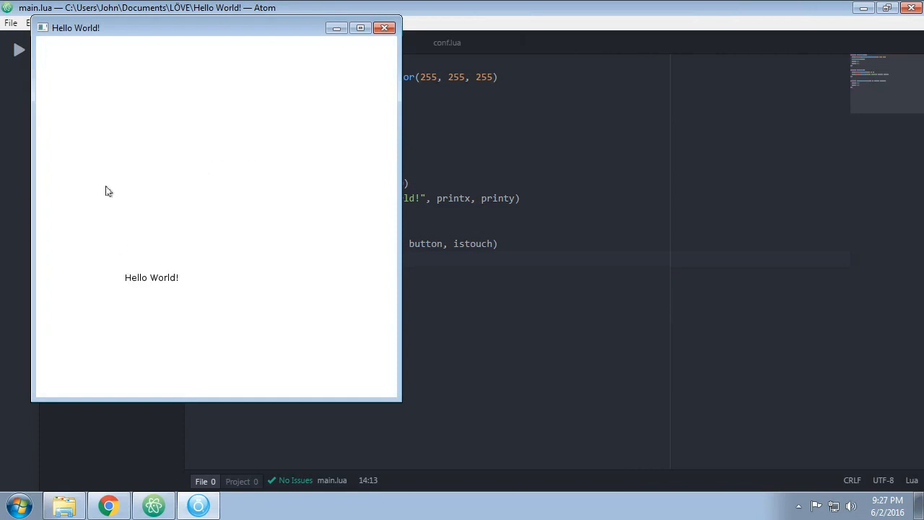
pyautogui.moveTo(301, 296)
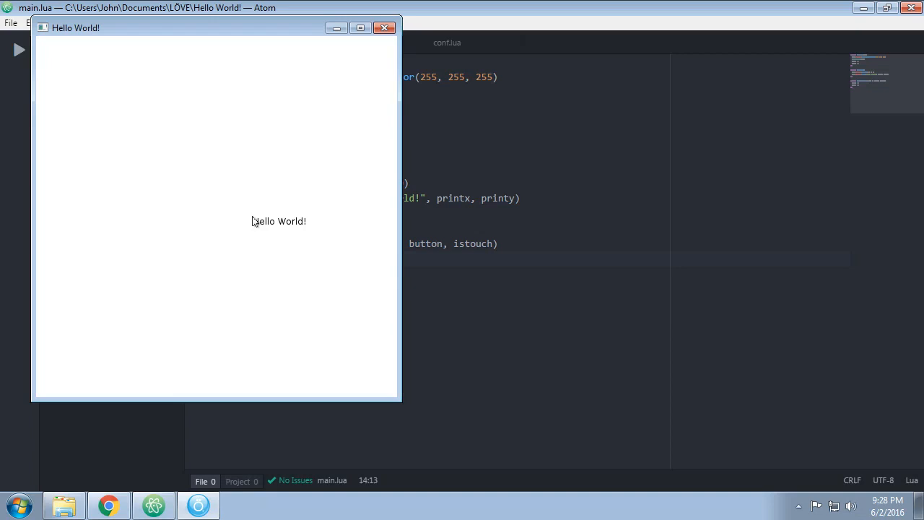
pyautogui.moveTo(260, 169)
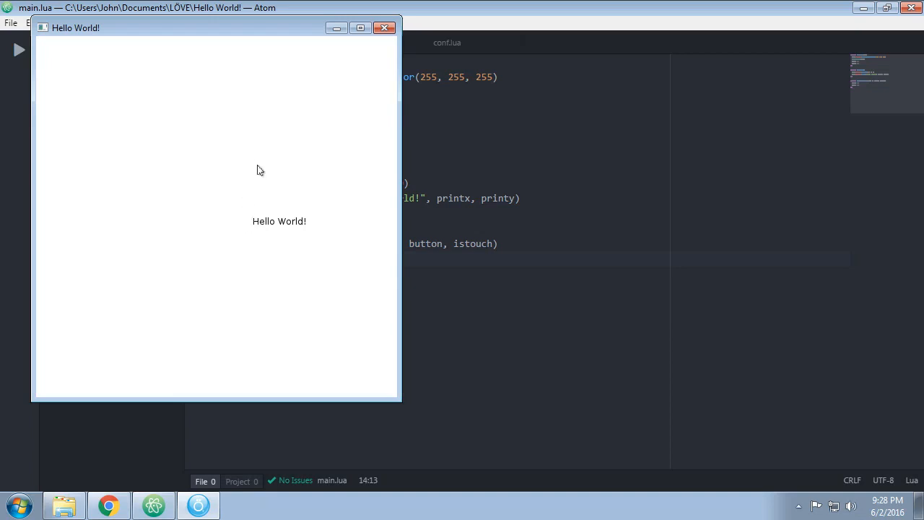
pyautogui.moveTo(289, 162)
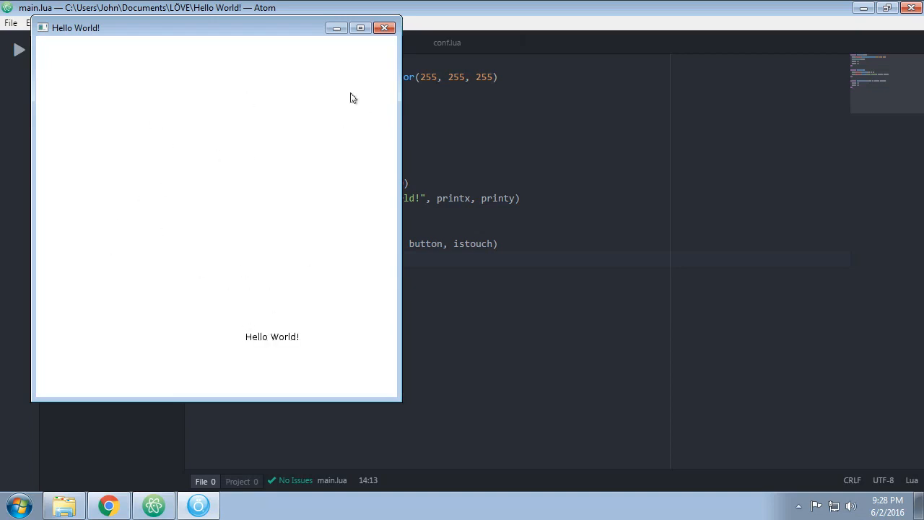
pyautogui.click(384, 27)
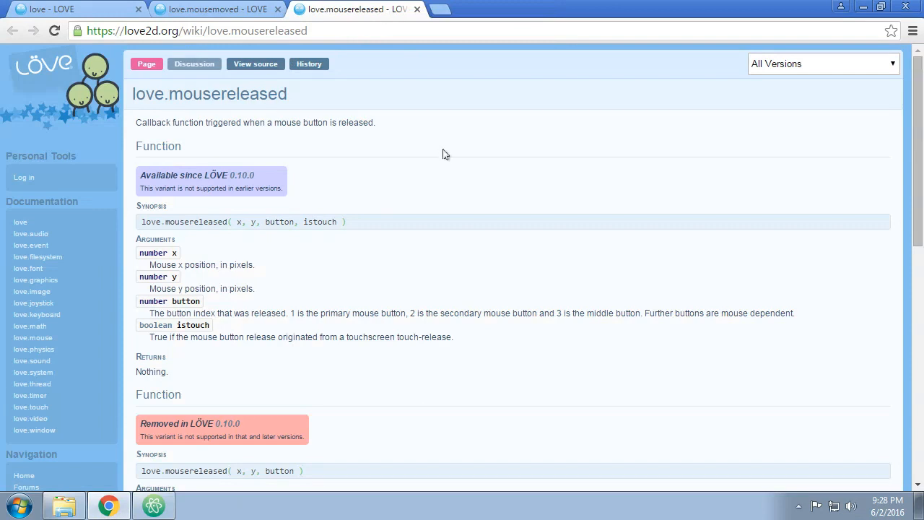
pyautogui.moveTo(341, 325)
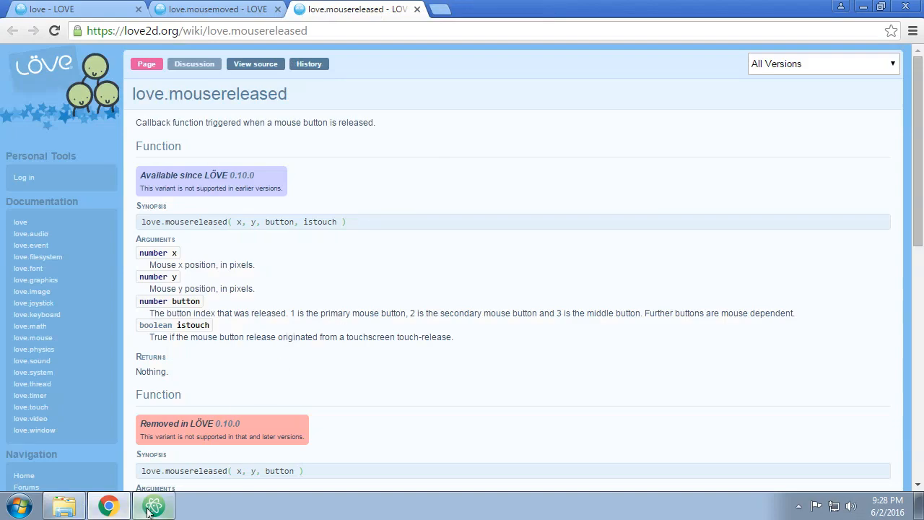
# Leave the love.mousereleased wiki page and return to main.lua in Atom
pyautogui.click(154, 505)
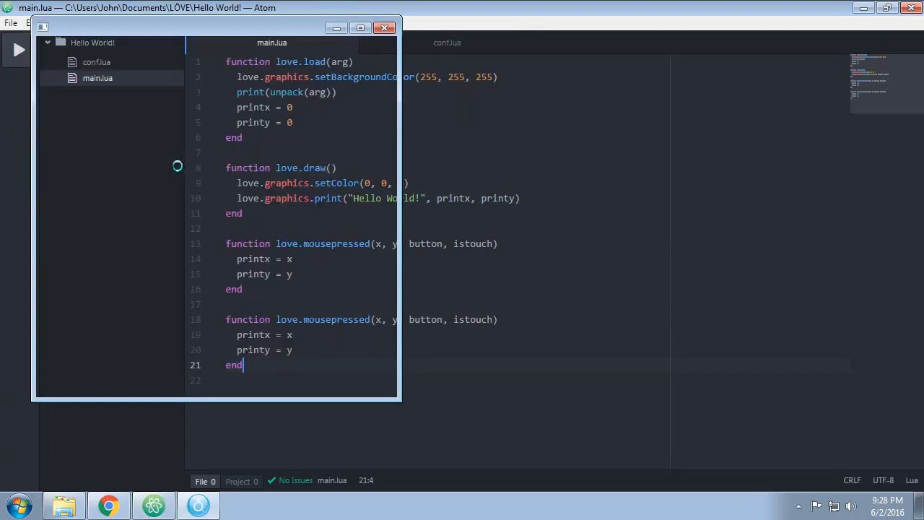
# Test the duplicated handler, then the renamed love.mousereleased version, closing the game each time
pyautogui.click(18, 49)
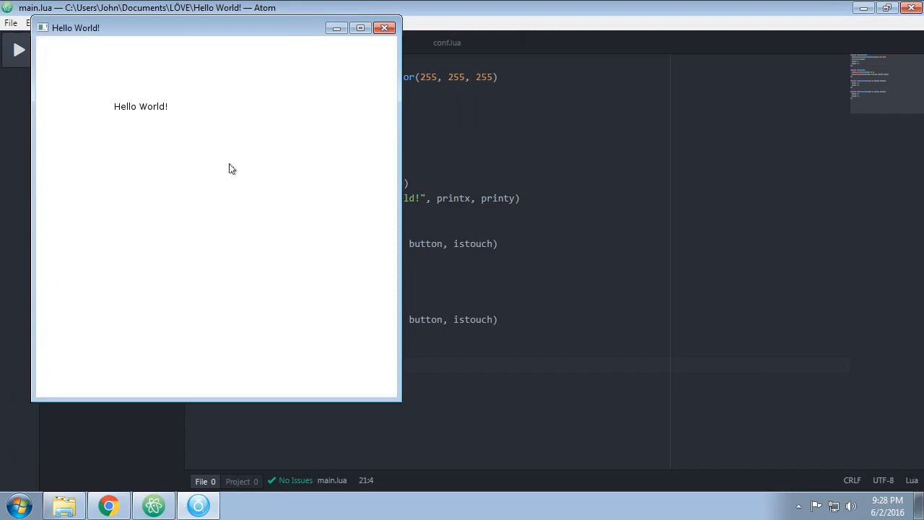
pyautogui.moveTo(244, 166)
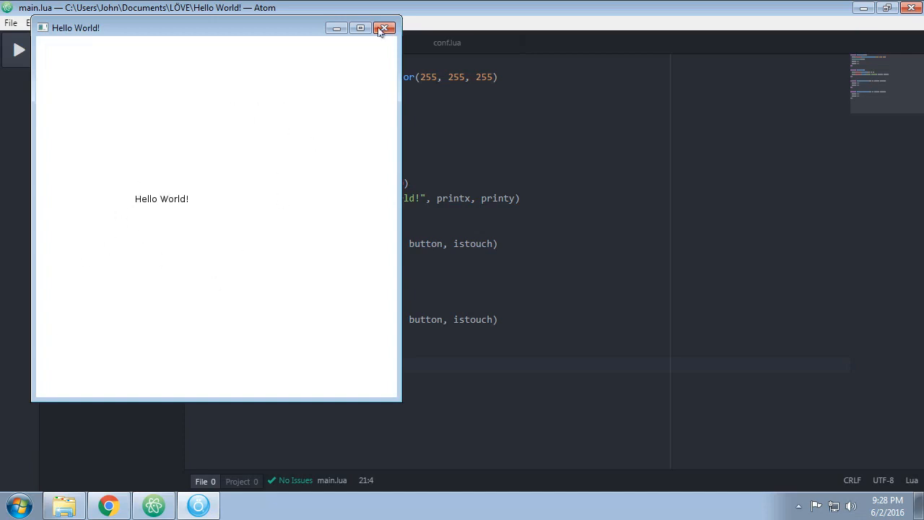
pyautogui.click(385, 28)
pyautogui.write('lea')
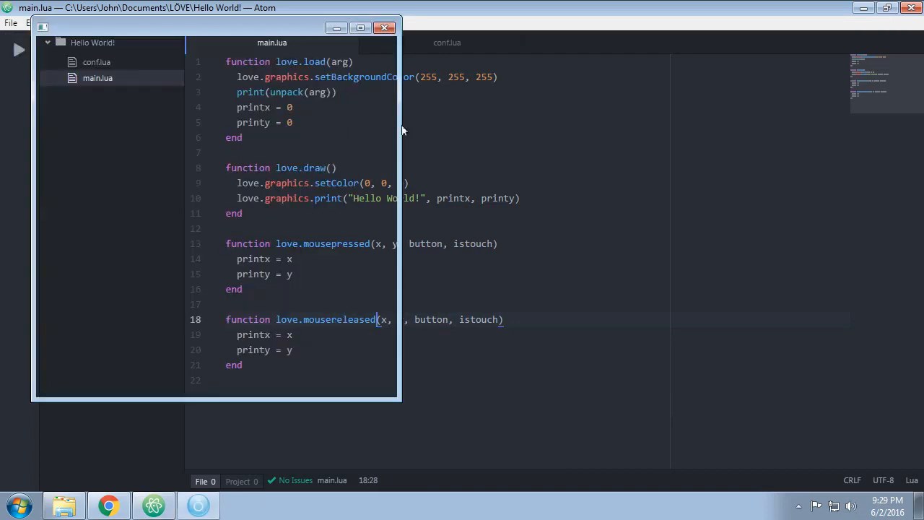
pyautogui.click(19, 49)
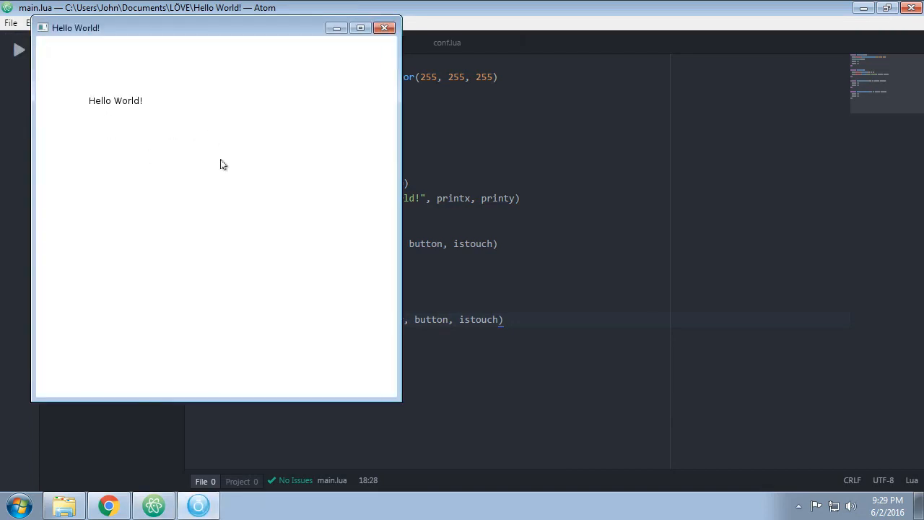
pyautogui.moveTo(84, 155)
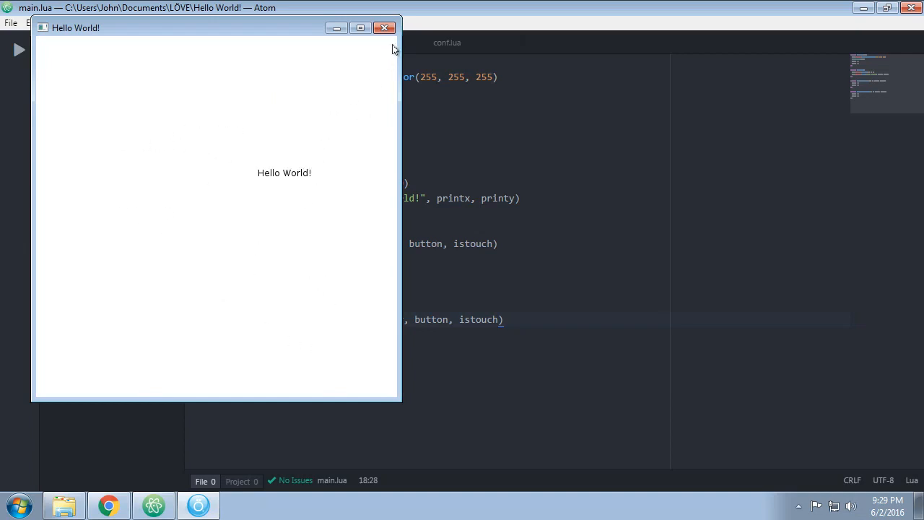
pyautogui.click(384, 27)
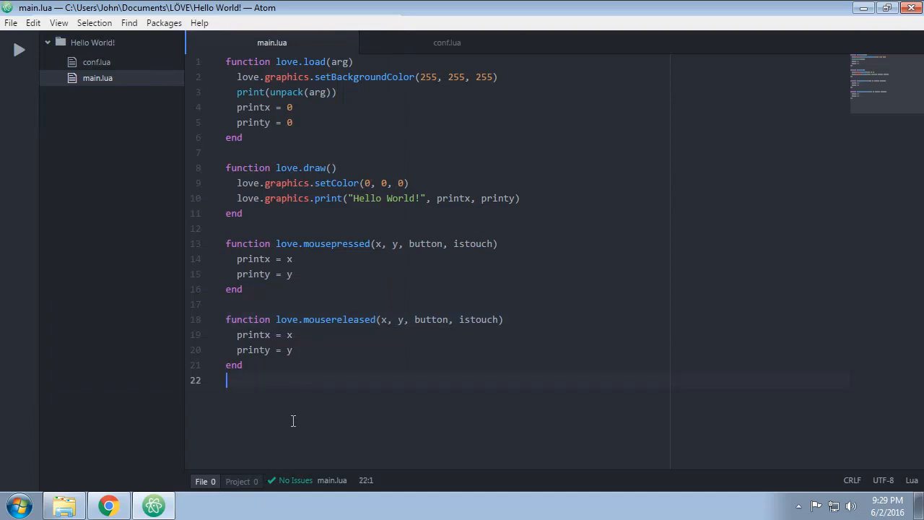
pyautogui.moveTo(108, 505)
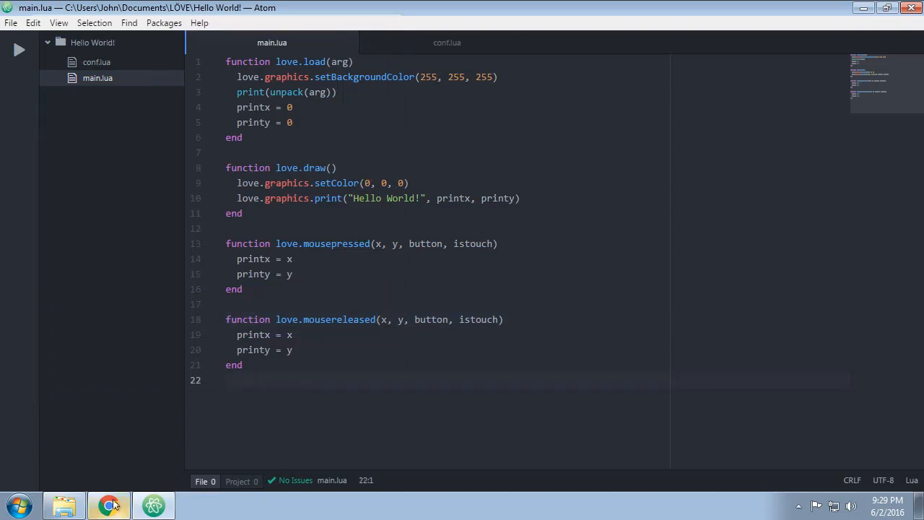
# Switch to the LÖVE wiki love page showing the General callbacks, including love.textinput
pyautogui.click(108, 504)
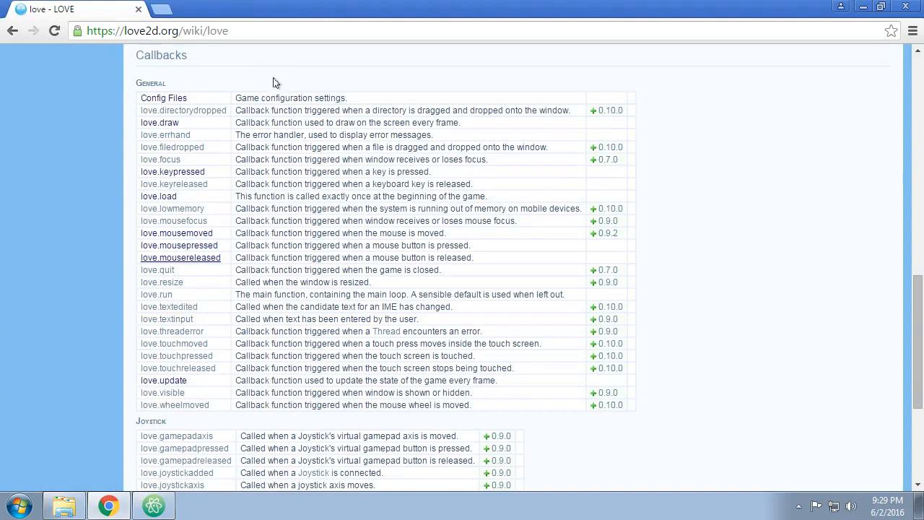
pyautogui.moveTo(413, 284)
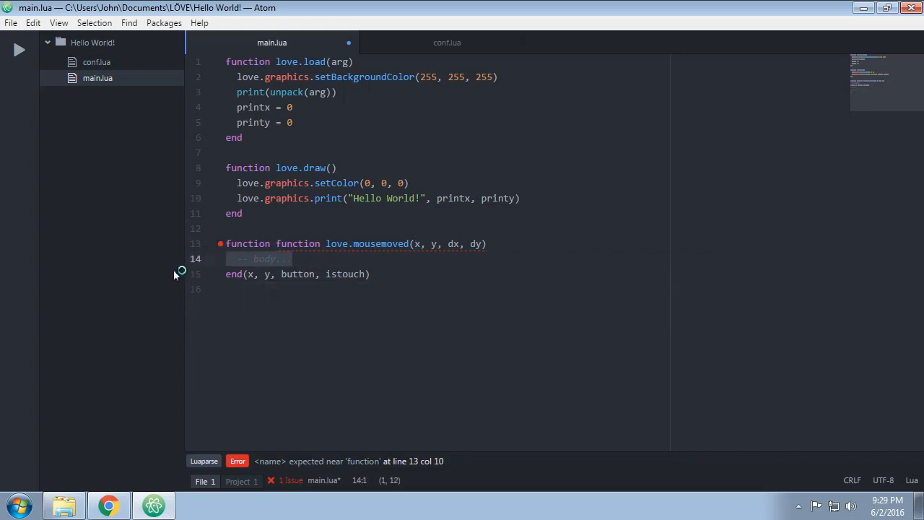
# Write printx = x inside the love.mousemoved(x, y, dx, dy) callback
pyautogui.write('printx = x')
pyautogui.write('printy = y')
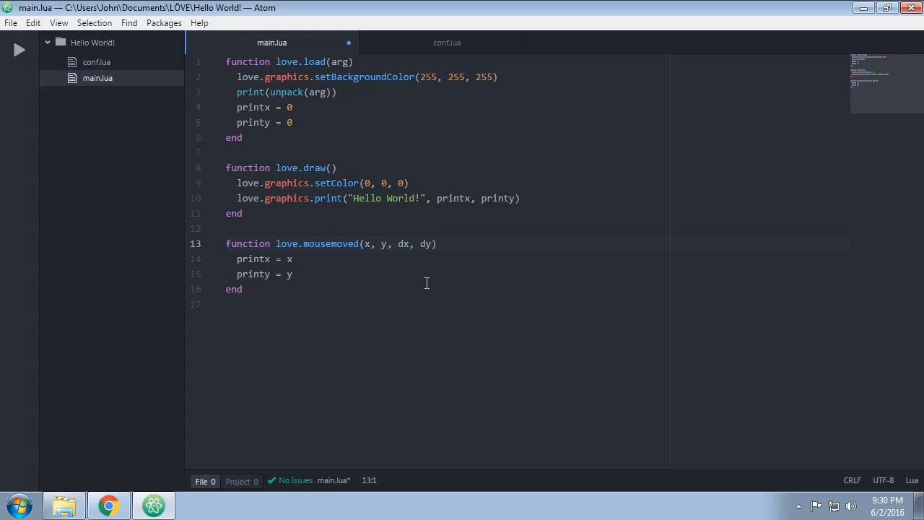
pyautogui.click(226, 243)
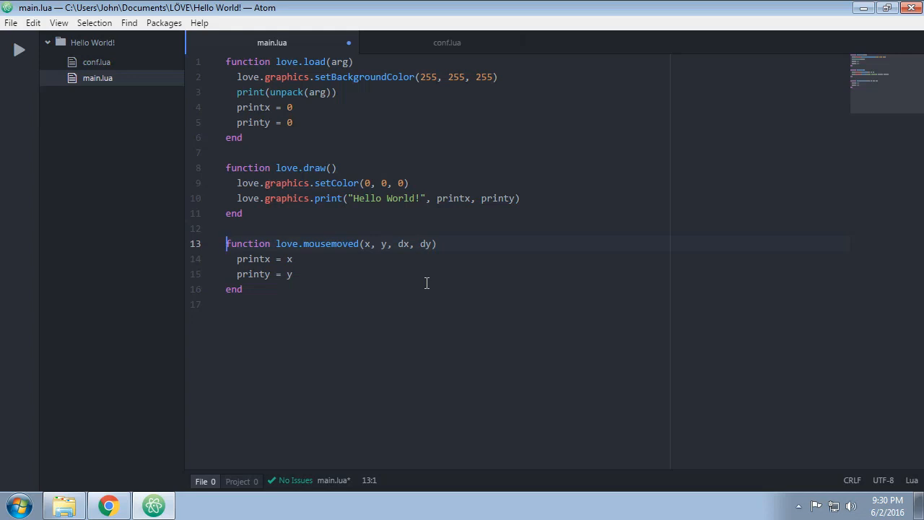
pyautogui.moveTo(294, 365)
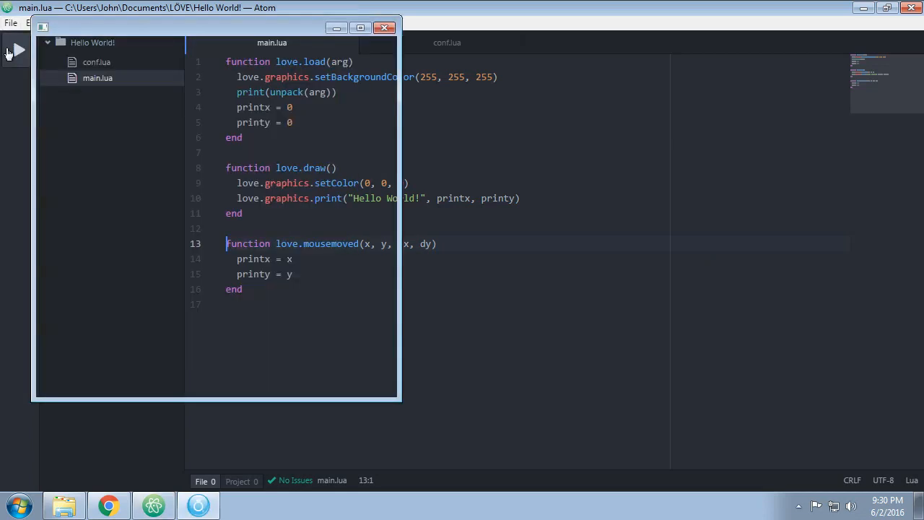
# Launch the game and move the mouse so Hello World! follows it
pyautogui.click(18, 49)
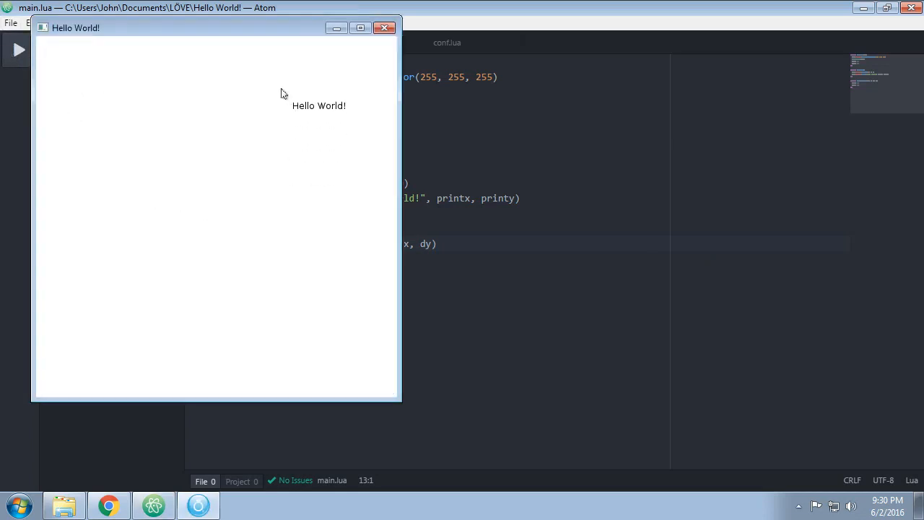
pyautogui.moveTo(163, 249)
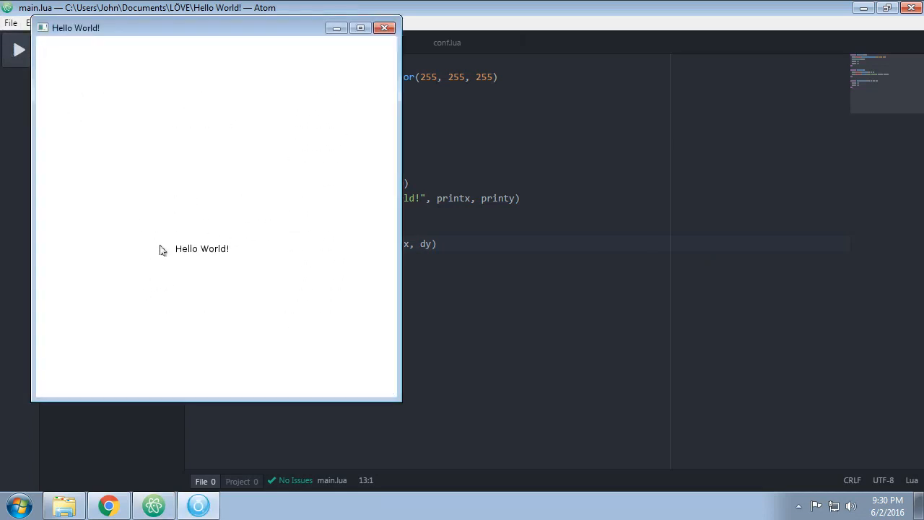
pyautogui.moveTo(242, 204)
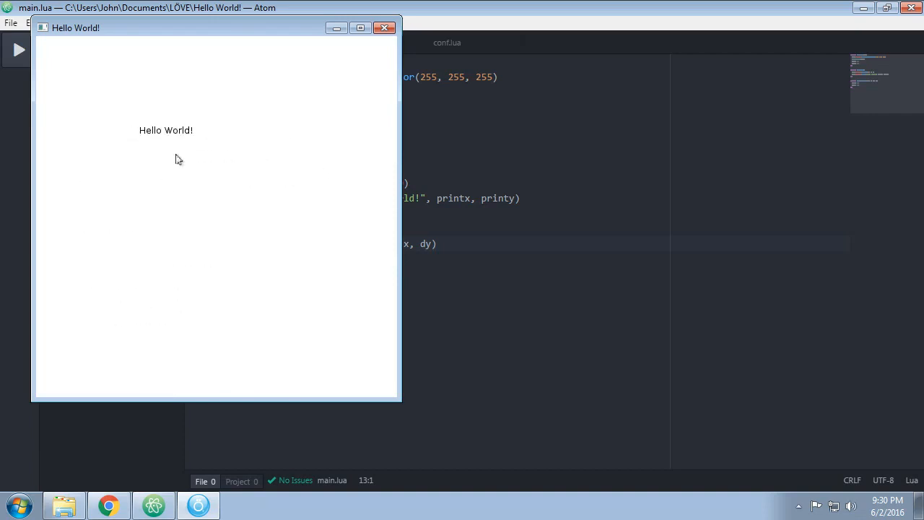
pyautogui.moveTo(278, 162)
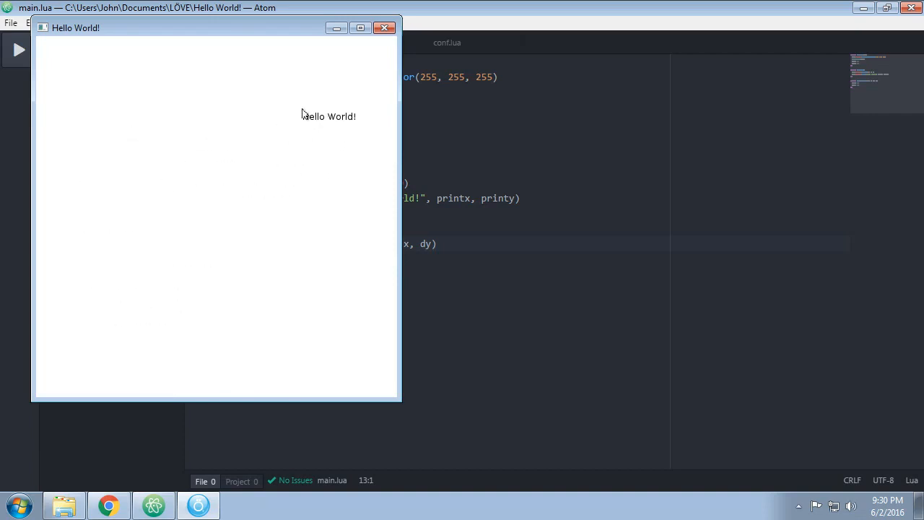
pyautogui.moveTo(359, 119)
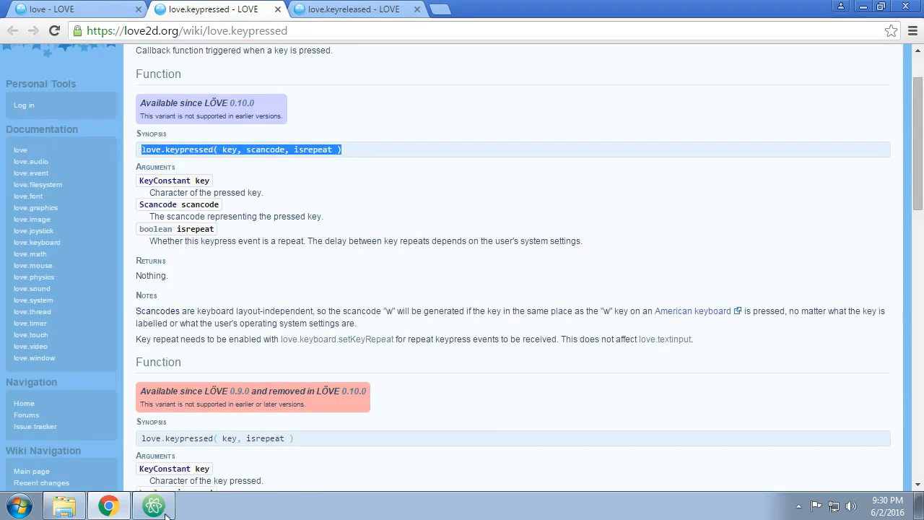
# Add a love.keypressed callback from autocomplete with a scancode argument
pyautogui.click(154, 505)
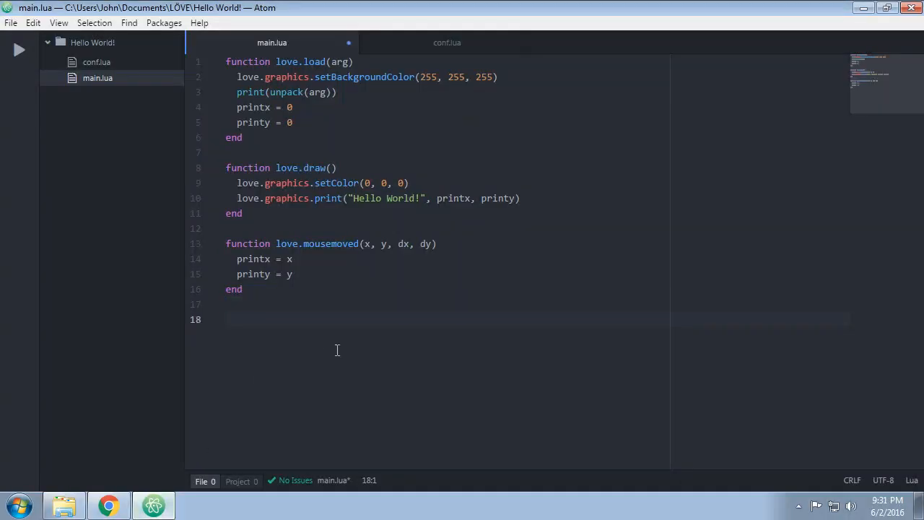
pyautogui.write('love.keyp')
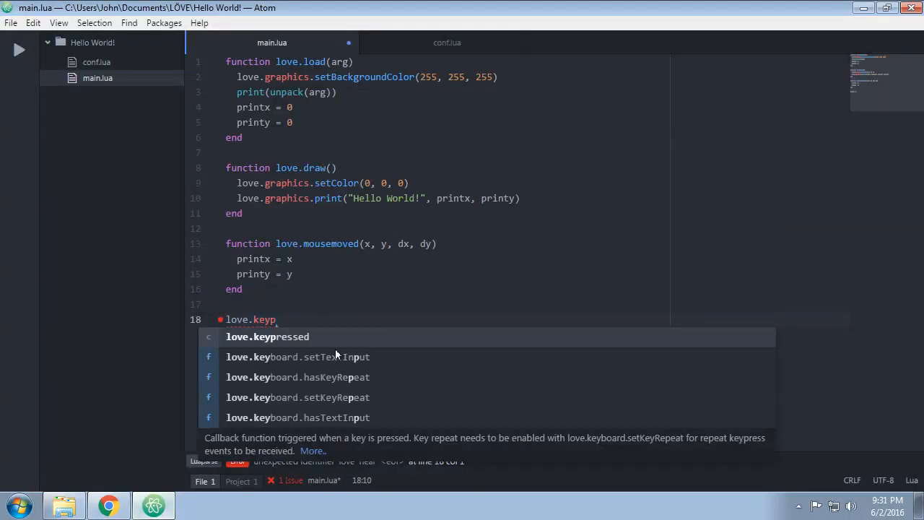
pyautogui.click(267, 337)
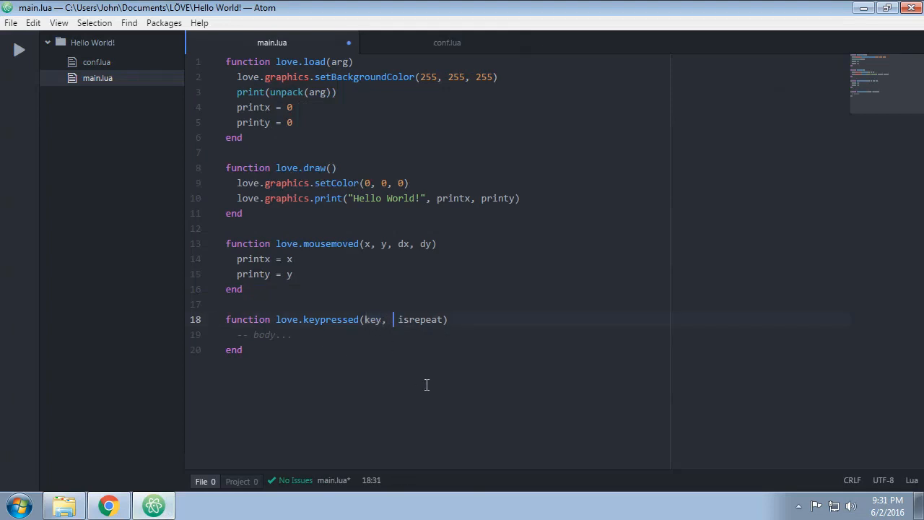
pyautogui.write('scancode')
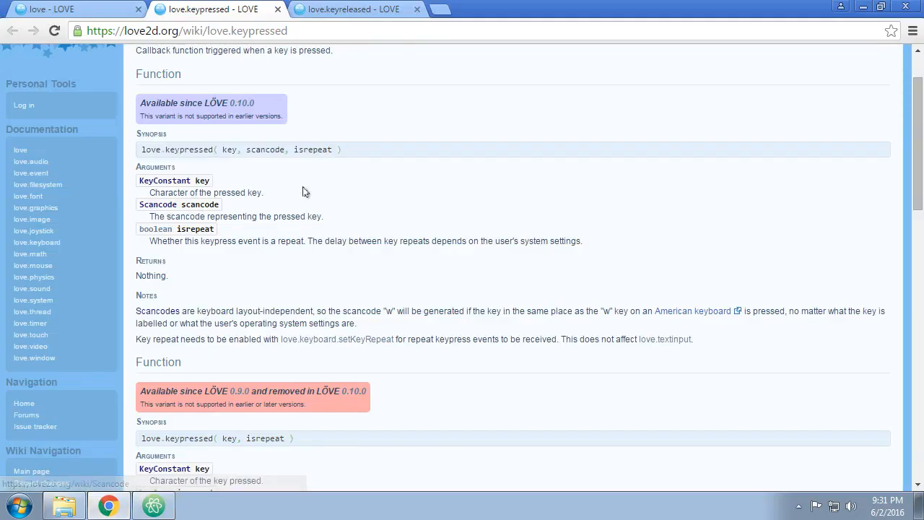
pyautogui.click(154, 505)
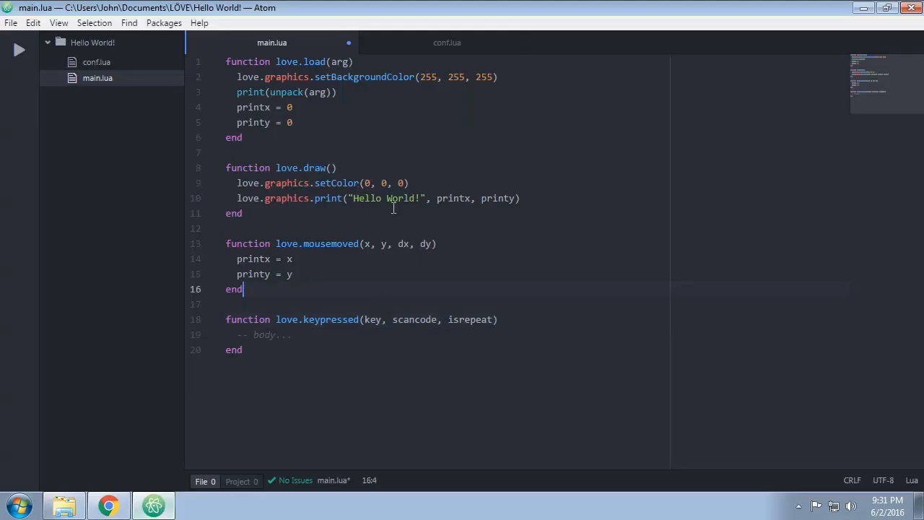
# Move "Hello World!" into a printstr variable and print printstr instead
pyautogui.doubleClick(387, 198)
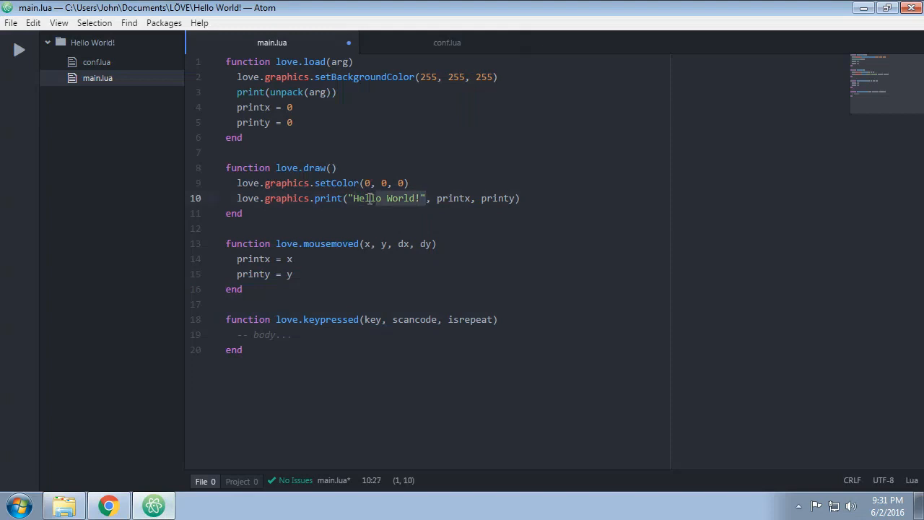
pyautogui.press('Delete')
pyautogui.write('p')
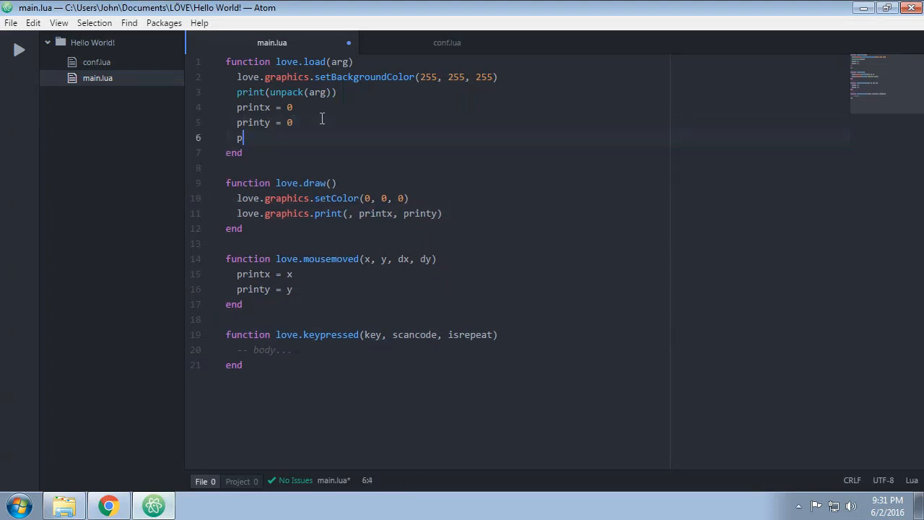
pyautogui.write('rintstr =')
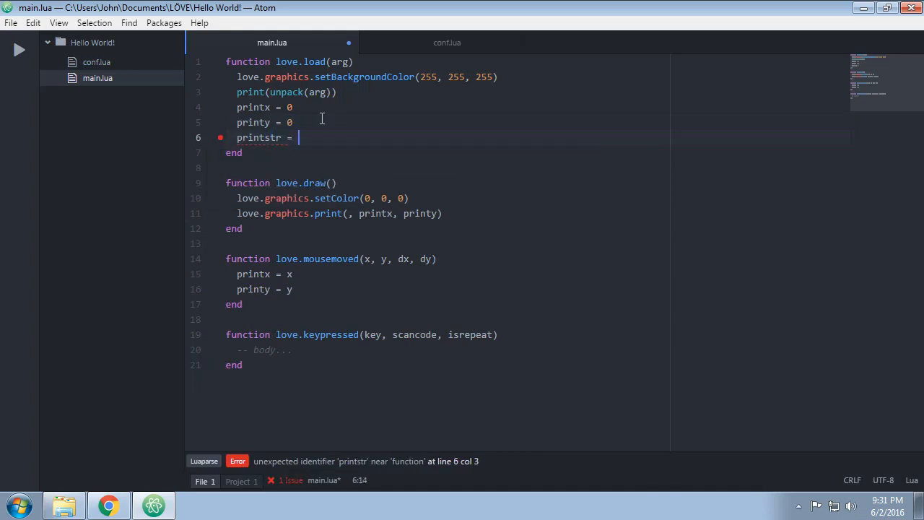
pyautogui.write('"Hello World!"')
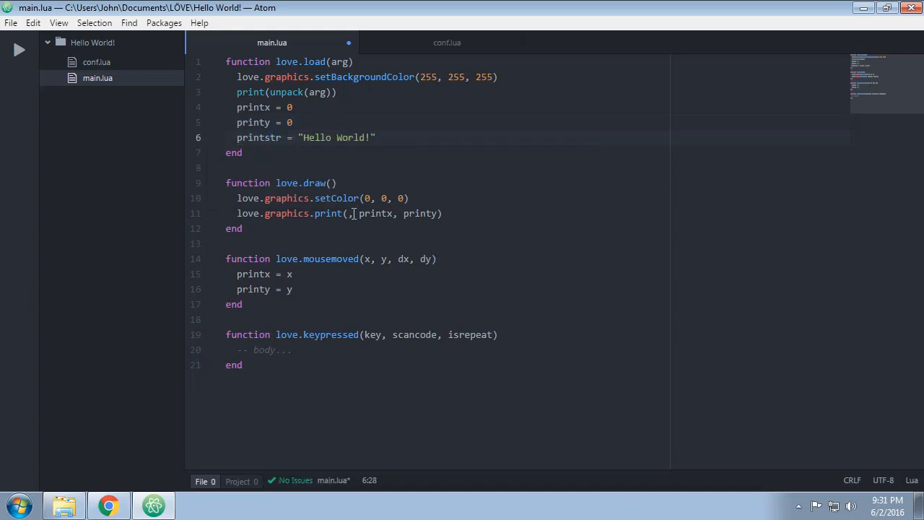
pyautogui.write('printstr')
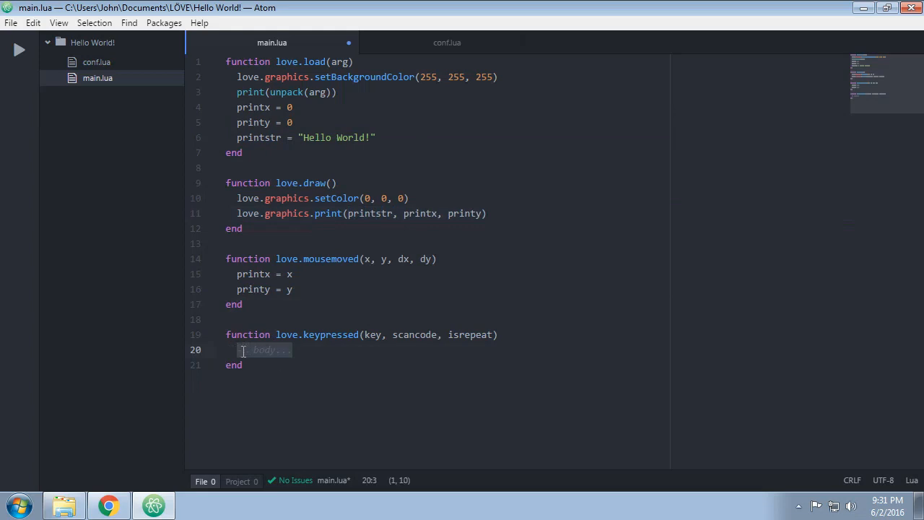
# In love.keypressed, set printstr = prinstr..key to append each key
pyautogui.write('pri')
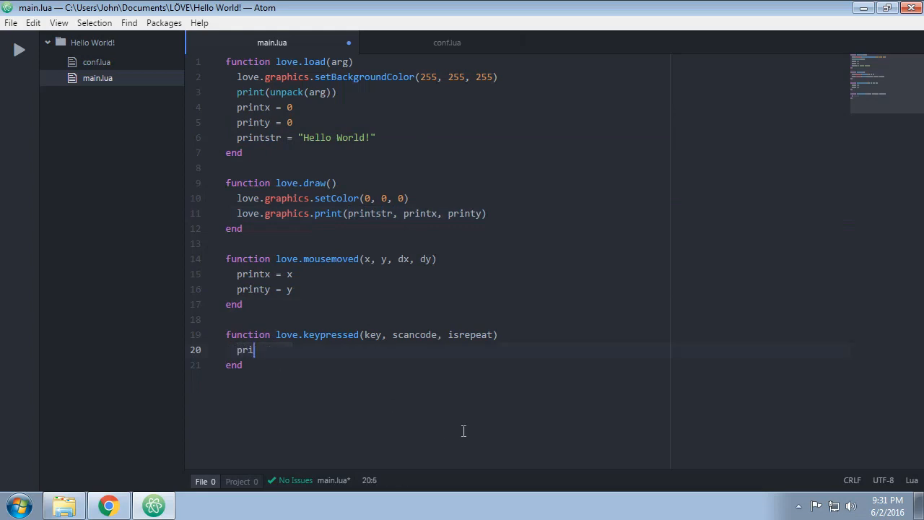
pyautogui.write('ntstr =')
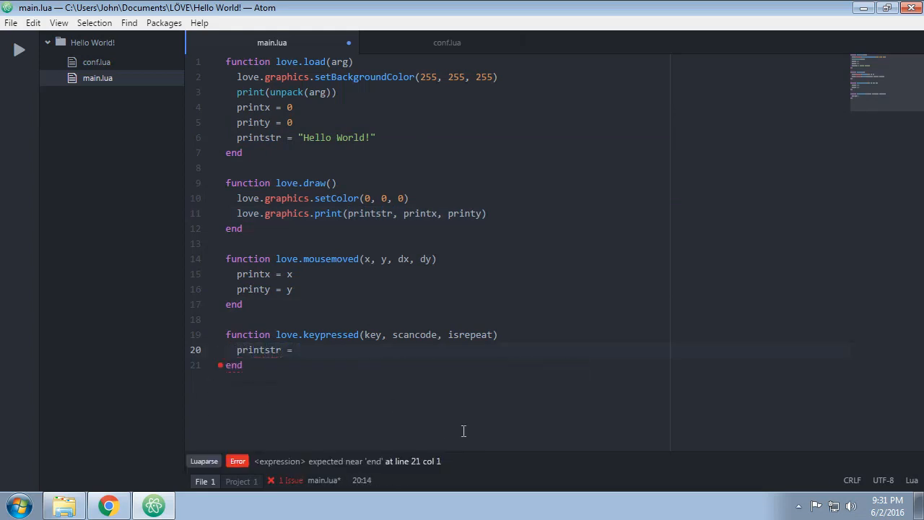
pyautogui.write('prinstr')
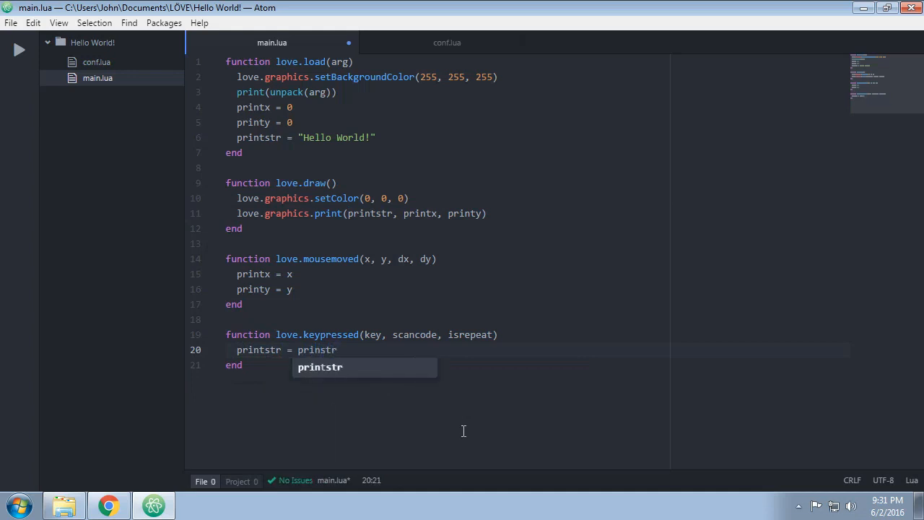
pyautogui.write('..')
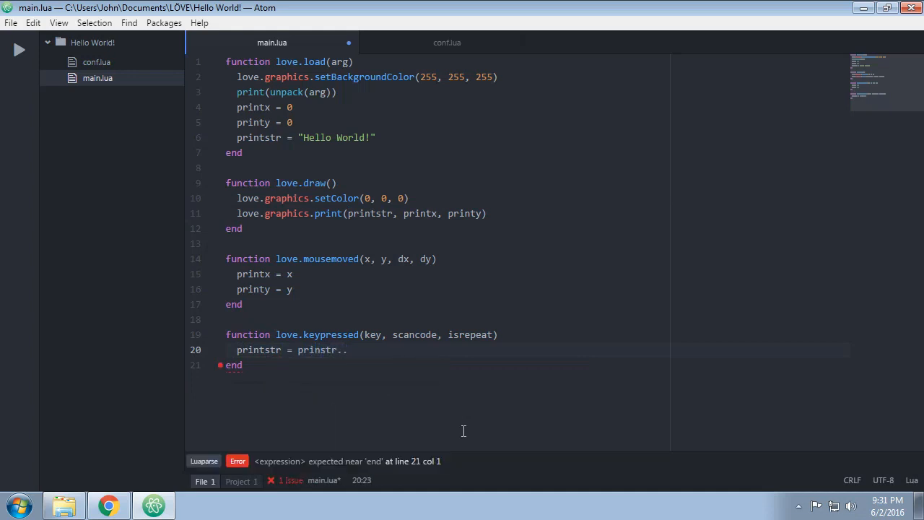
pyautogui.write('key')
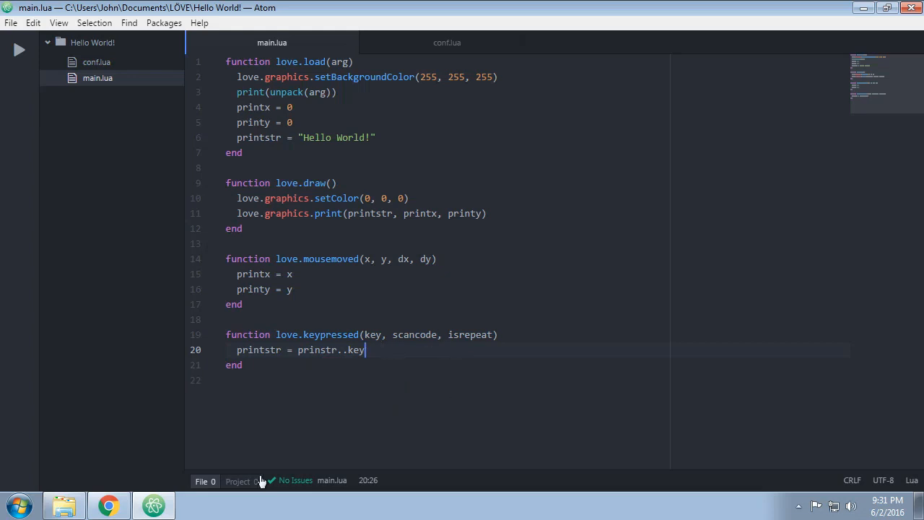
# Run the game, hit the nil prinstr error, close it, and fix the typo to printstr
pyautogui.click(876, 8)
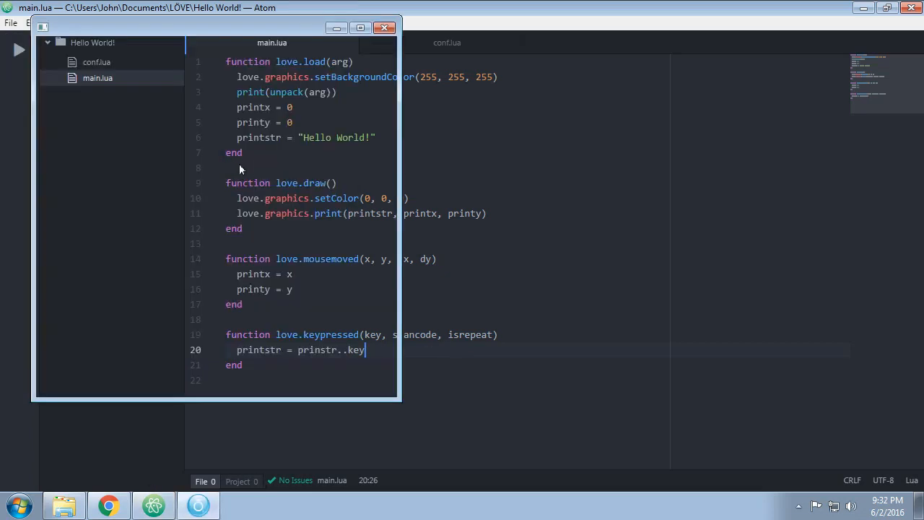
pyautogui.click(20, 49)
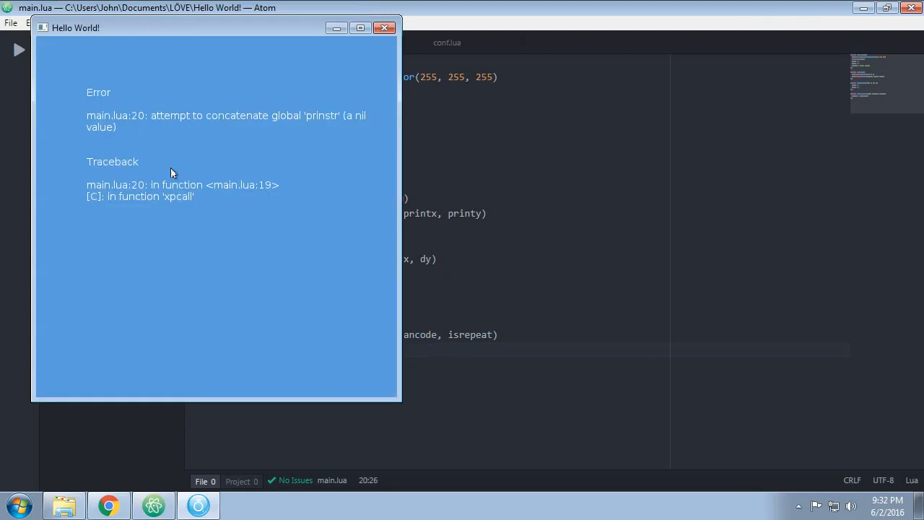
pyautogui.moveTo(284, 150)
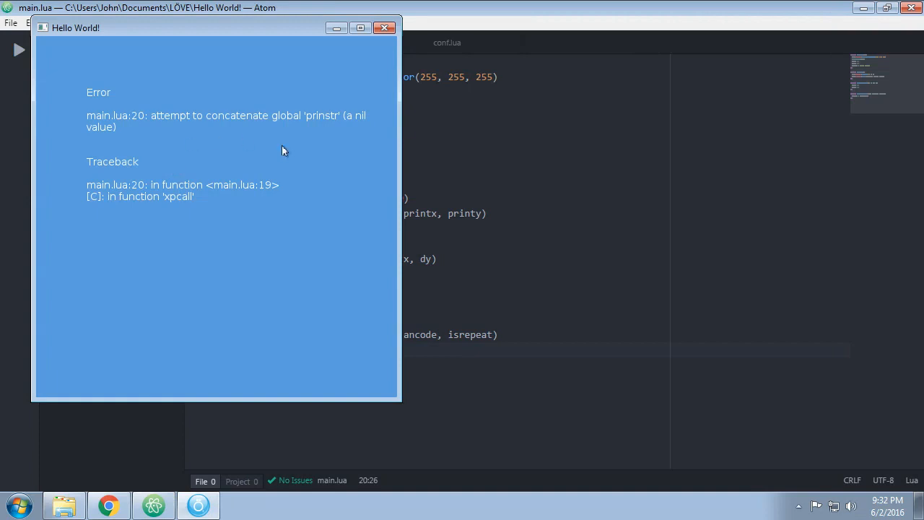
pyautogui.moveTo(323, 119)
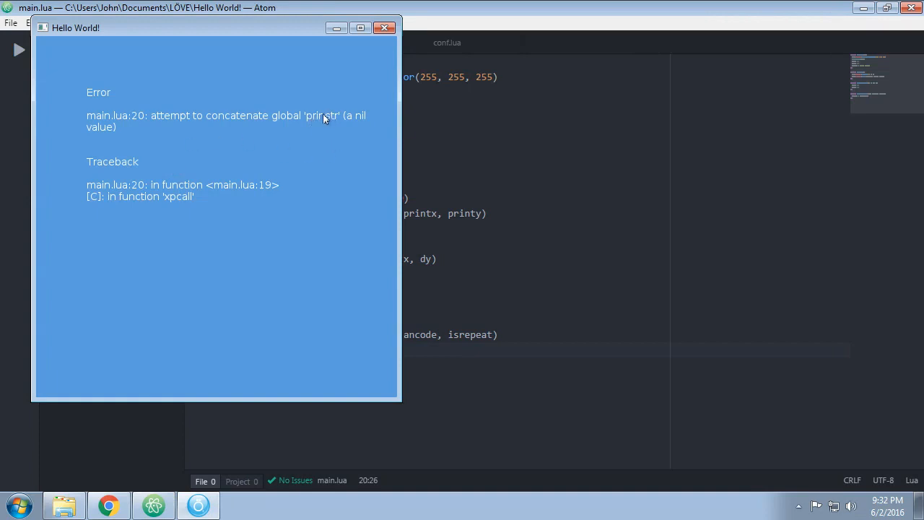
pyautogui.click(384, 27)
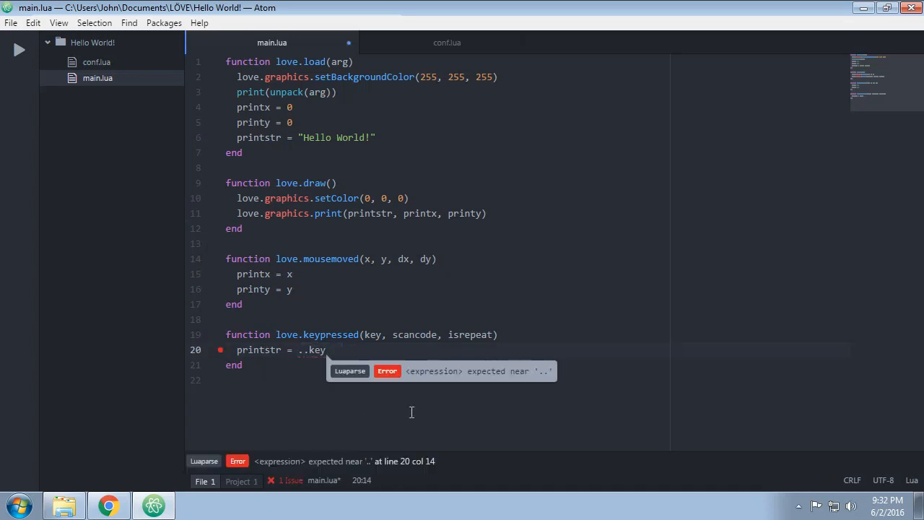
pyautogui.write('printstr')
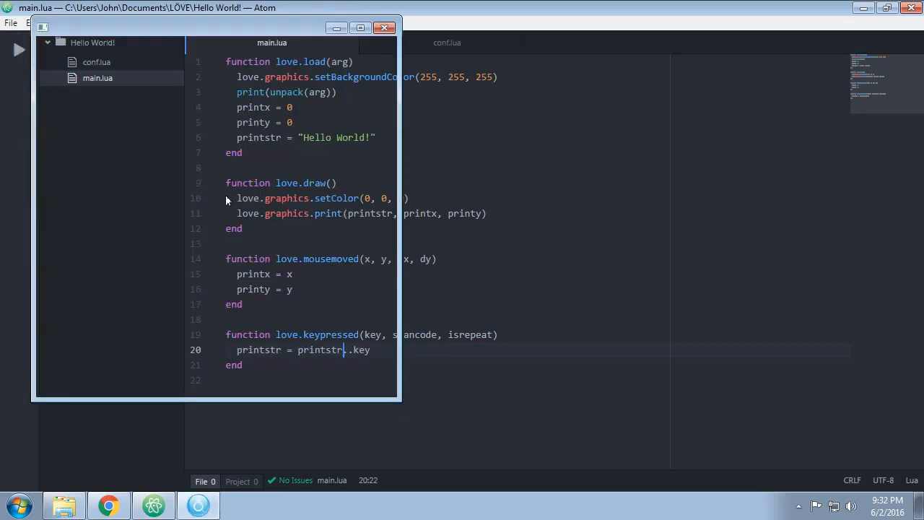
# Run the fixed game and press shift, space and letters to append their key names
pyautogui.click(20, 49)
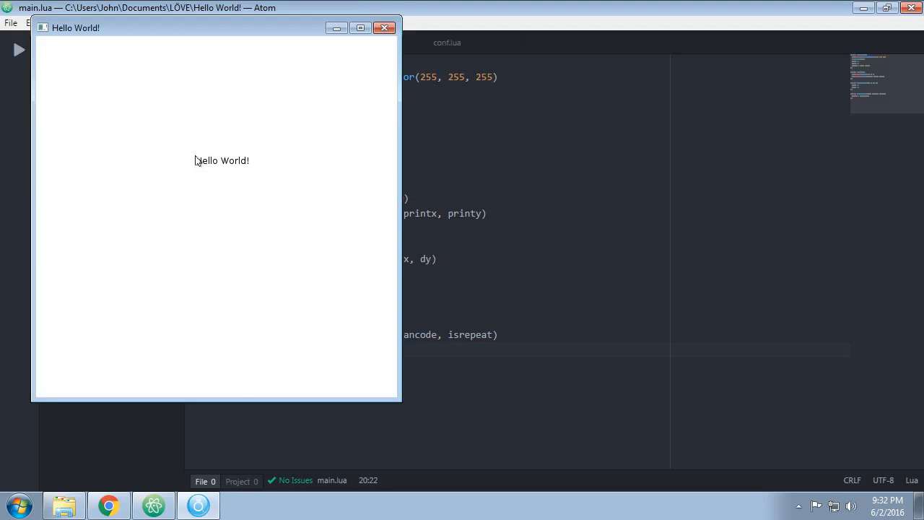
pyautogui.press('shift')
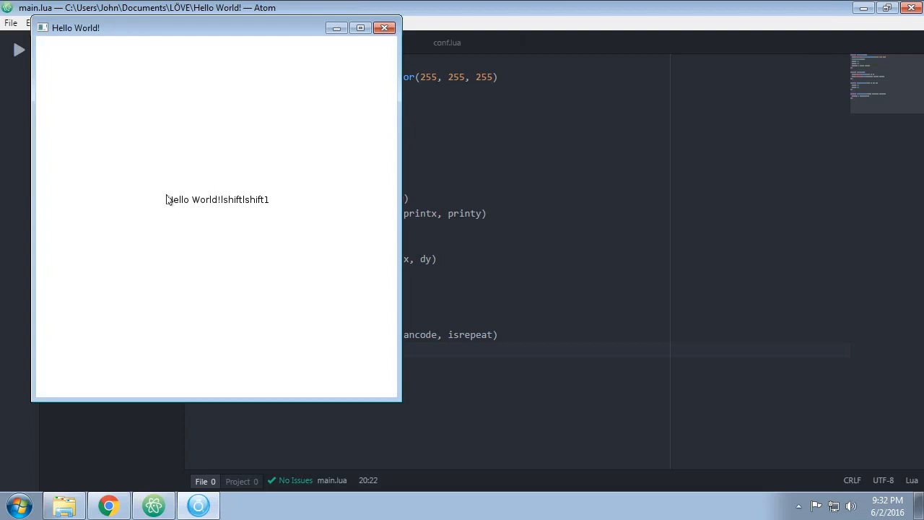
pyautogui.press('space')
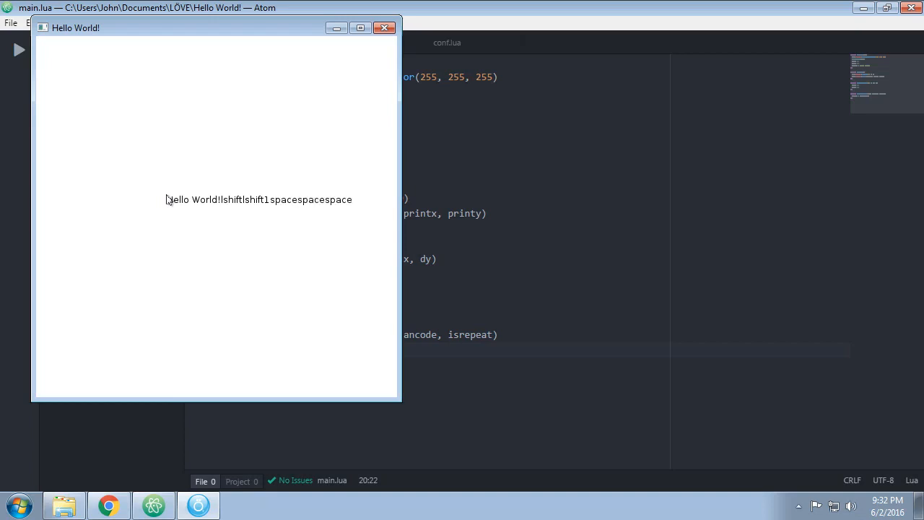
pyautogui.write('fjghdkfjgh')
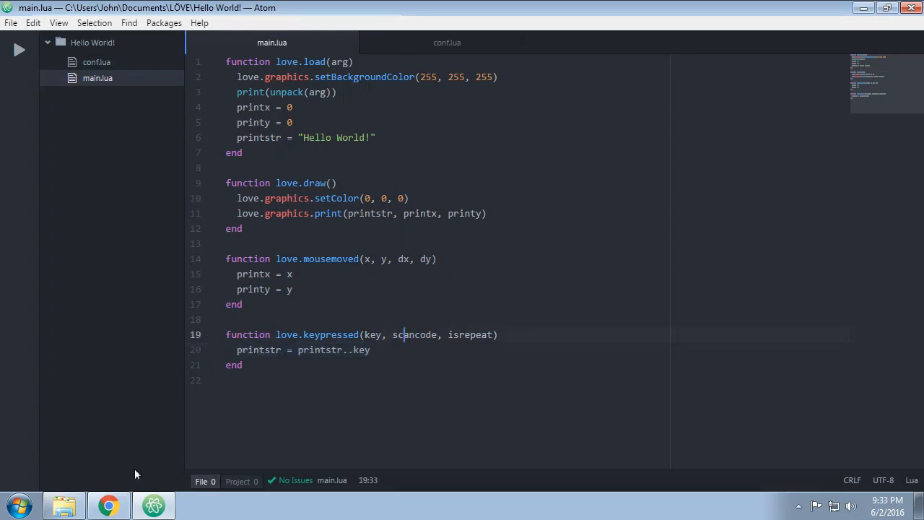
# Open the love.directorydropped page from the wiki callbacks list, then return to main.lua
pyautogui.click(108, 505)
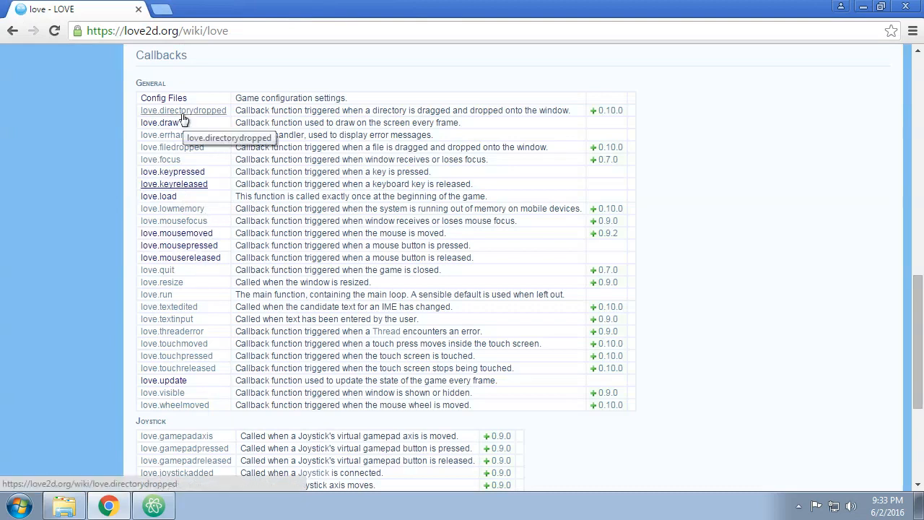
pyautogui.click(183, 110)
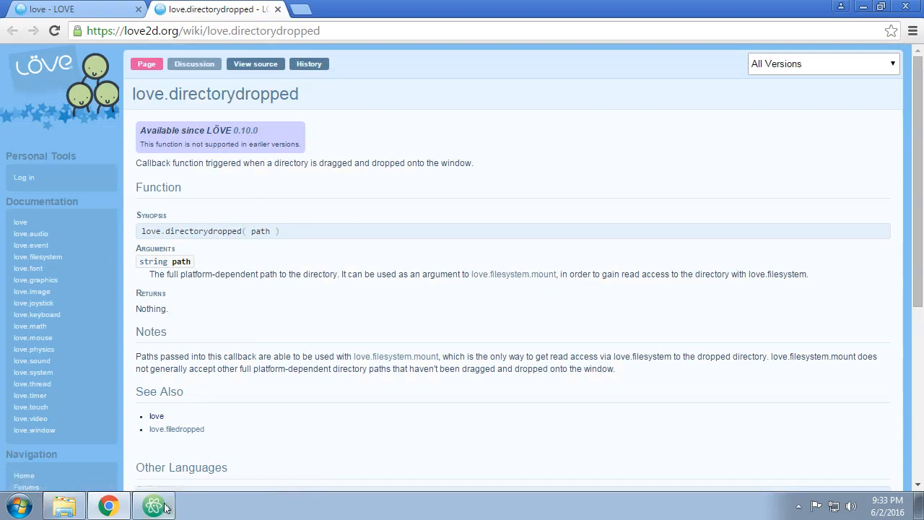
pyautogui.click(153, 505)
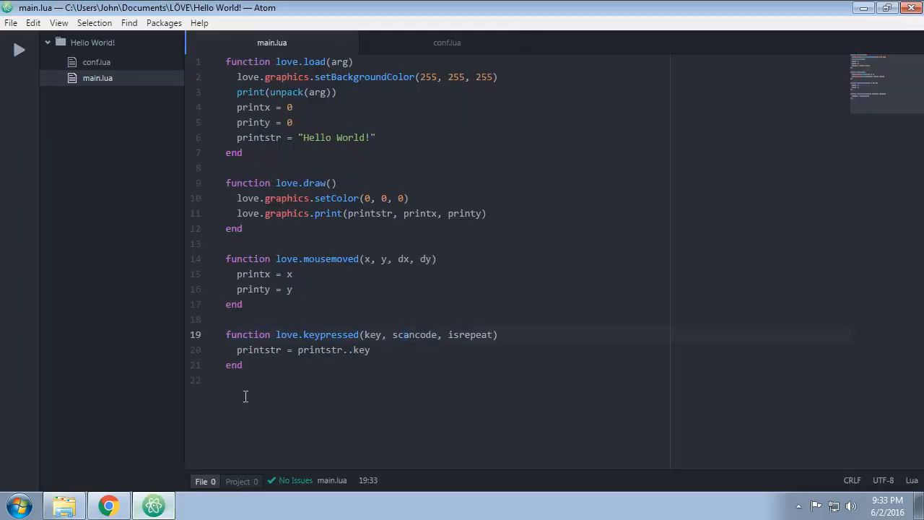
# Add love.directorydropped(path) setting printstr to path, then test it with a dropped folder
pyautogui.write('love.directorydropped(path')
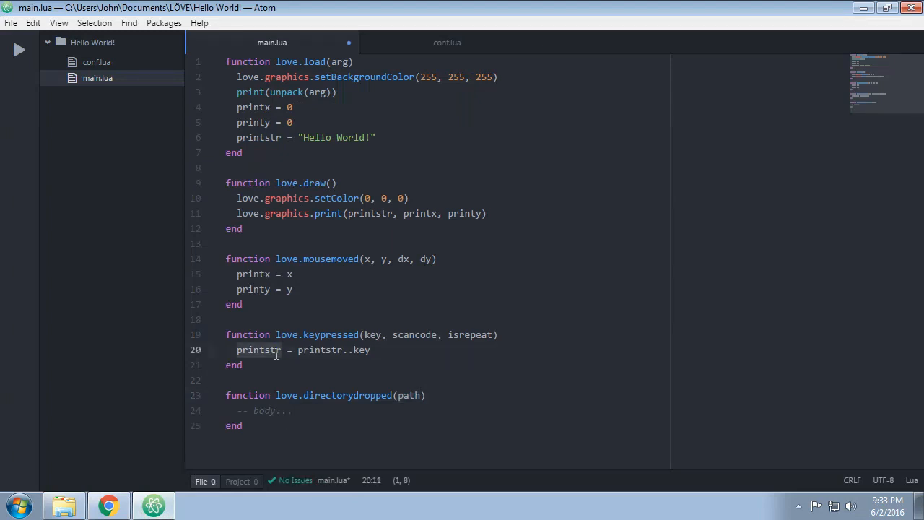
pyautogui.write('printstr')
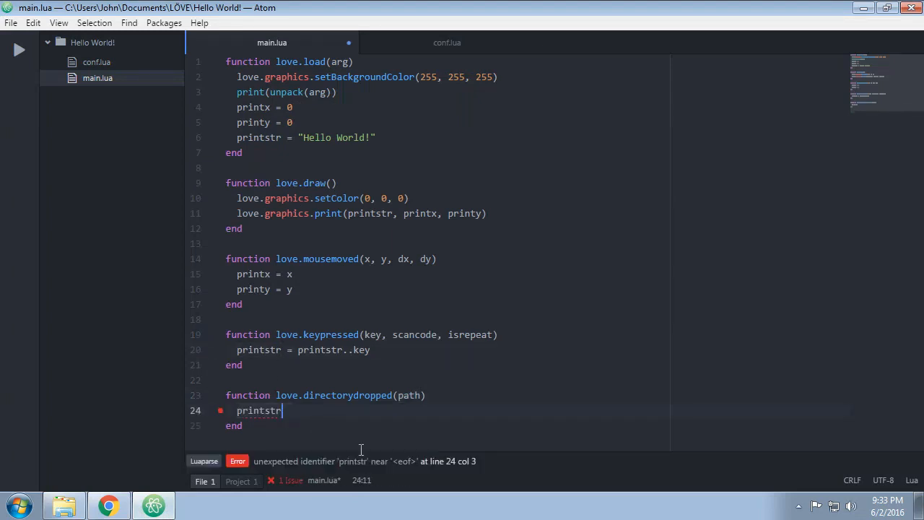
pyautogui.write('= path')
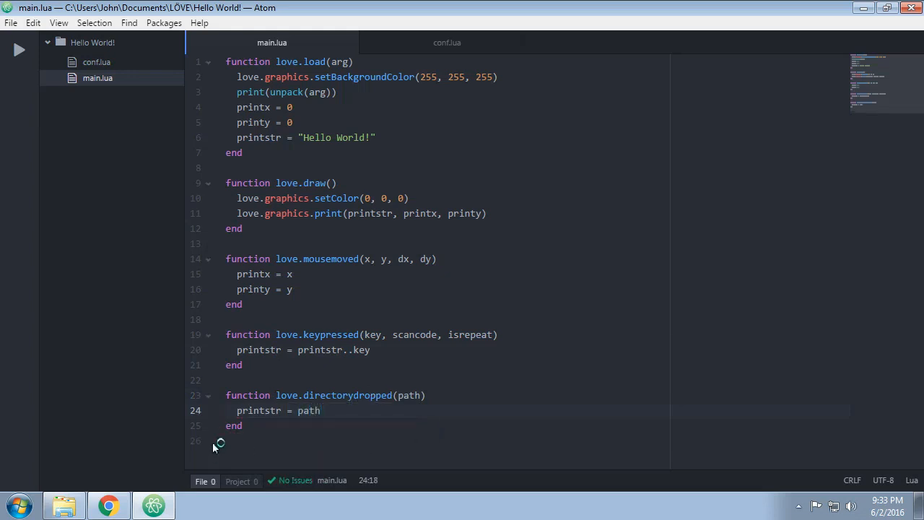
pyautogui.click(18, 49)
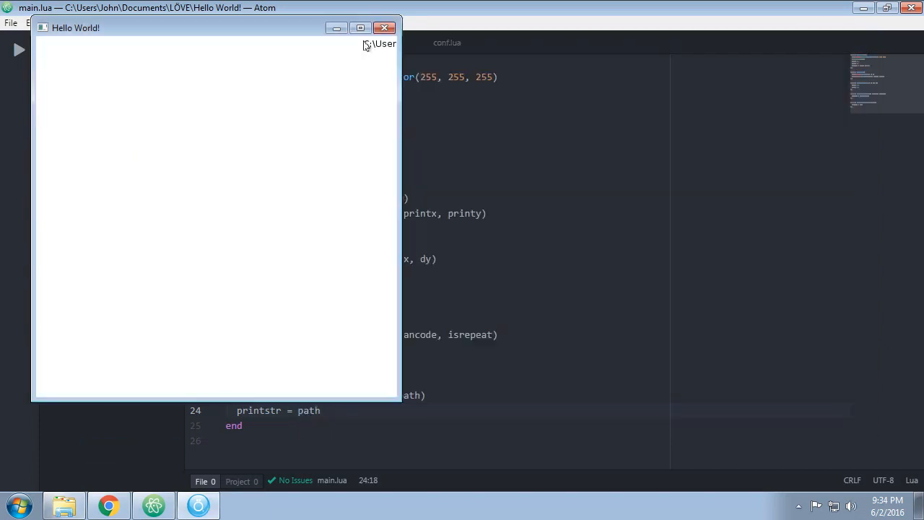
pyautogui.click(385, 28)
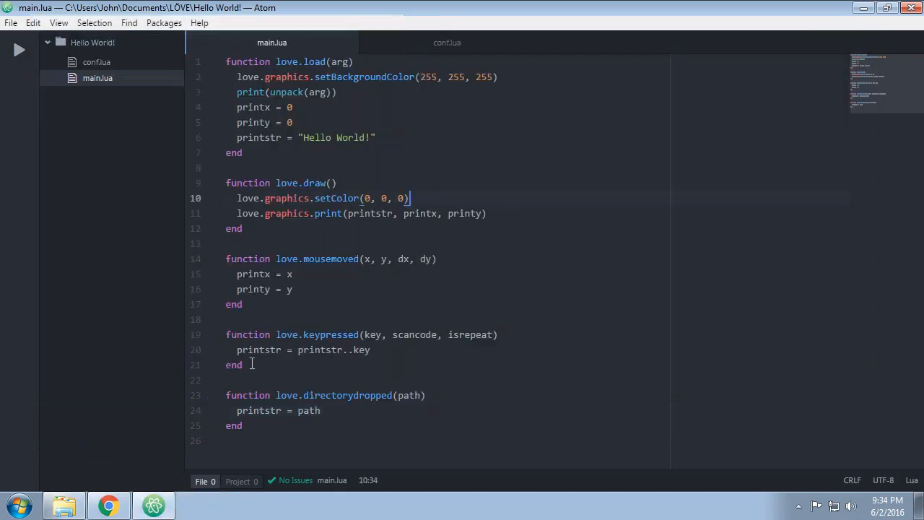
# Return to the love callbacks list, read the love.errhand page's msg synopsis, and close it
pyautogui.click(107, 505)
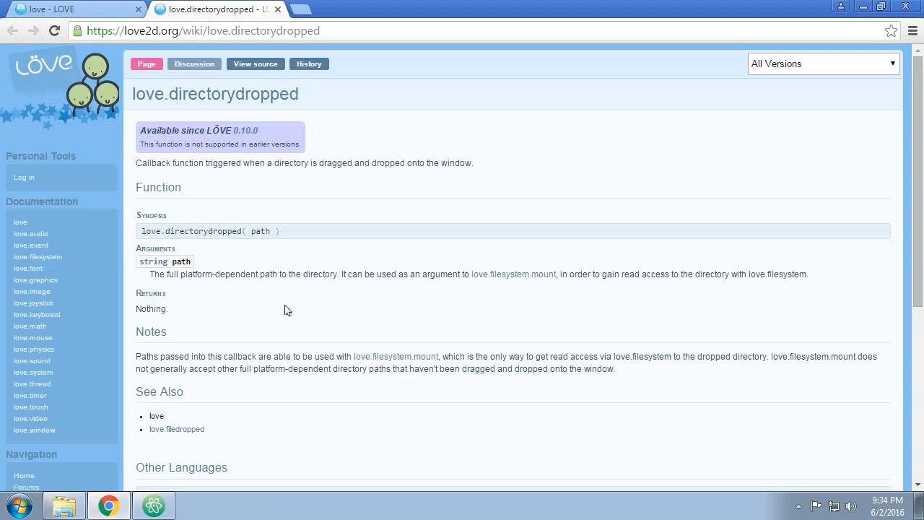
pyautogui.moveTo(282, 278)
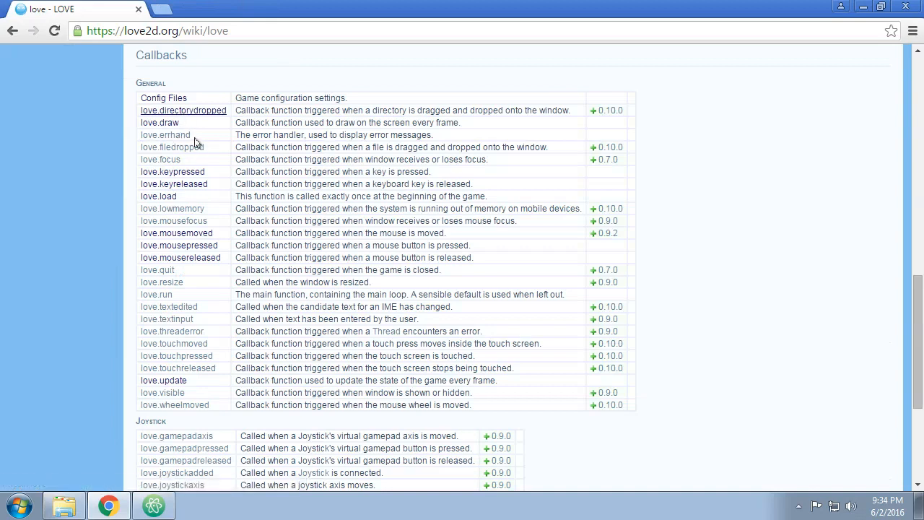
pyautogui.moveTo(165, 135)
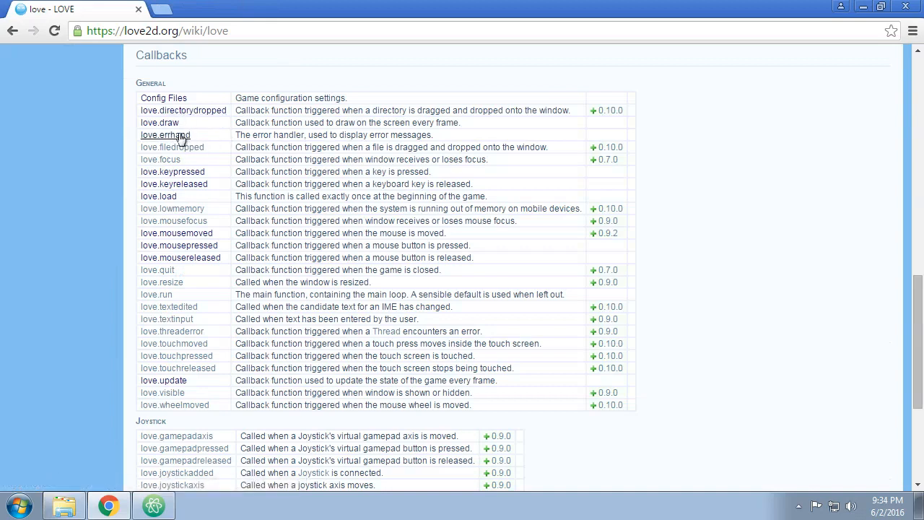
pyautogui.click(165, 135)
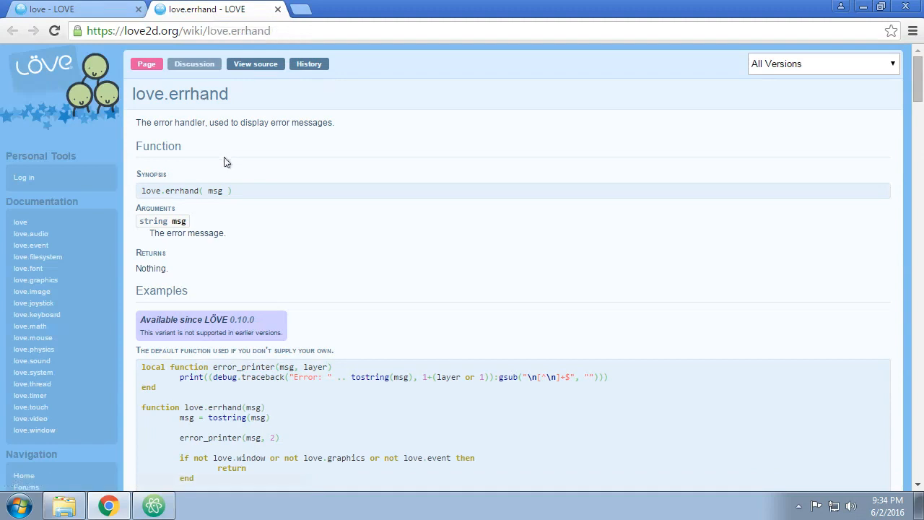
pyautogui.moveTo(292, 279)
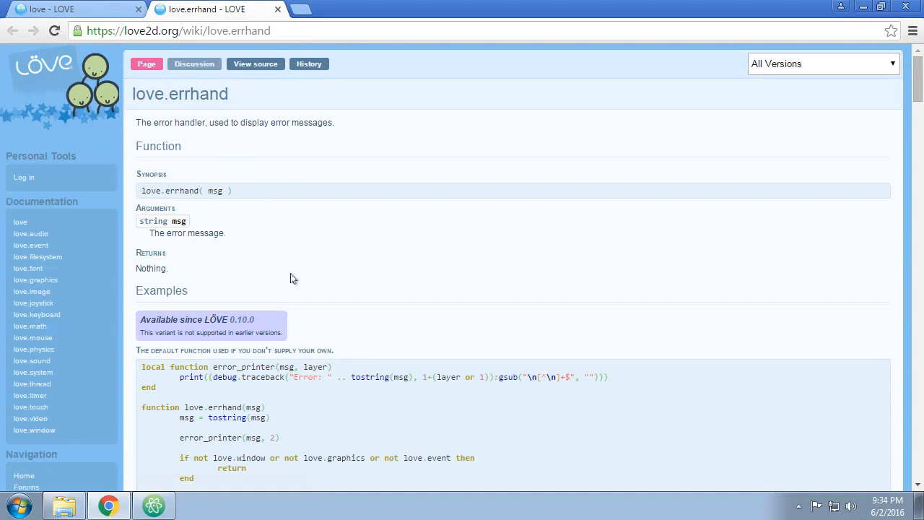
pyautogui.moveTo(40, 55)
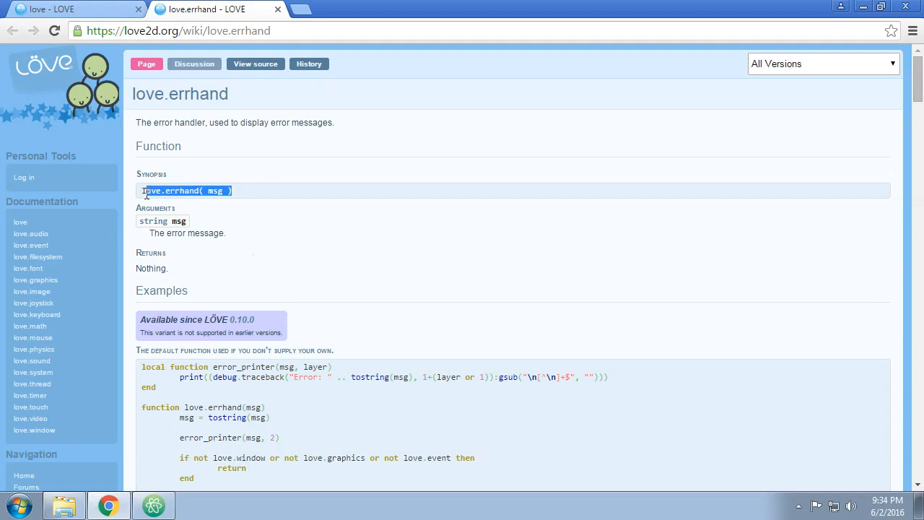
pyautogui.click(242, 190)
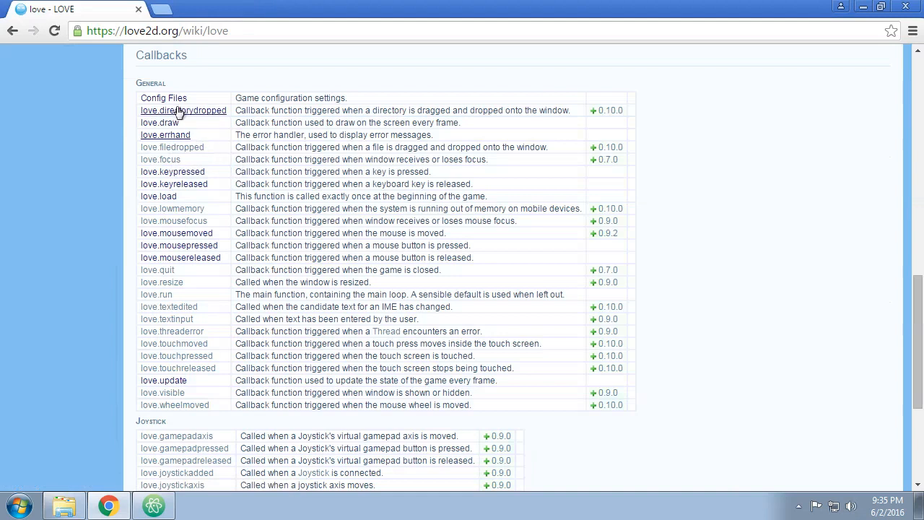
pyautogui.moveTo(160, 160)
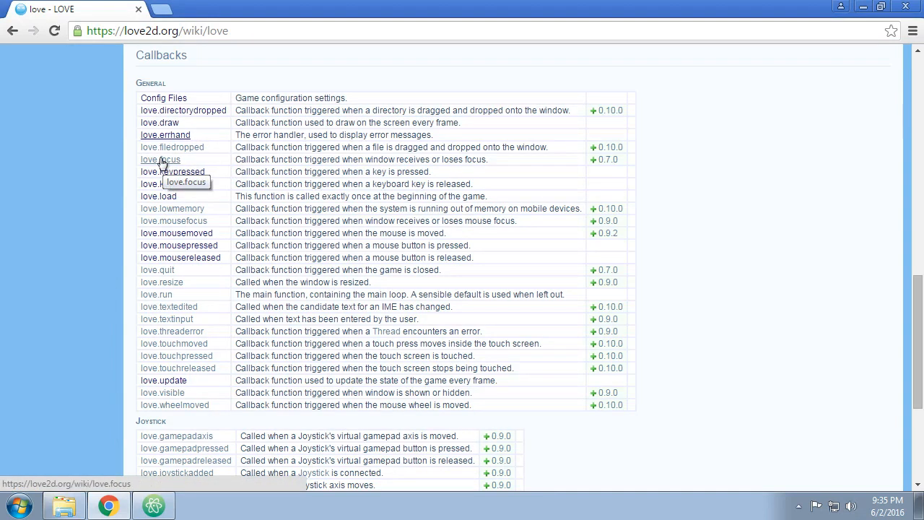
pyautogui.moveTo(482, 10)
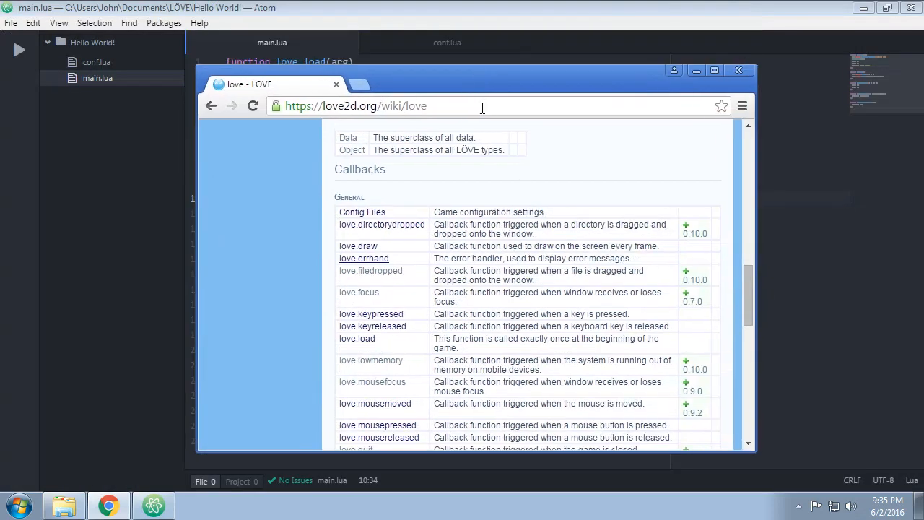
pyautogui.moveTo(417, 304)
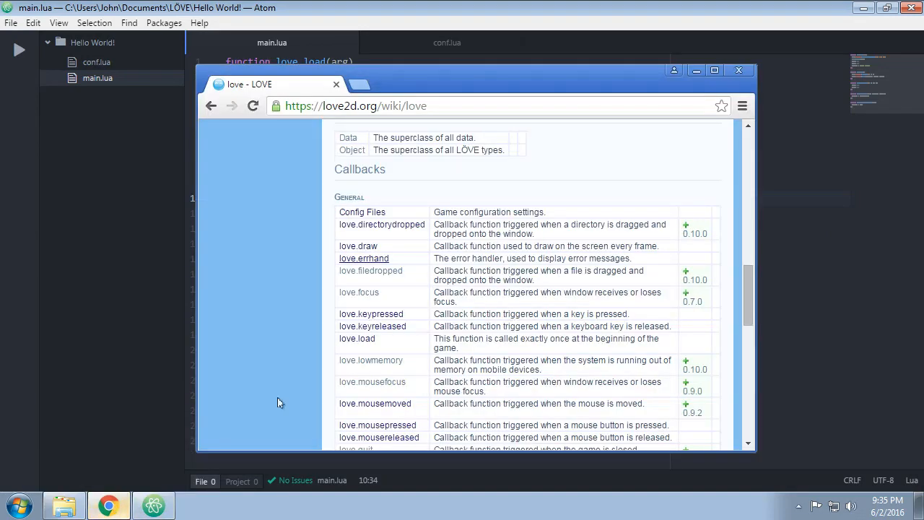
pyautogui.click(714, 70)
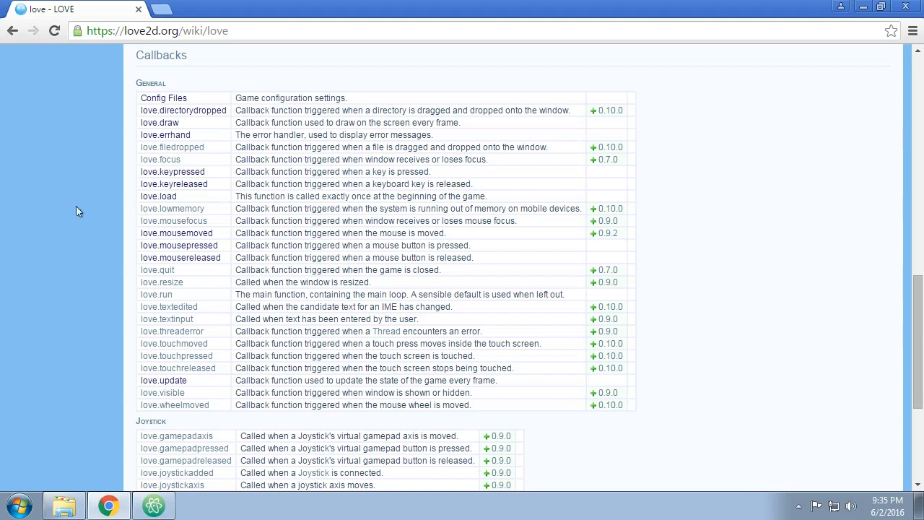
pyautogui.moveTo(167, 213)
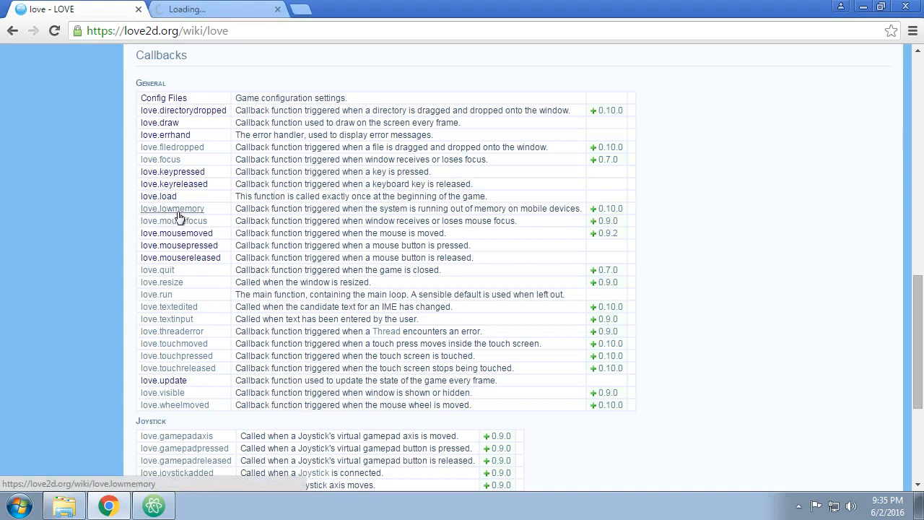
# Open the love.lowmemory page and highlight its text about mobile devices
pyautogui.click(172, 209)
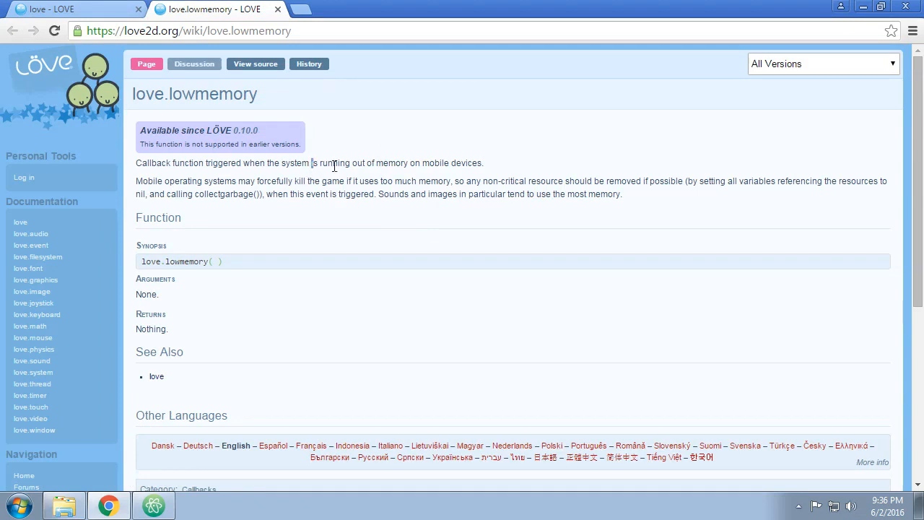
pyautogui.doubleClick(452, 163)
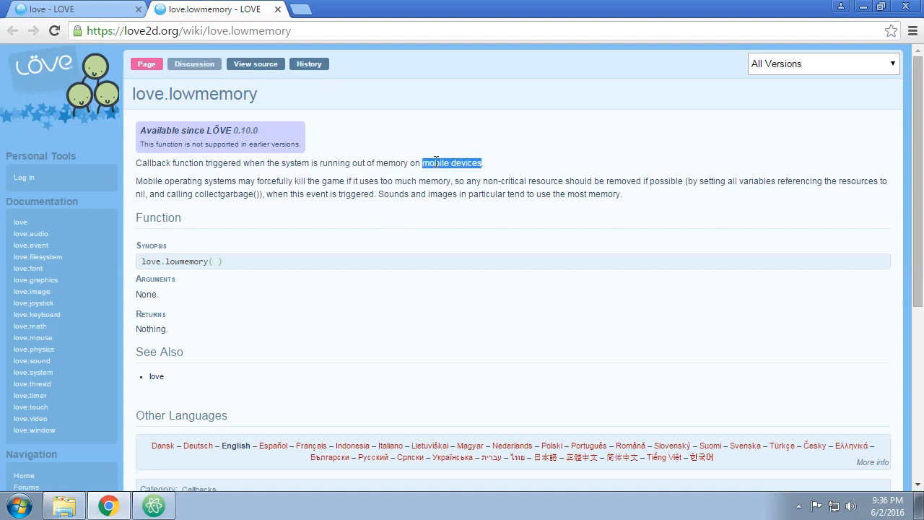
pyautogui.click(452, 163)
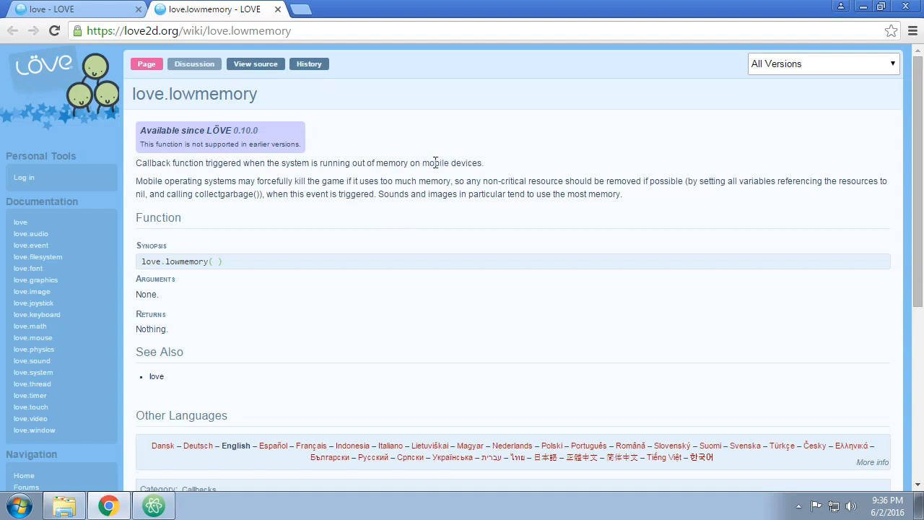
pyautogui.doubleClick(467, 162)
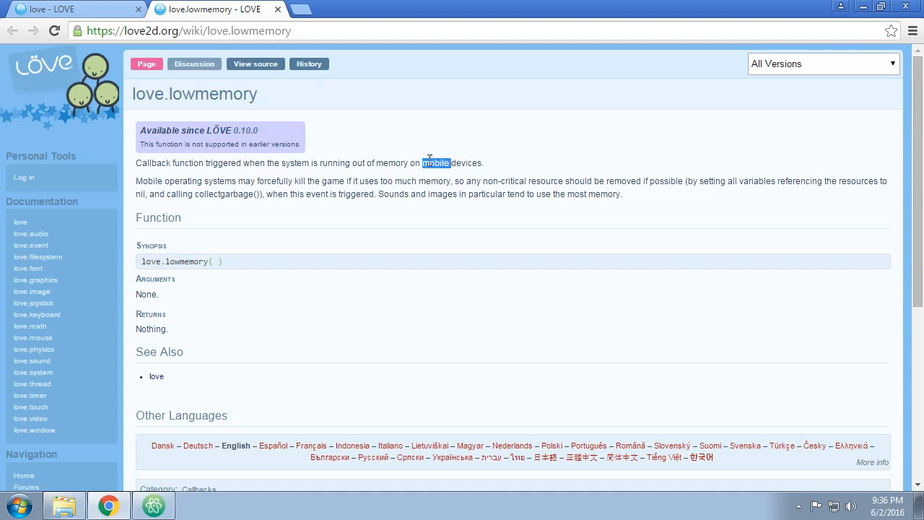
pyautogui.moveTo(421, 162); pyautogui.dragTo(482, 162)
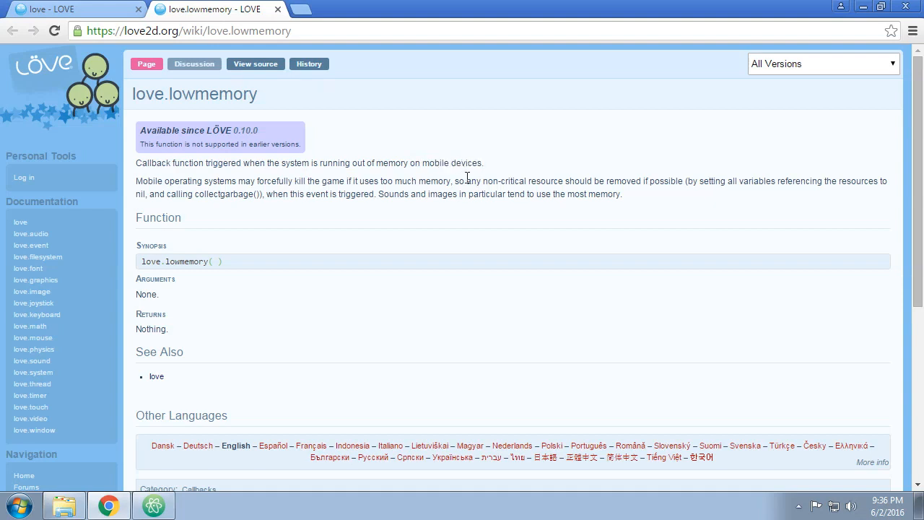
pyautogui.moveTo(451, 179)
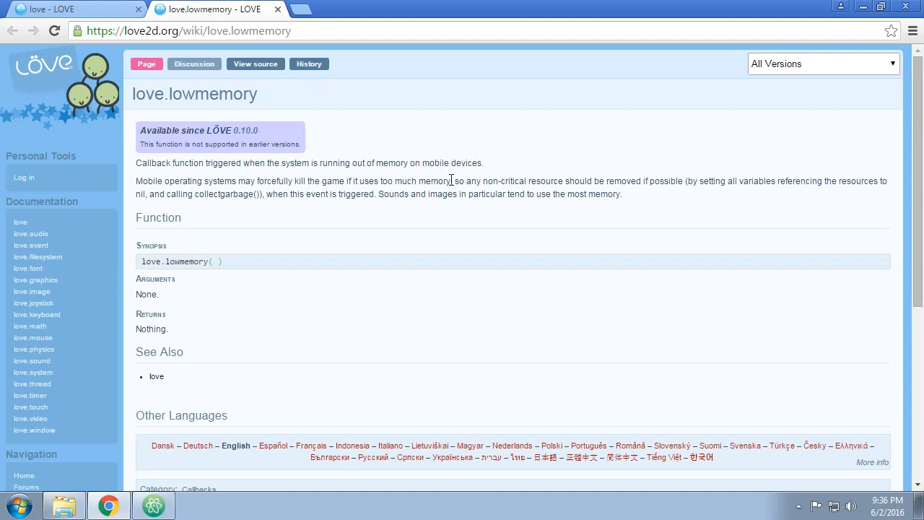
pyautogui.moveTo(276, 179)
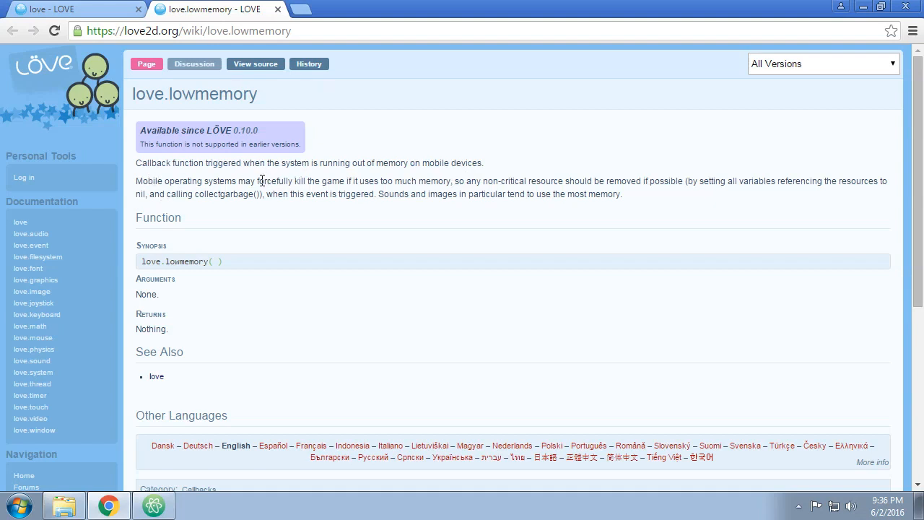
pyautogui.moveTo(430, 192)
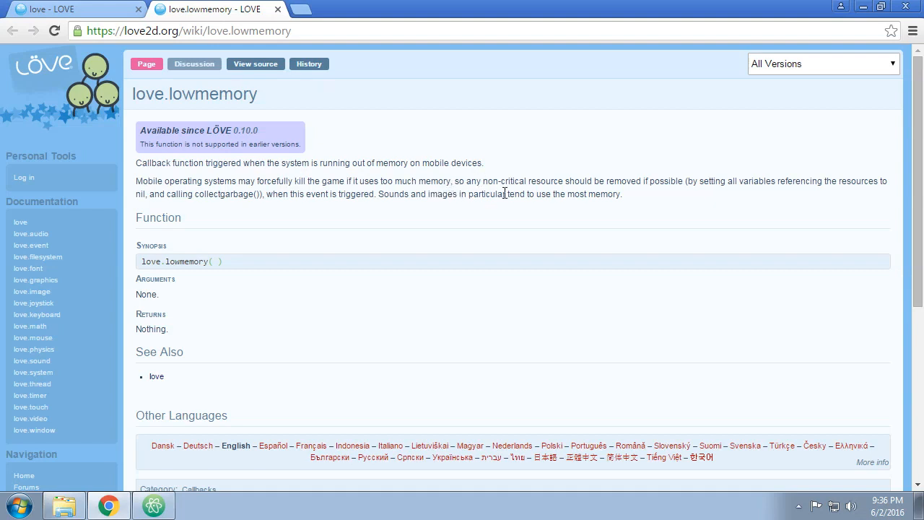
pyautogui.moveTo(533, 204)
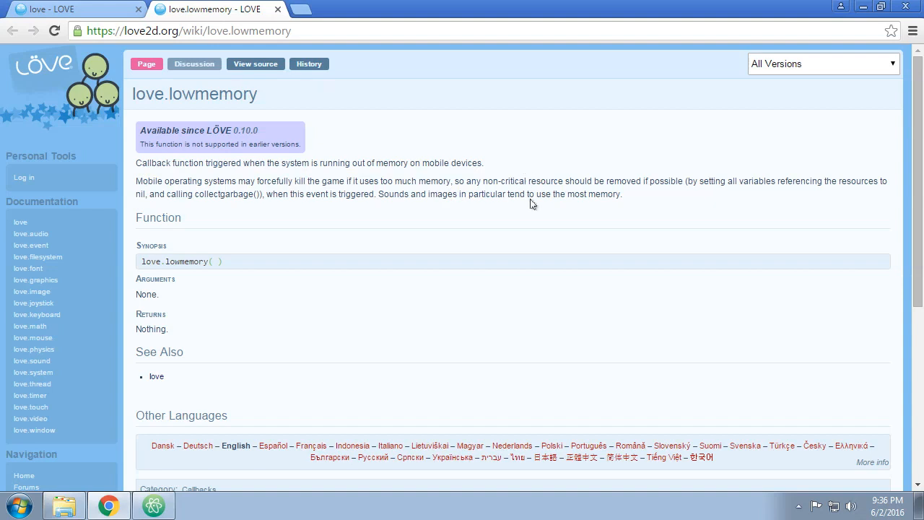
pyautogui.moveTo(687, 181)
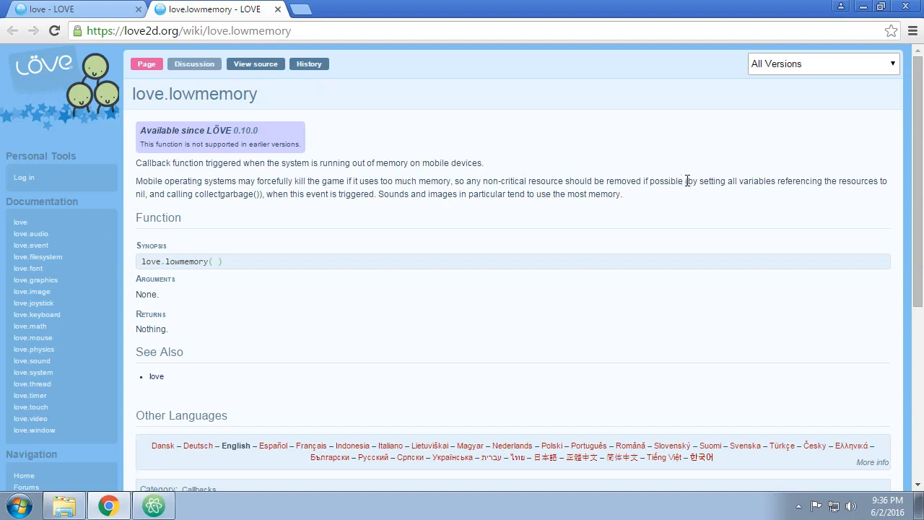
# Highlight the advice about removing non-critical resources on love.lowmemory
pyautogui.moveTo(455, 181); pyautogui.dragTo(684, 180)
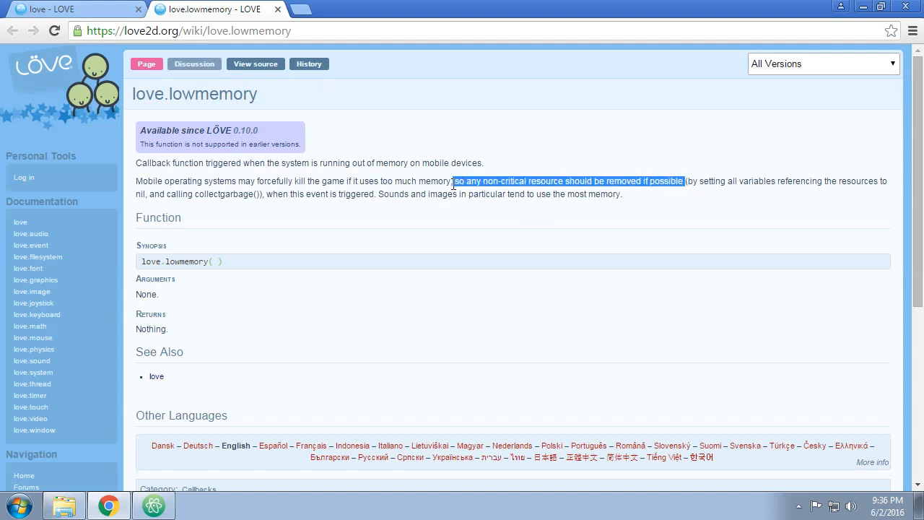
pyautogui.click(659, 186)
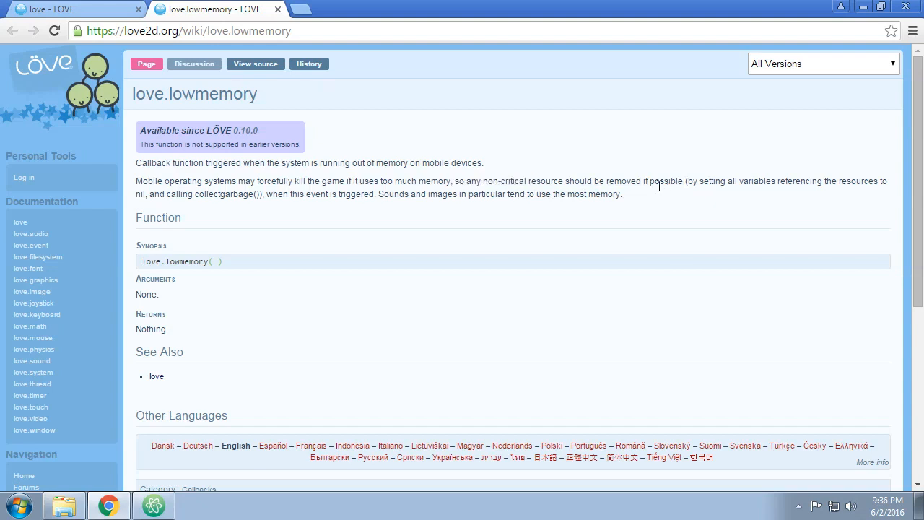
pyautogui.moveTo(501, 180); pyautogui.dragTo(638, 181)
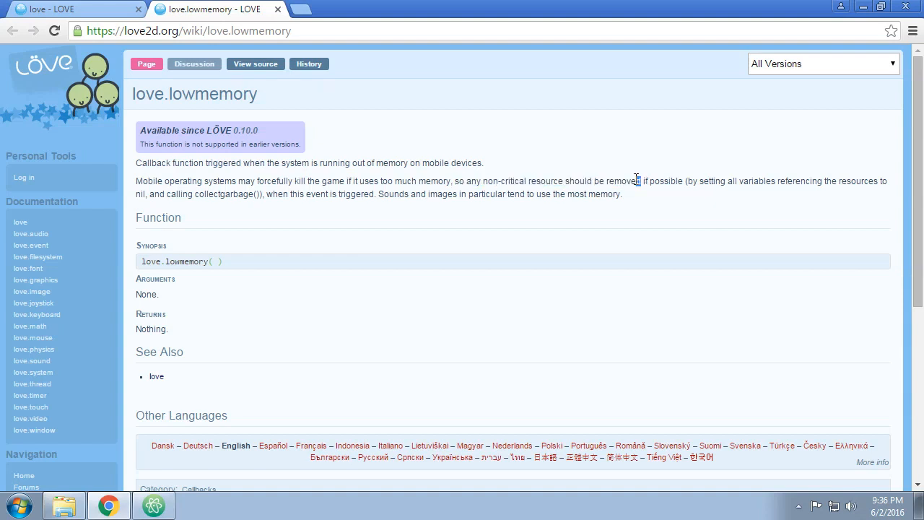
pyautogui.moveTo(455, 181); pyautogui.dragTo(638, 180)
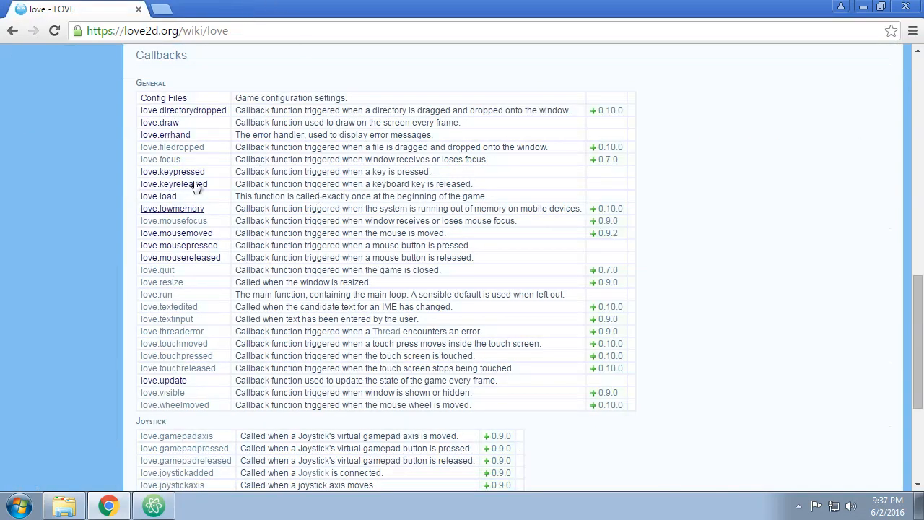
# Open love.quit in a new tab and bring Atom with main.lua to the front
pyautogui.click(157, 270)
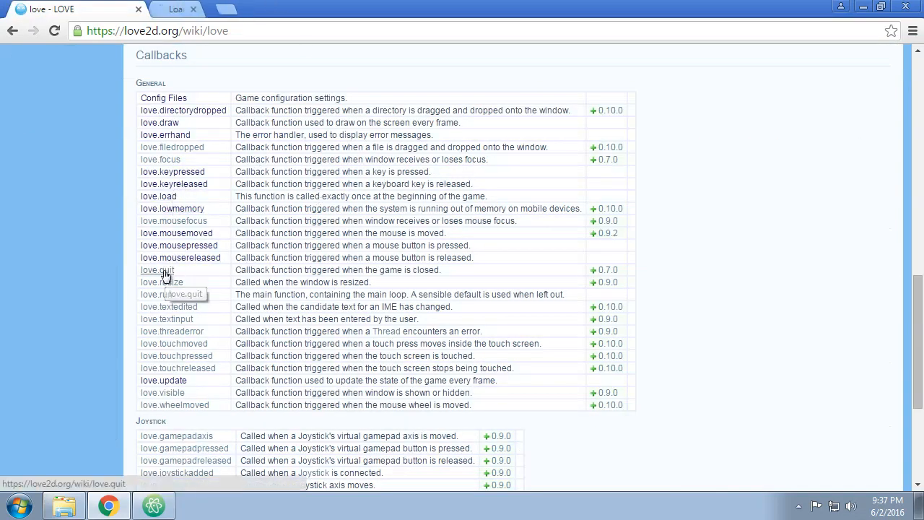
pyautogui.click(156, 269)
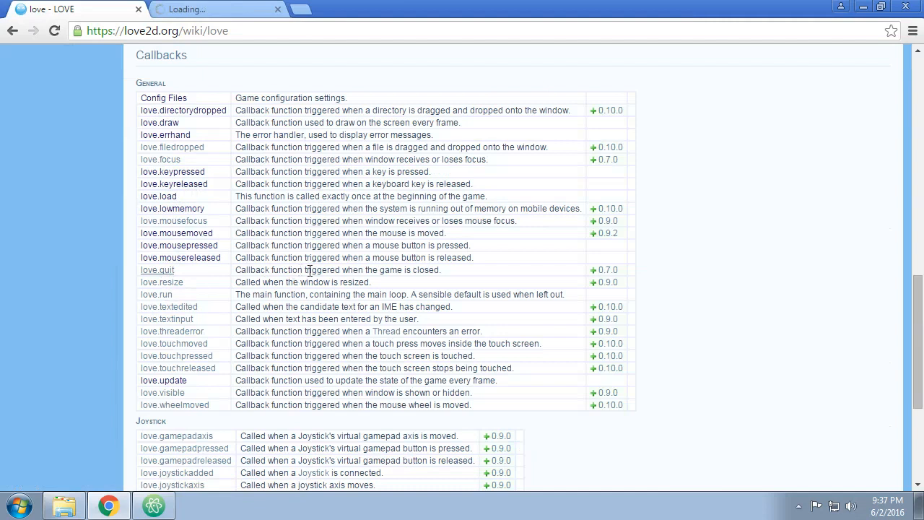
pyautogui.click(157, 269)
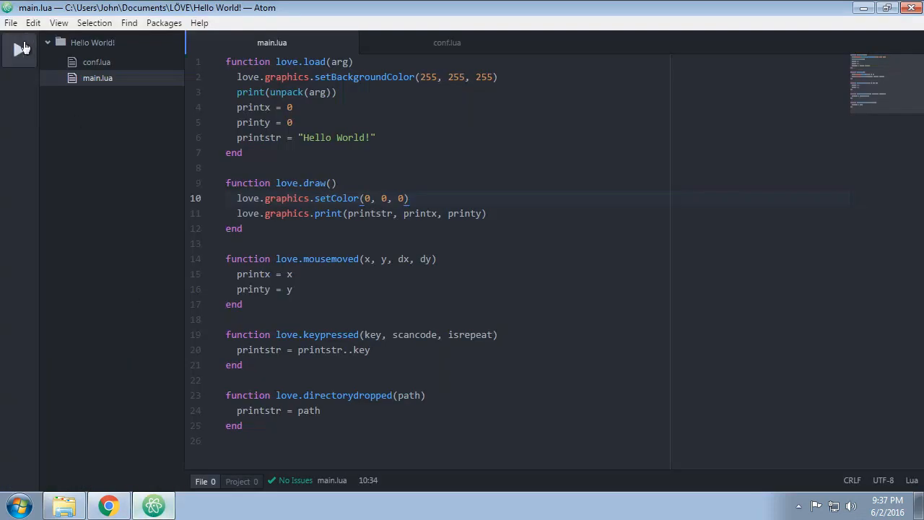
# Run the Hello World! game from Atom and close its window
pyautogui.click(19, 49)
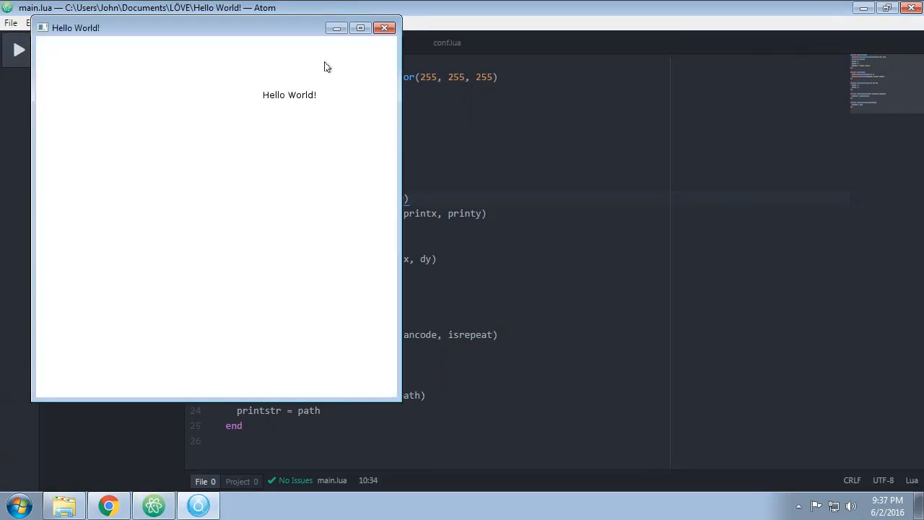
pyautogui.moveTo(384, 27)
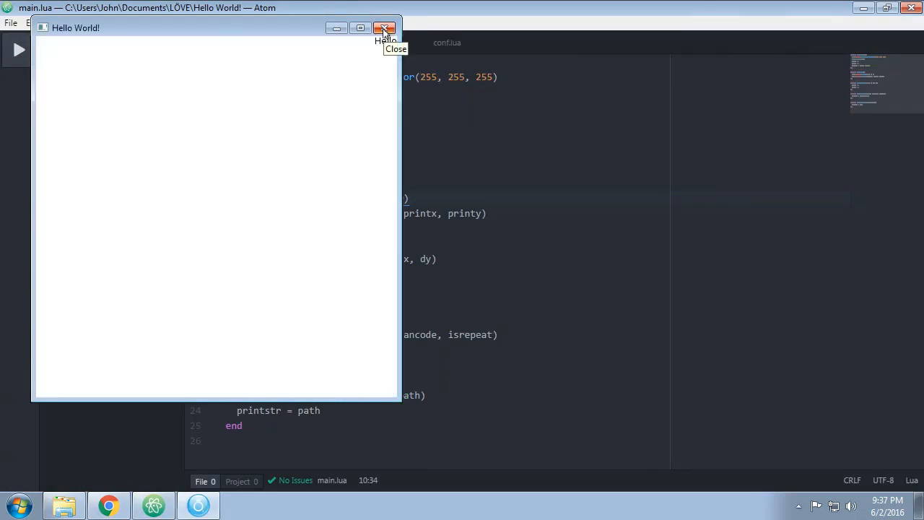
pyautogui.click(384, 27)
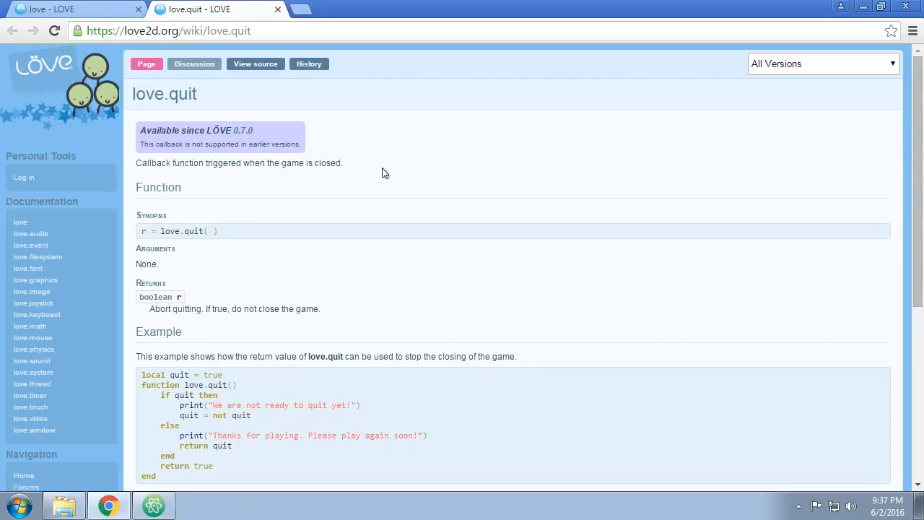
pyautogui.moveTo(367, 167)
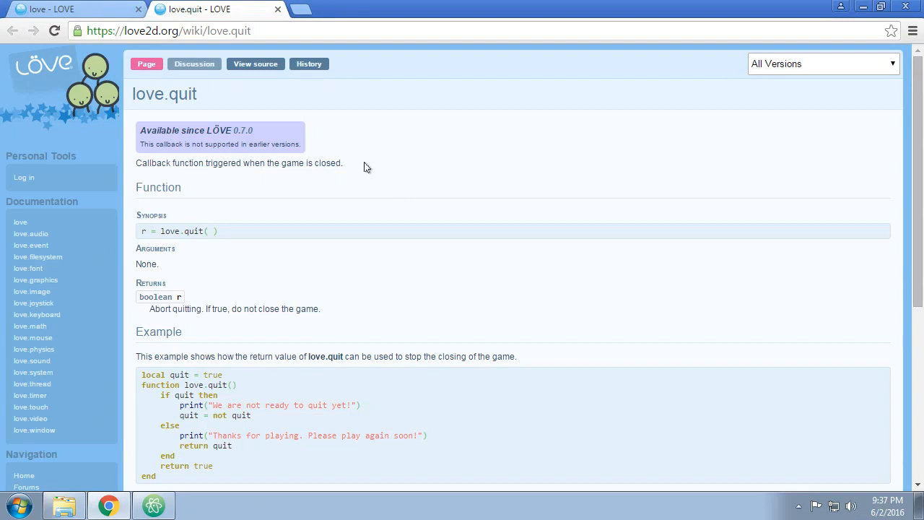
pyautogui.moveTo(229, 236)
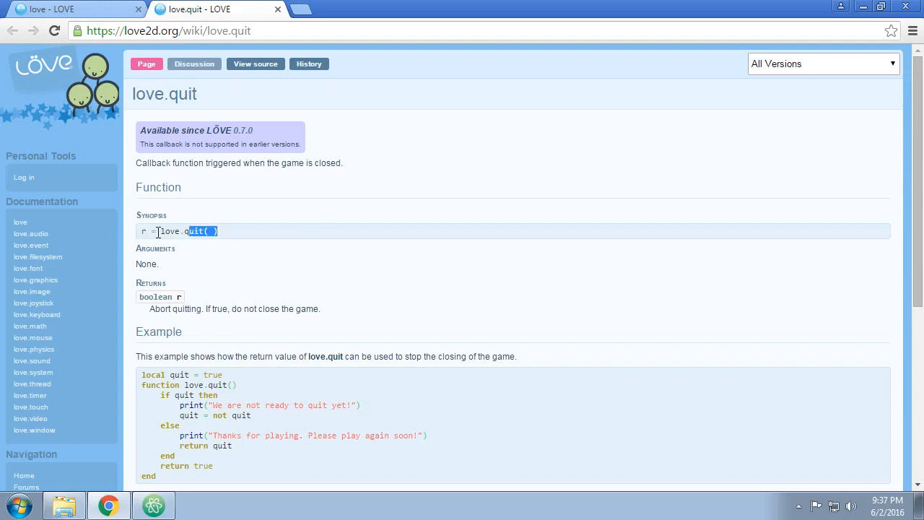
# Read the love.quit page, scrolling down to its example and See Also links
pyautogui.click(251, 255)
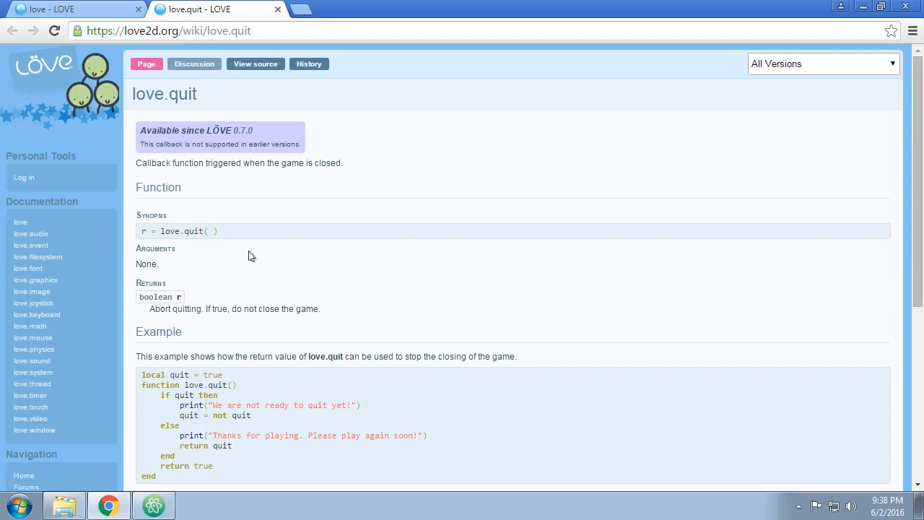
pyautogui.moveTo(269, 195)
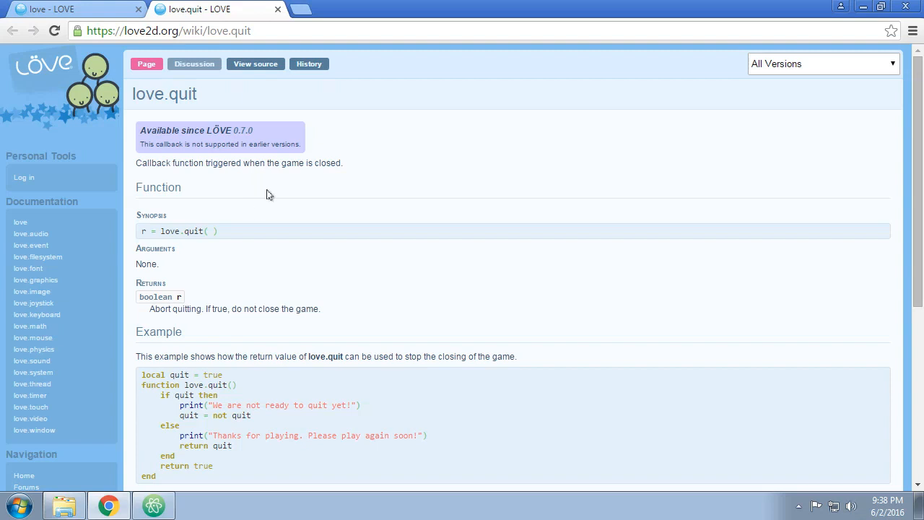
pyautogui.moveTo(289, 270)
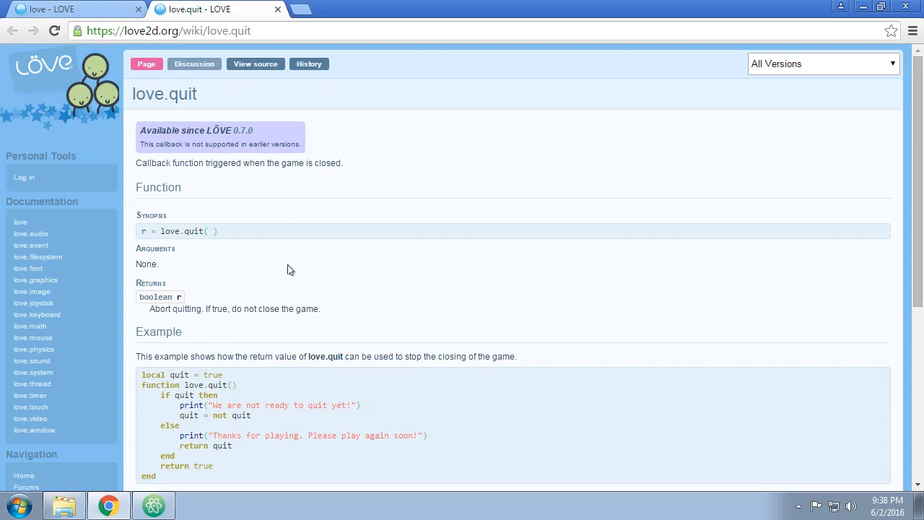
pyautogui.moveTo(263, 318)
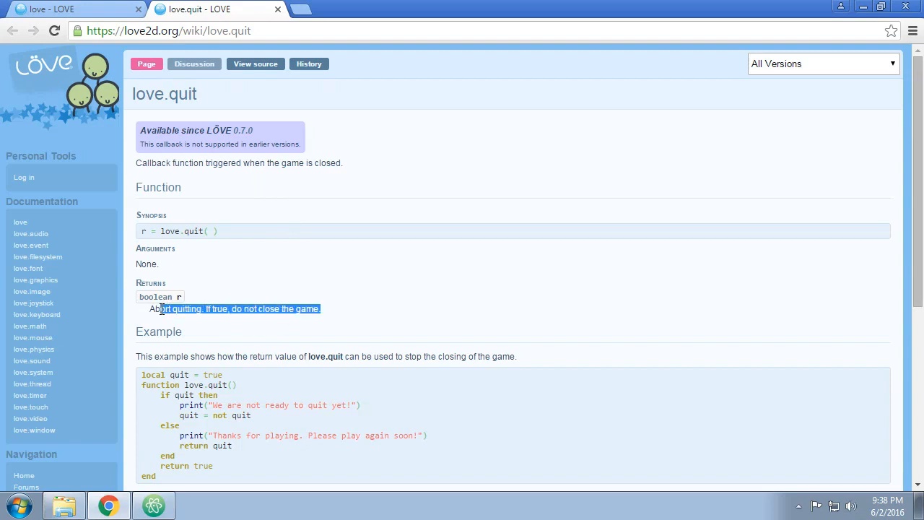
pyautogui.scroll(-3)
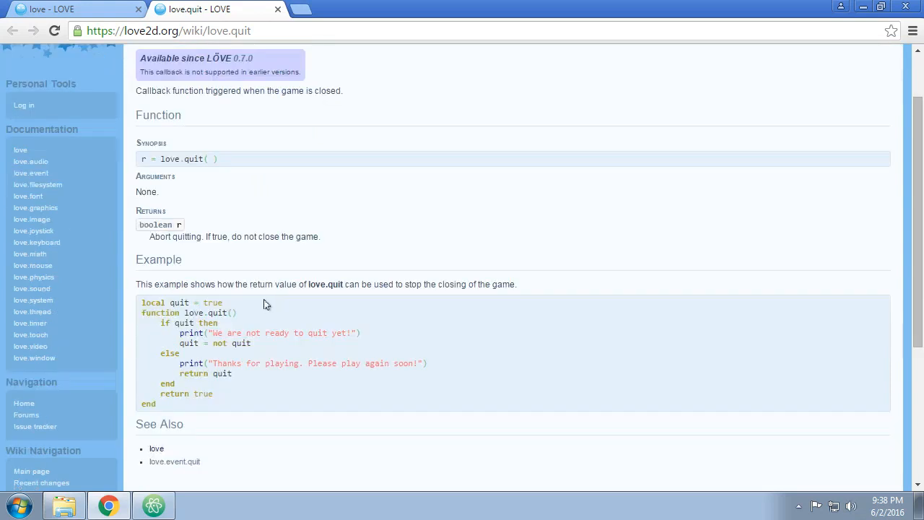
pyautogui.moveTo(232, 392)
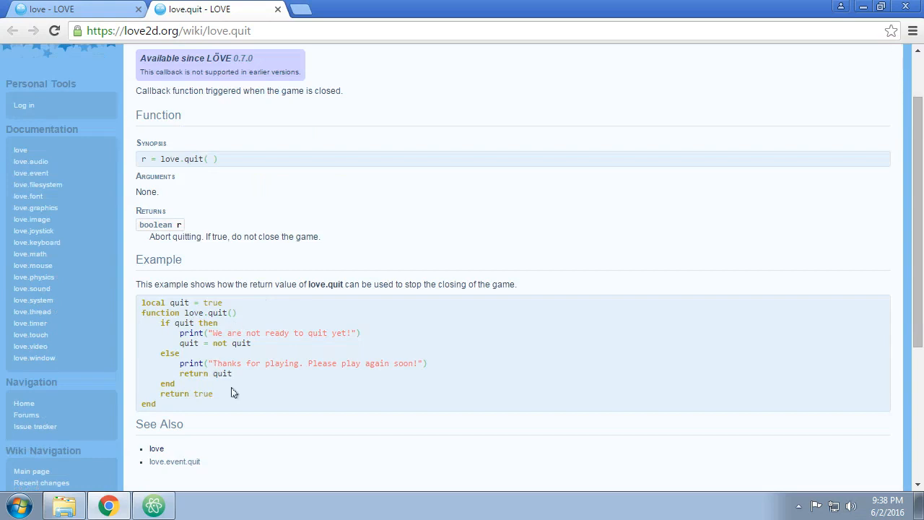
pyautogui.moveTo(292, 176)
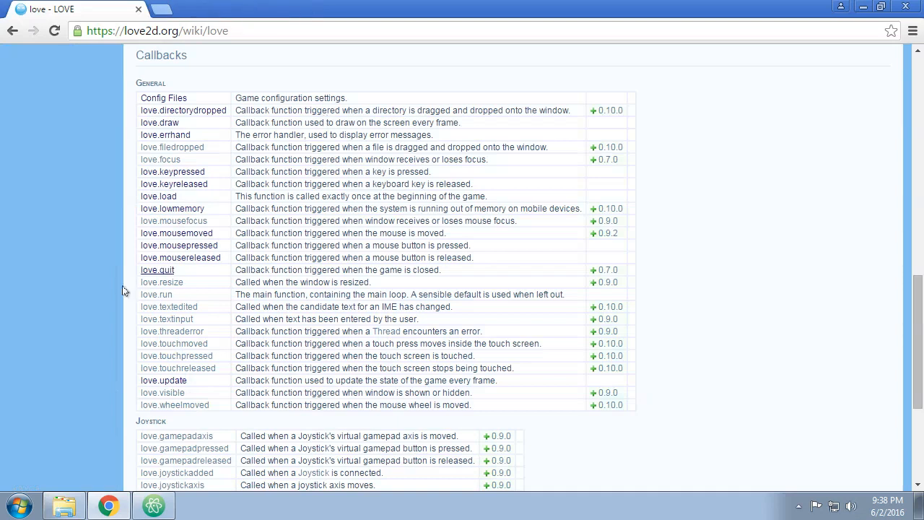
pyautogui.moveTo(213, 299)
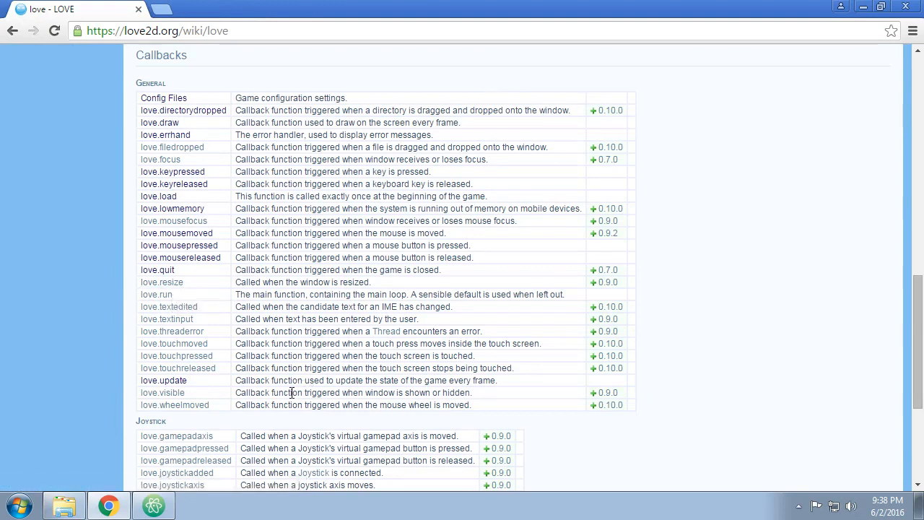
pyautogui.moveTo(236, 343)
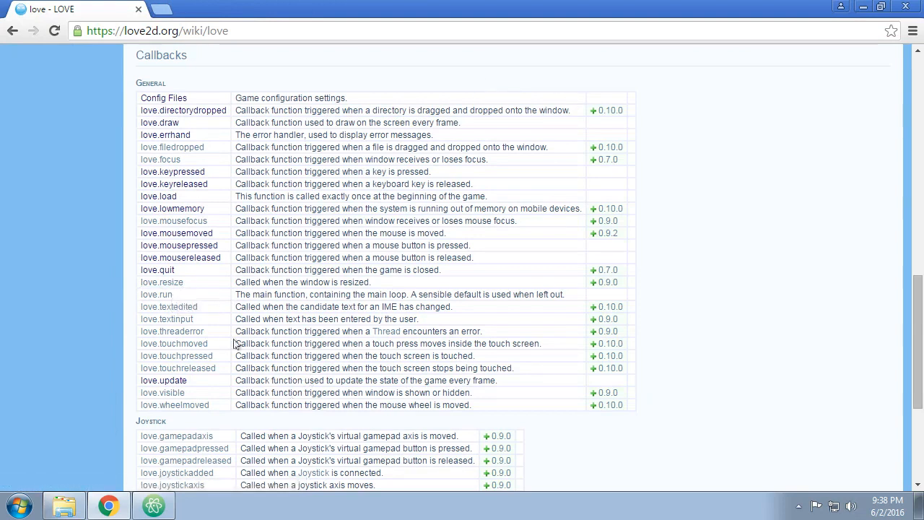
pyautogui.moveTo(118, 285)
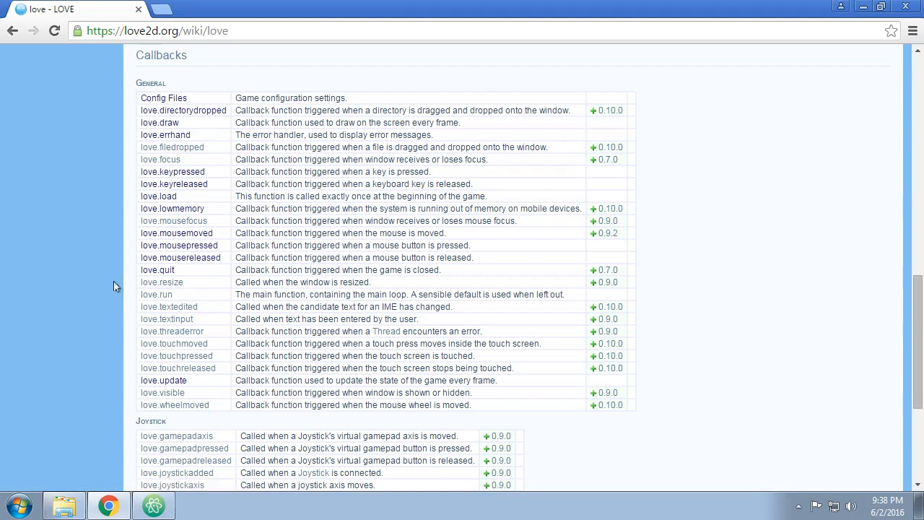
pyautogui.moveTo(108, 302)
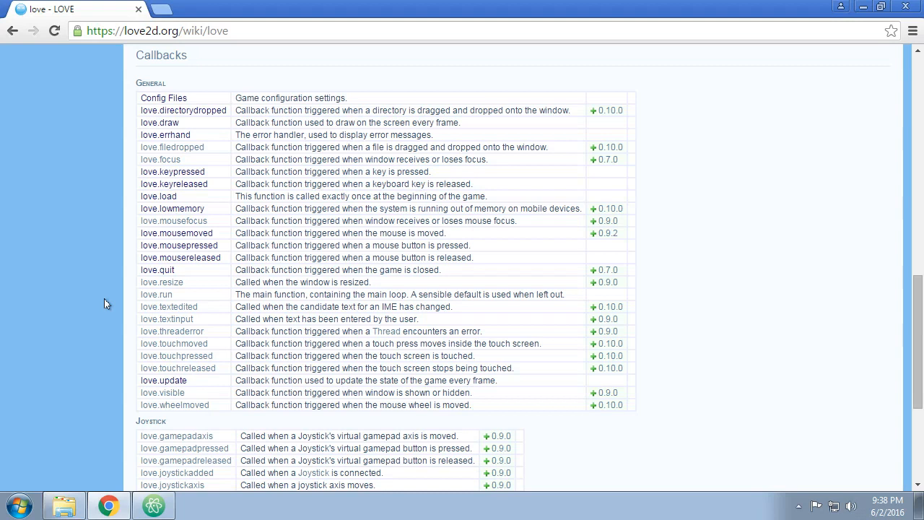
pyautogui.moveTo(125, 295)
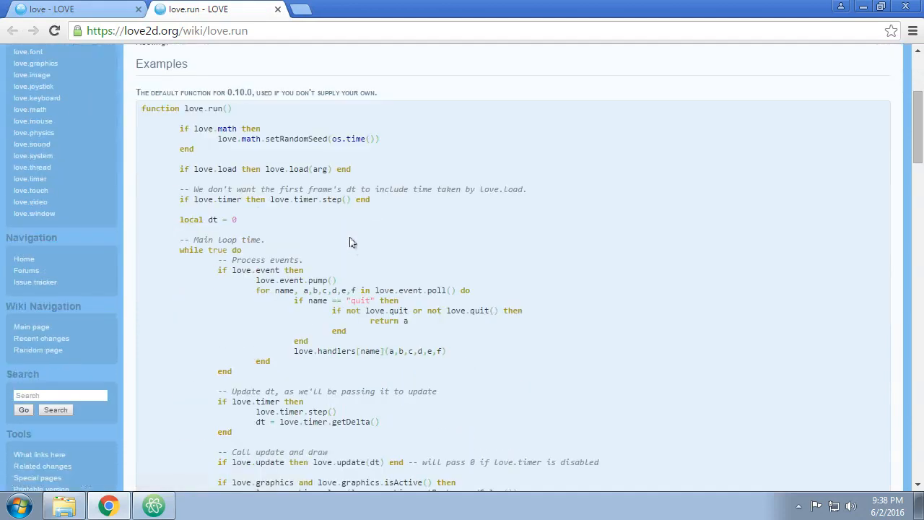
pyautogui.scroll(-3)
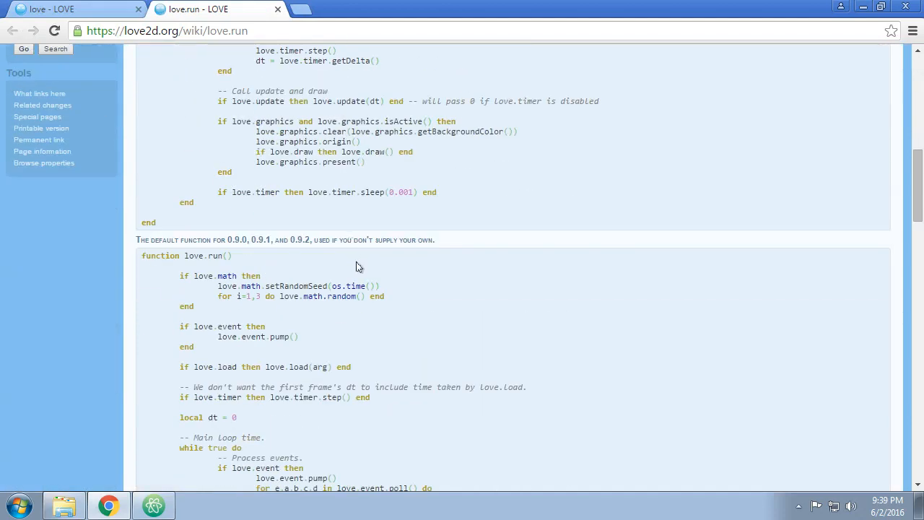
pyautogui.scroll(3)
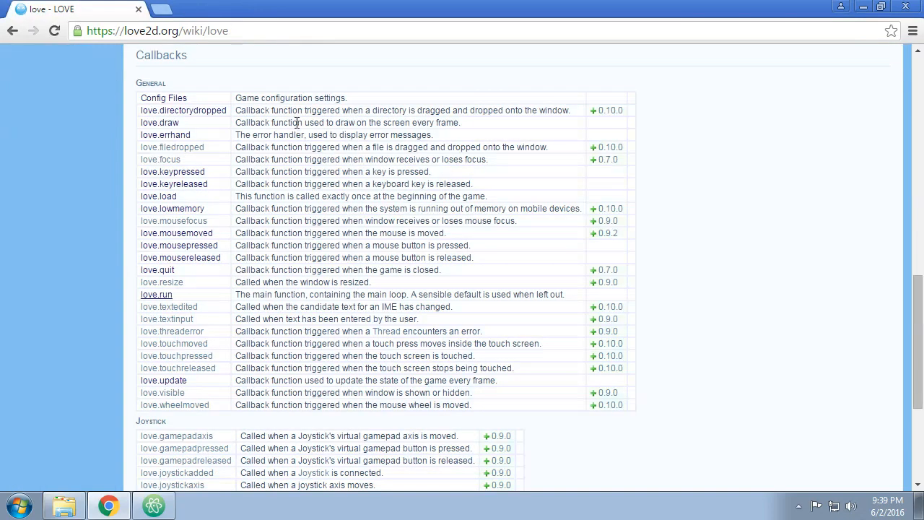
pyautogui.moveTo(169, 306)
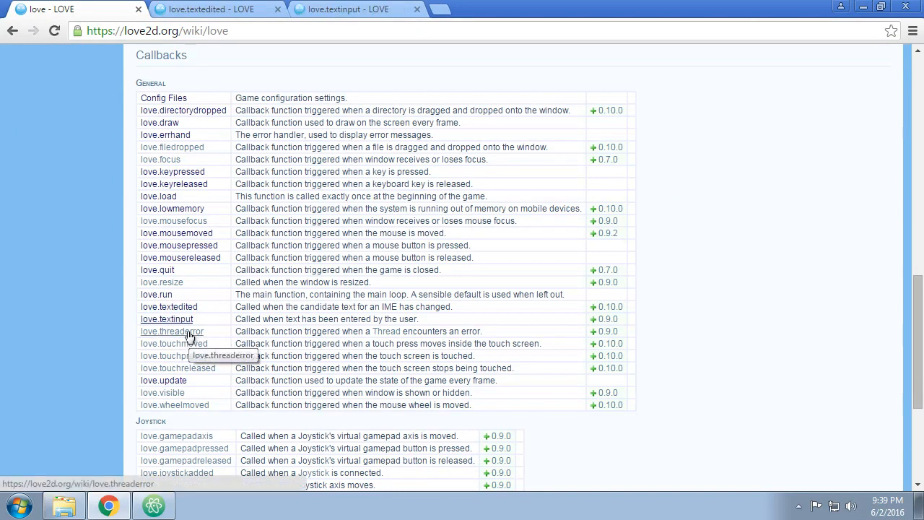
# Open love.threaderror and love.visible in new tabs, then view the love.textedited page
pyautogui.click(171, 331)
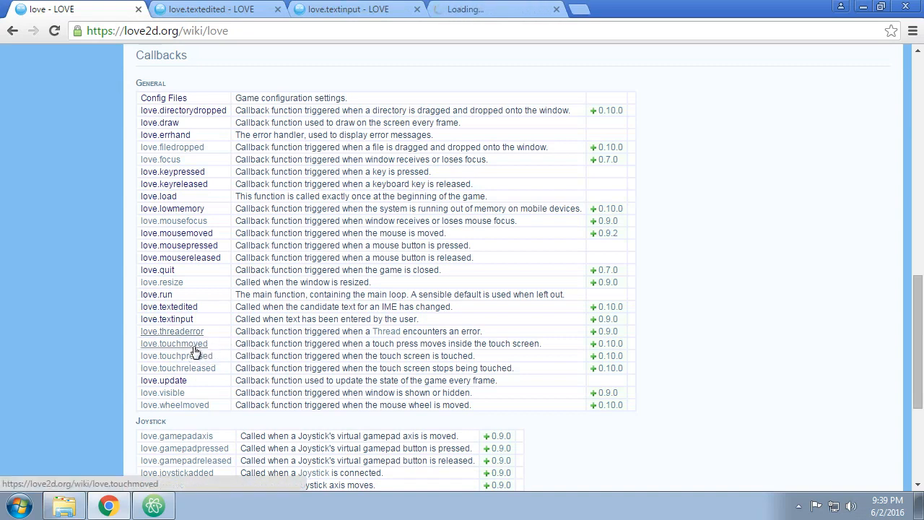
pyautogui.click(172, 330)
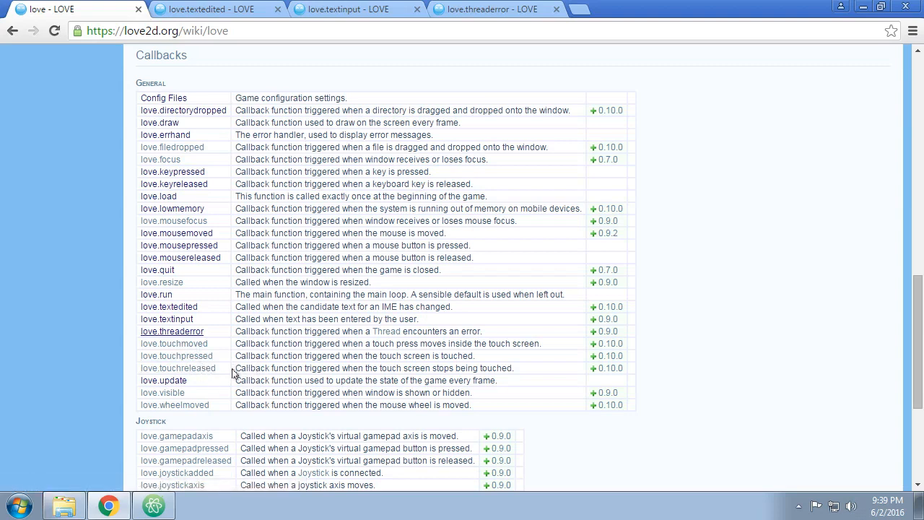
pyautogui.moveTo(150, 349)
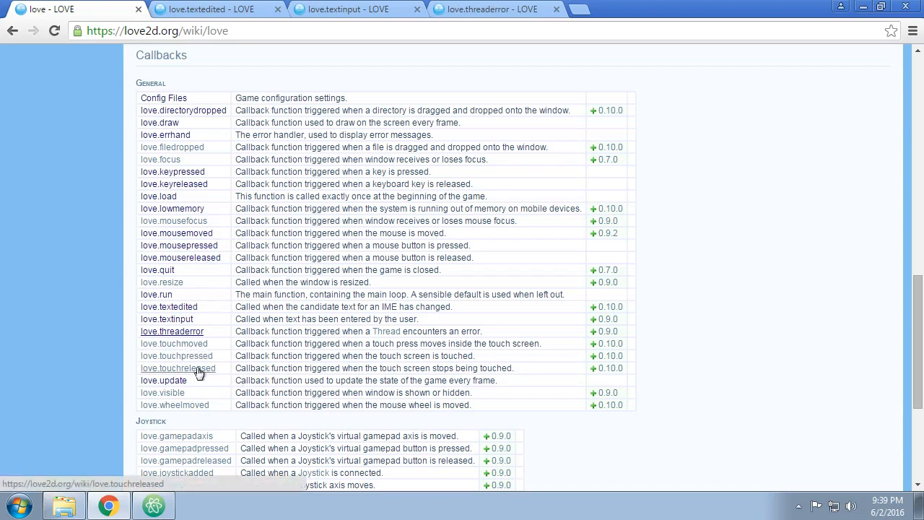
pyautogui.moveTo(173, 344)
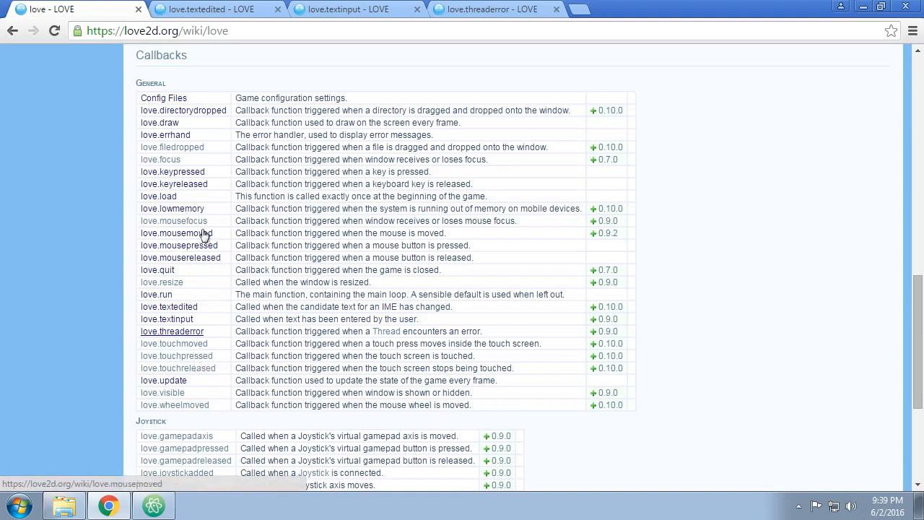
pyautogui.moveTo(177, 356)
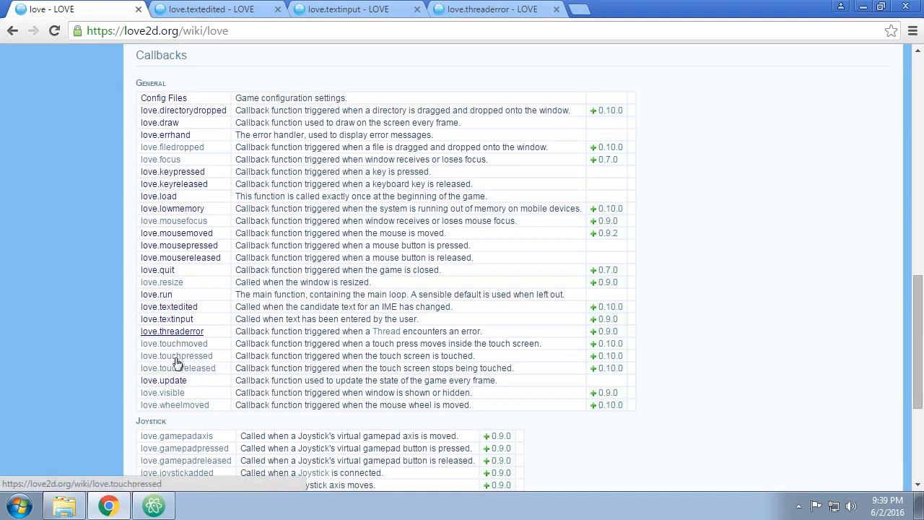
pyautogui.moveTo(174, 343)
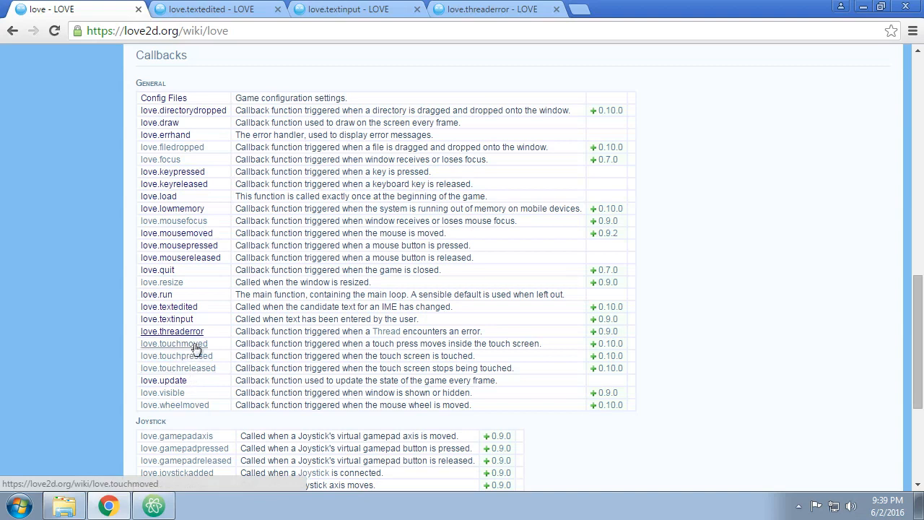
pyautogui.moveTo(148, 378)
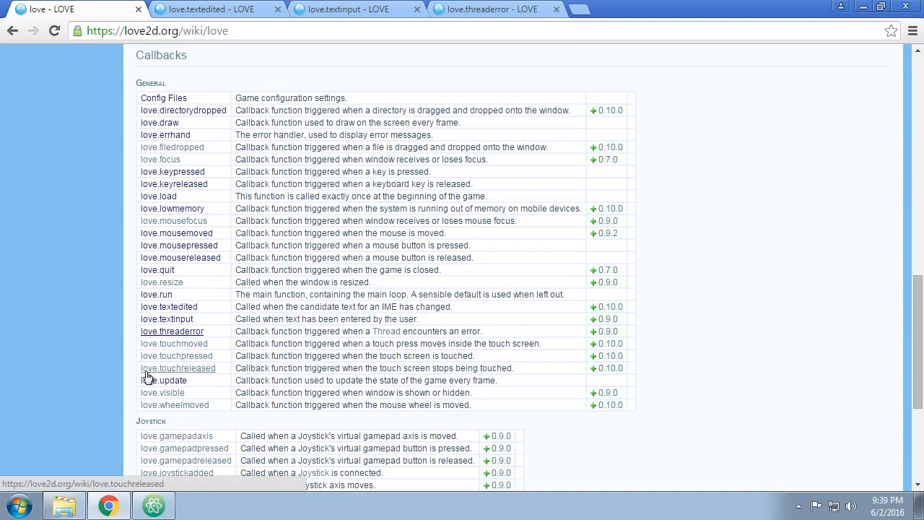
pyautogui.moveTo(247, 352)
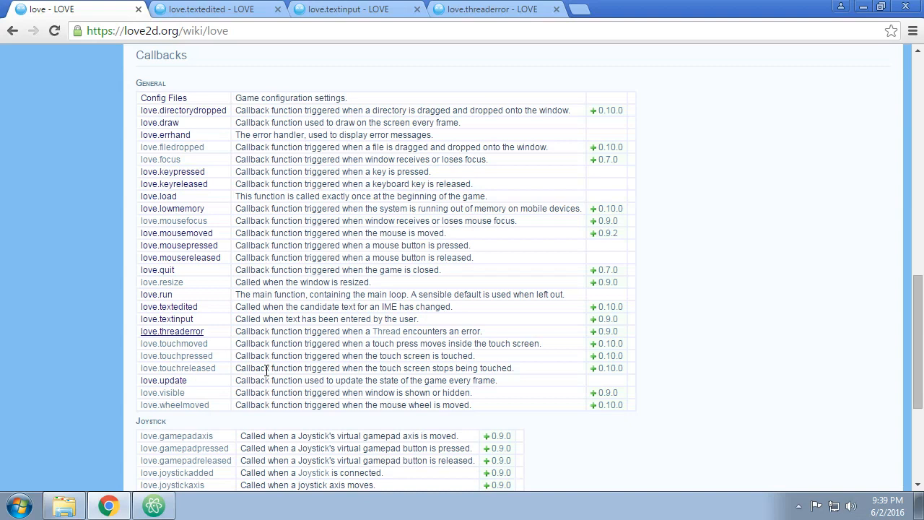
pyautogui.moveTo(283, 327)
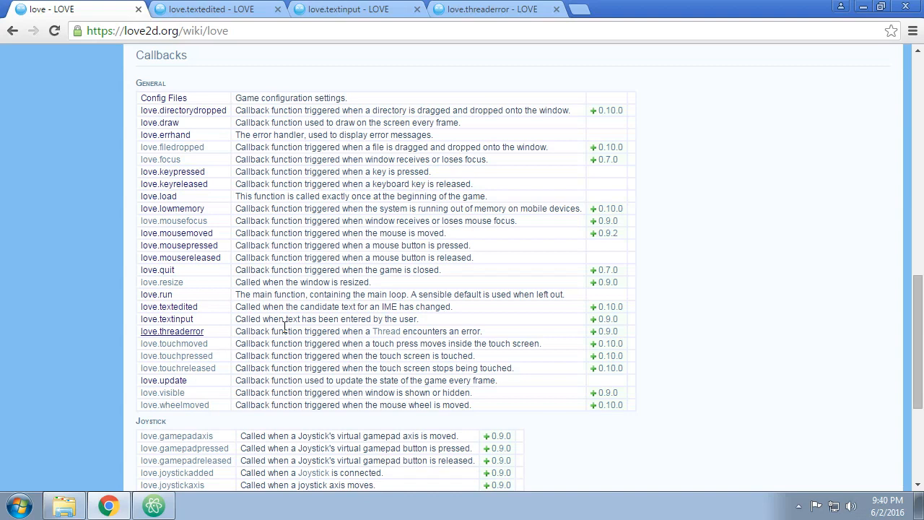
pyautogui.moveTo(191, 372)
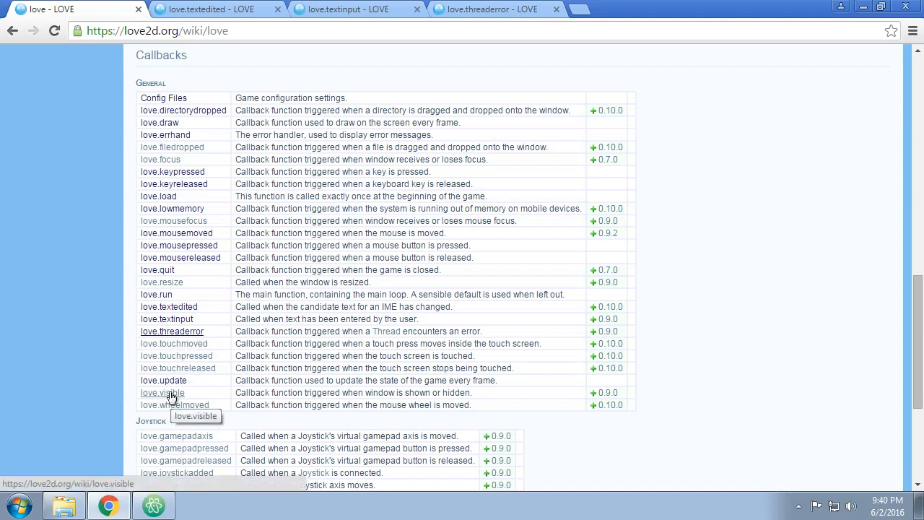
pyautogui.click(161, 392)
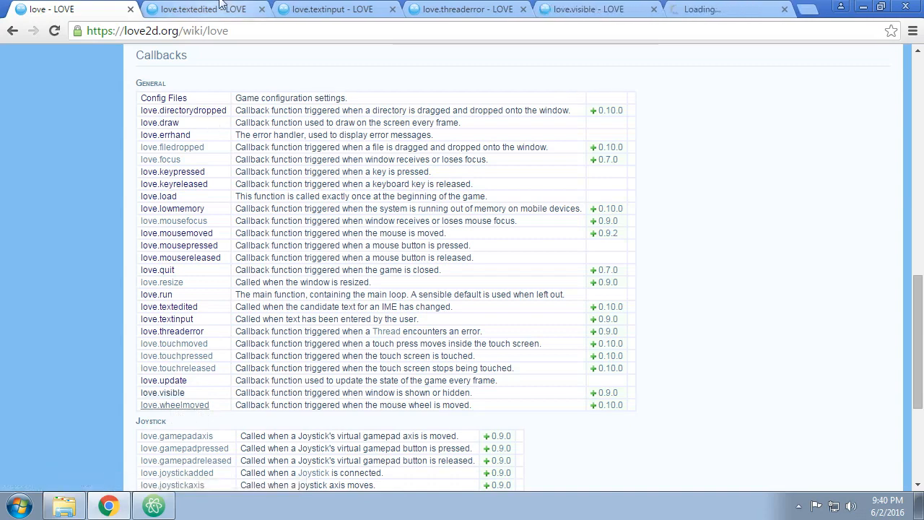
pyautogui.click(169, 306)
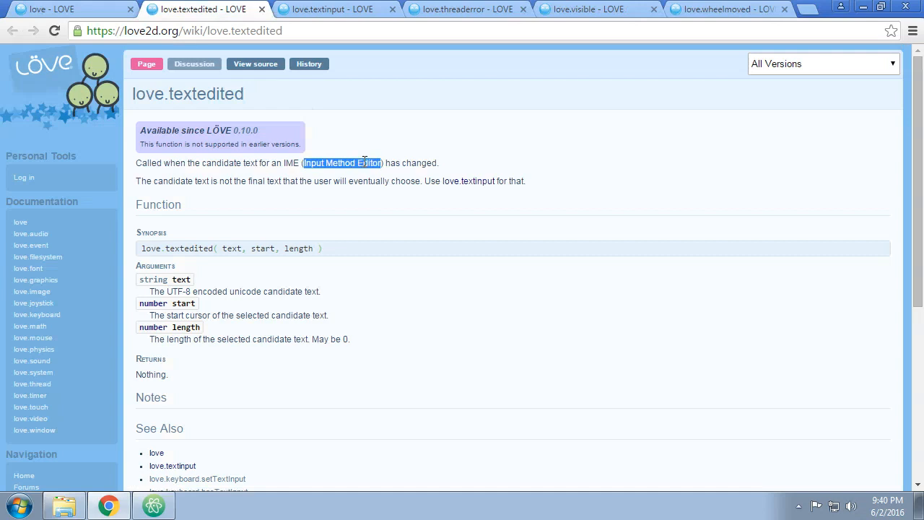
pyautogui.click(301, 190)
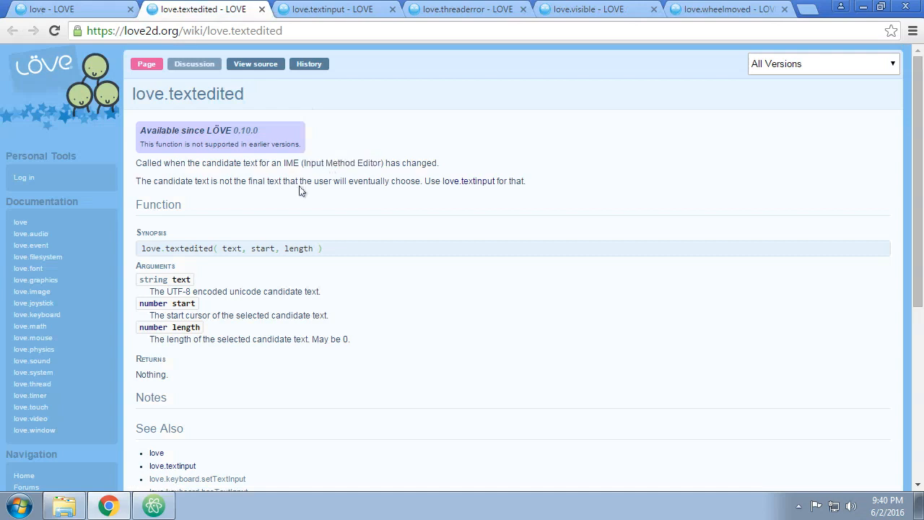
pyautogui.moveTo(315, 189)
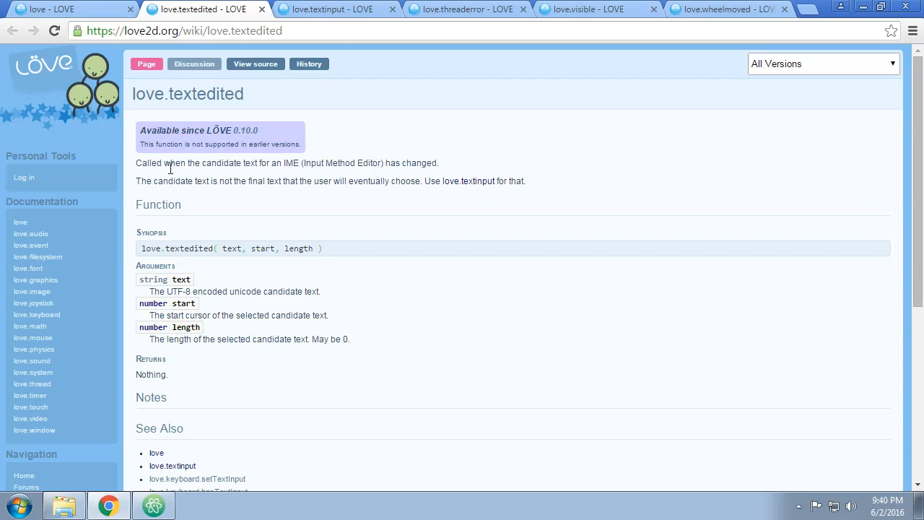
pyautogui.scroll(-3)
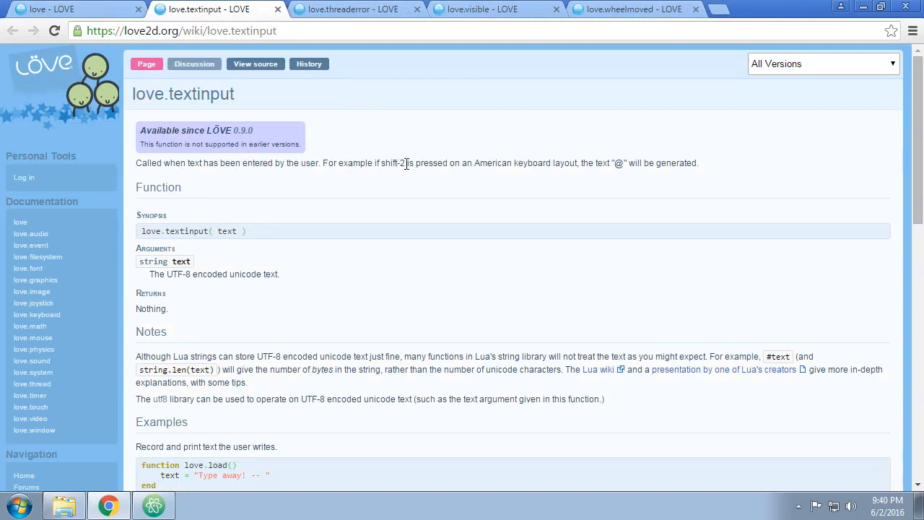
# Select a portion of text on the love.textedited page
pyautogui.moveTo(368, 162); pyautogui.dragTo(406, 162)
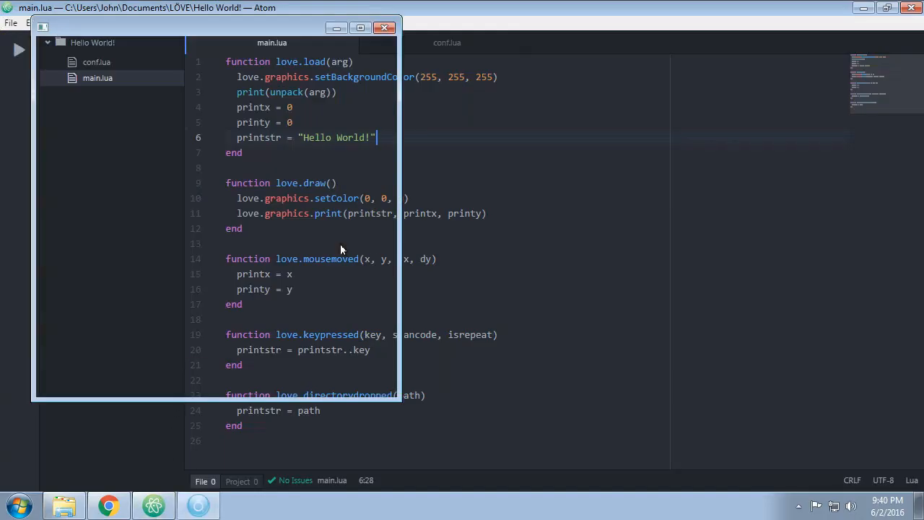
# Run the game to see key names like shift appended to Hello World!, then close it
pyautogui.click(20, 49)
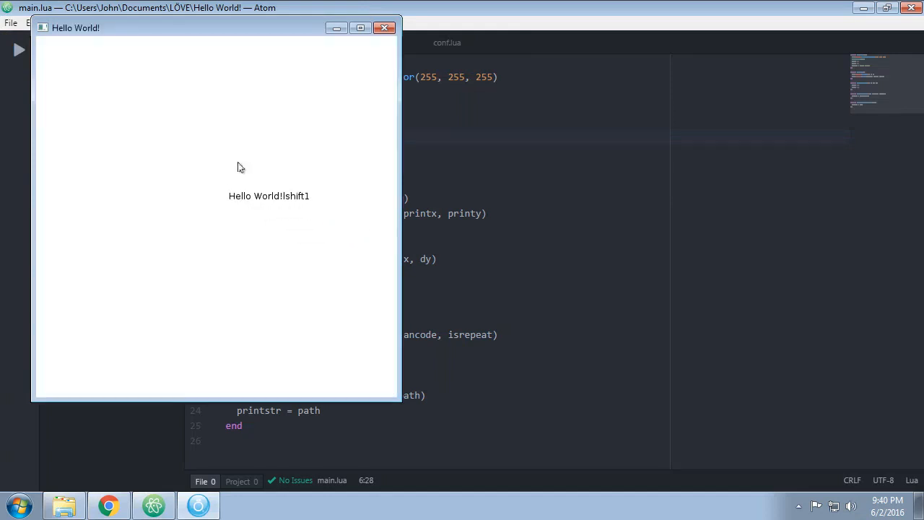
pyautogui.click(384, 27)
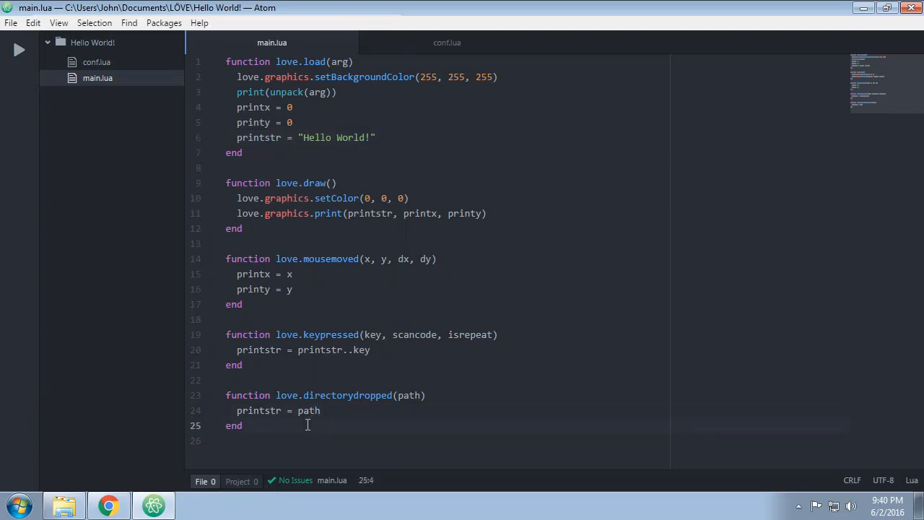
# Add love.textinput(text) appending text to printstr, comment out the keypressed line, and save
pyautogui.write('love.textinput(text')
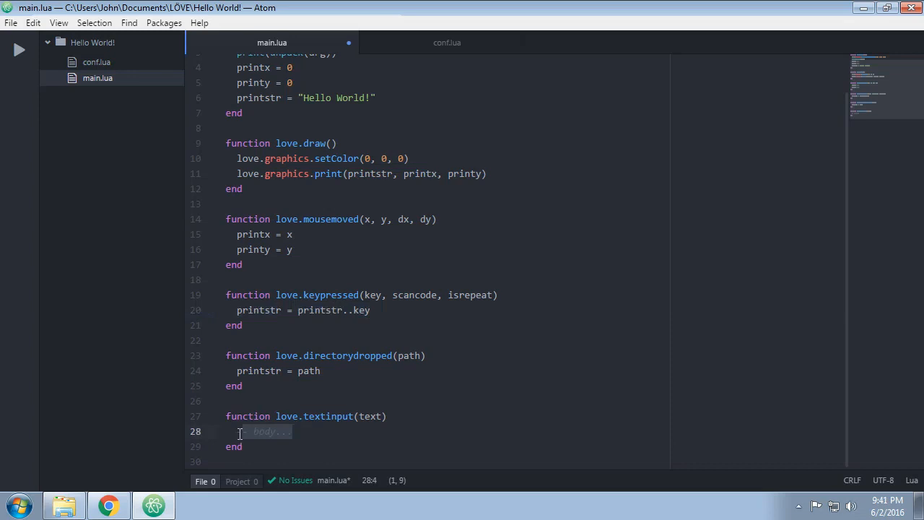
pyautogui.write('printstr = printstr..')
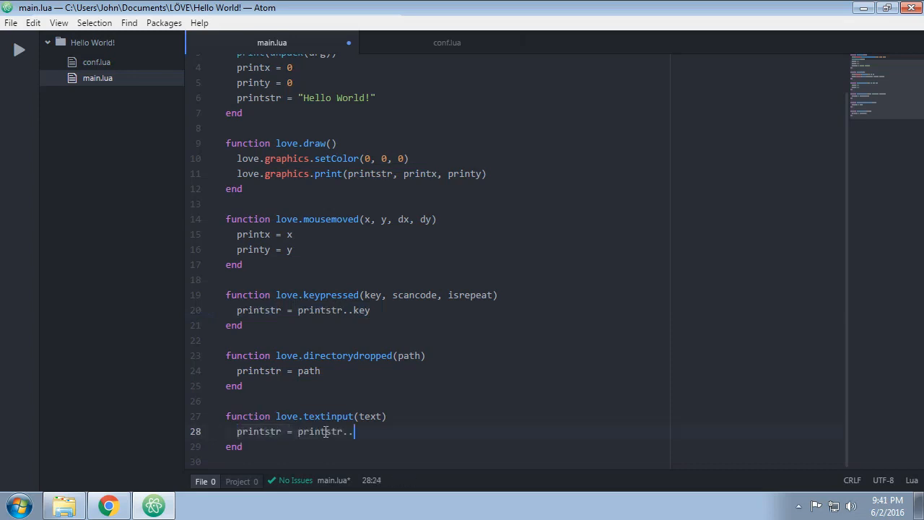
pyautogui.write('text')
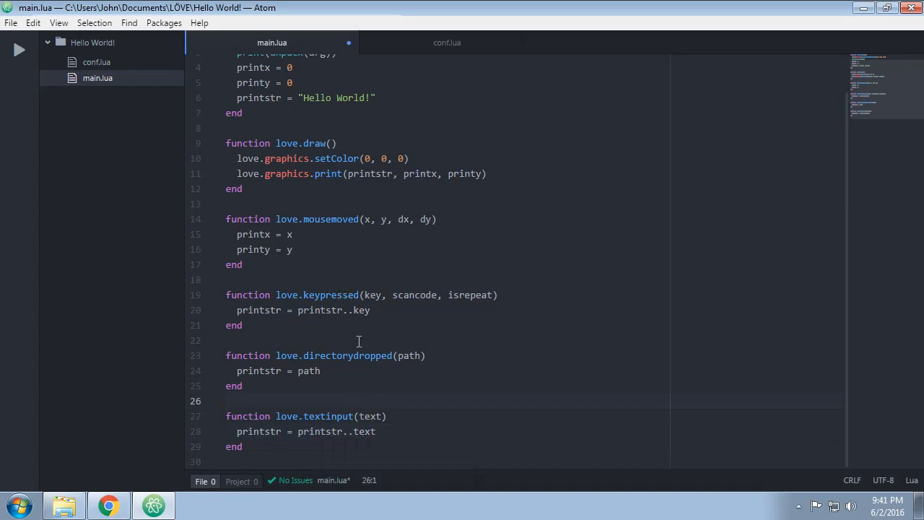
pyautogui.click(226, 401)
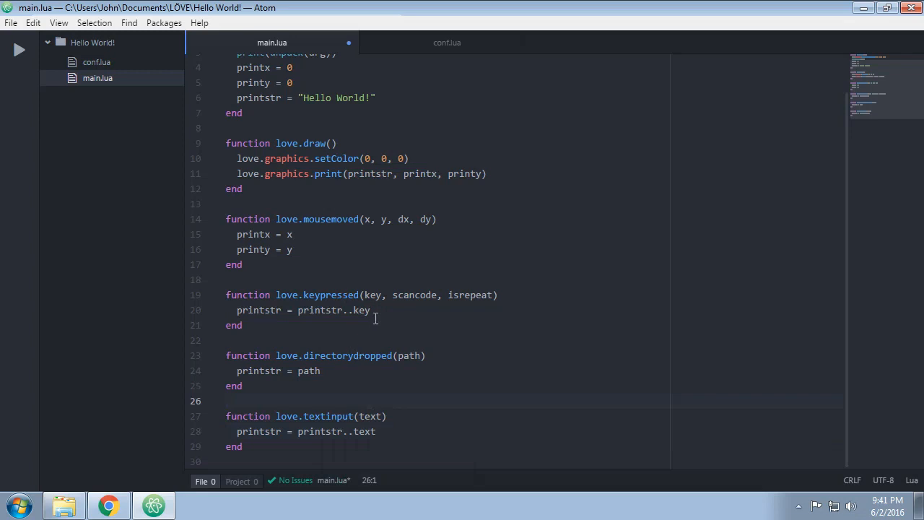
pyautogui.click(226, 401)
pyautogui.write('--')
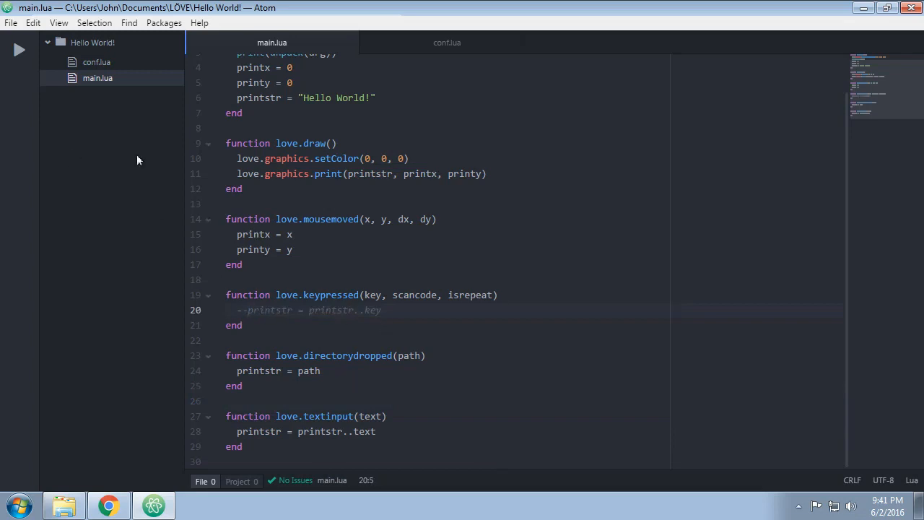
# Type '!!!' and '!!!!!' into the running game window, then close it
pyautogui.click(19, 50)
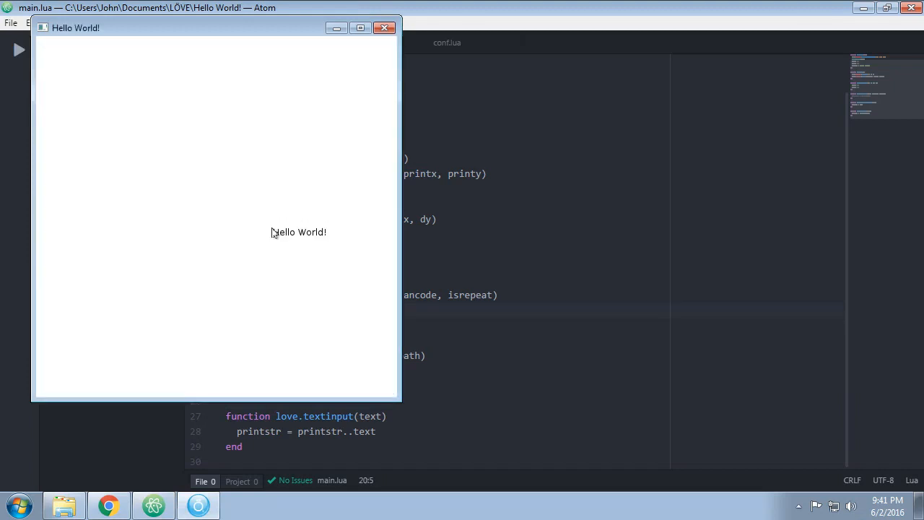
pyautogui.write('!!!')
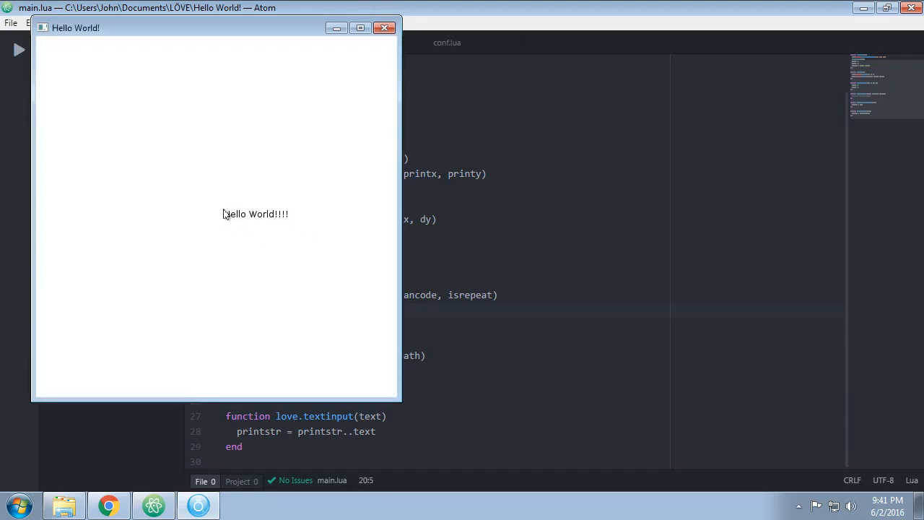
pyautogui.write('!!!!!')
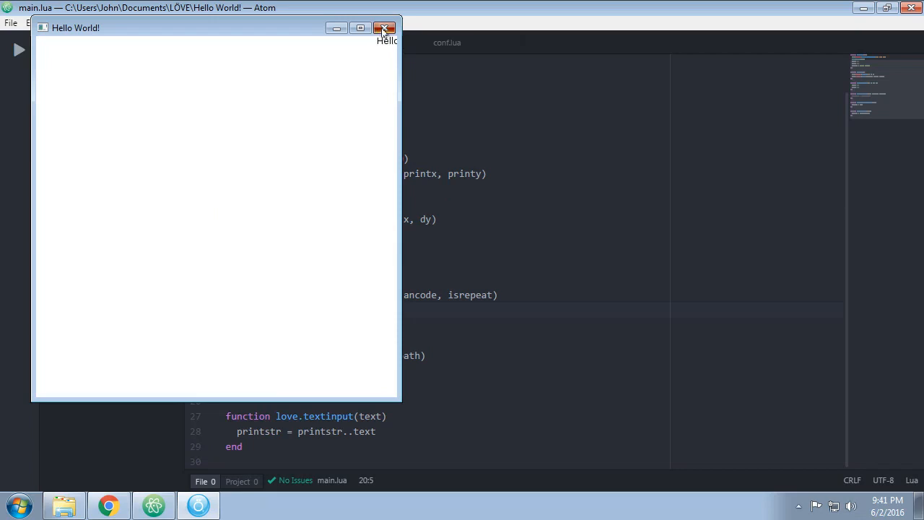
pyautogui.click(384, 28)
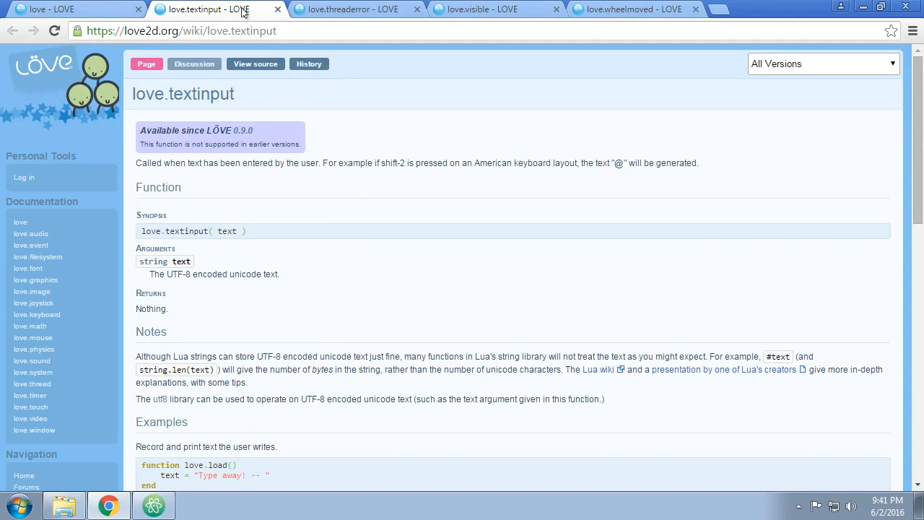
# Close the love.textinput tab and clear the selection on the love.threaderror page
pyautogui.click(277, 9)
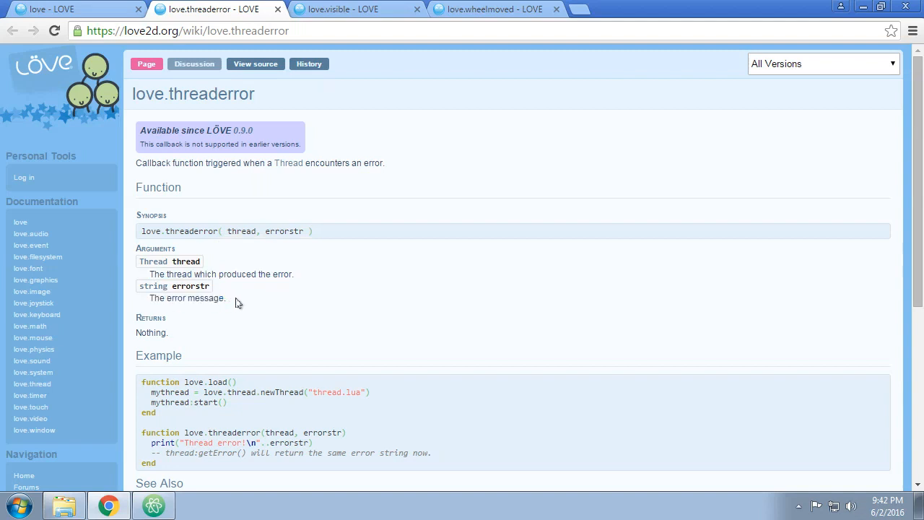
pyautogui.moveTo(298, 274)
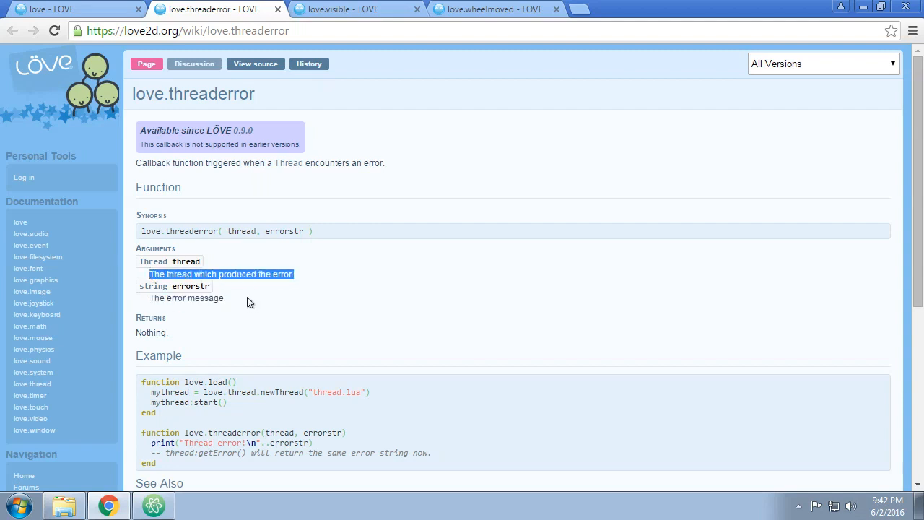
pyautogui.click(210, 299)
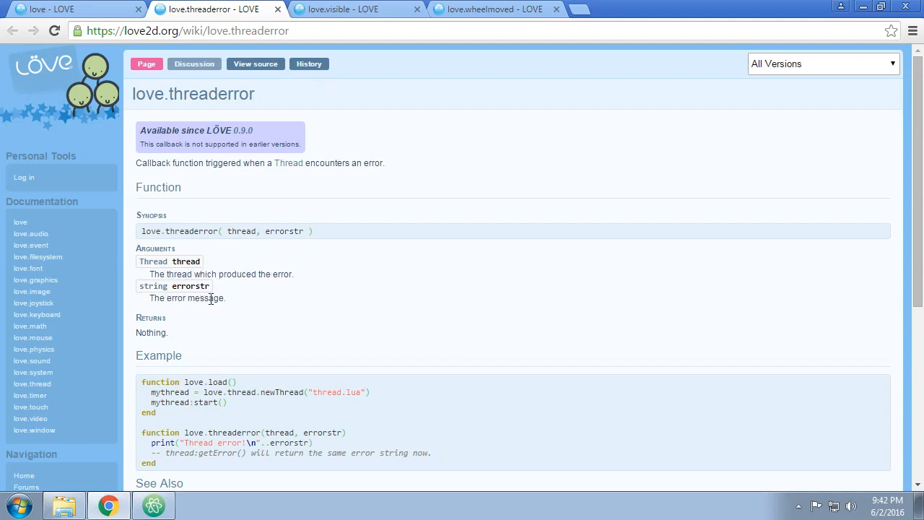
pyautogui.moveTo(303, 316)
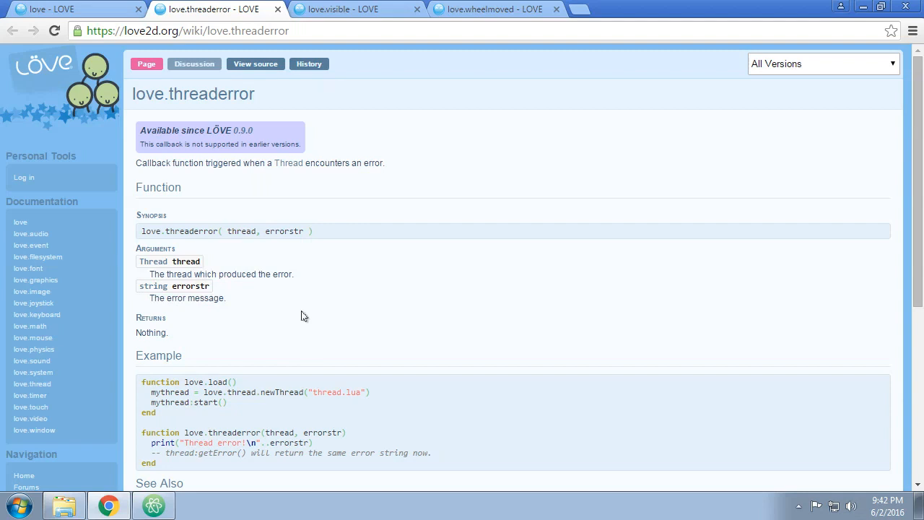
pyautogui.moveTo(245, 80)
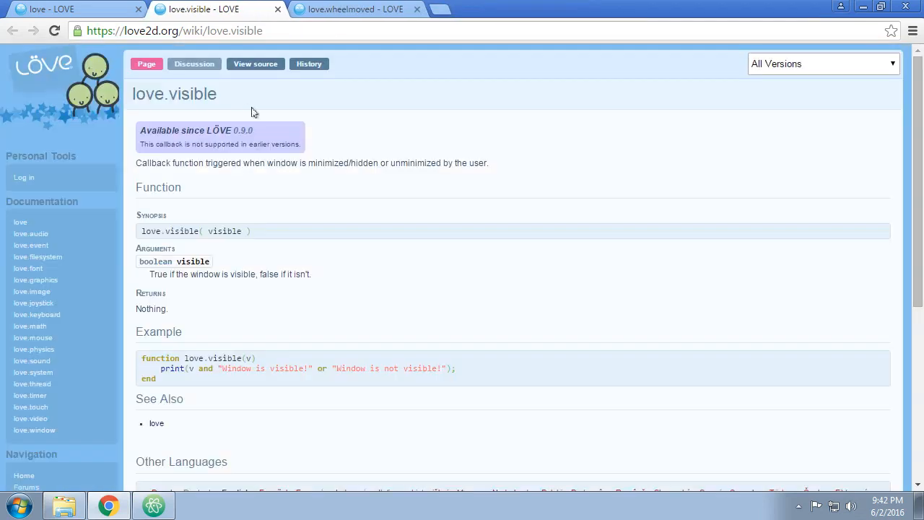
pyautogui.moveTo(364, 159)
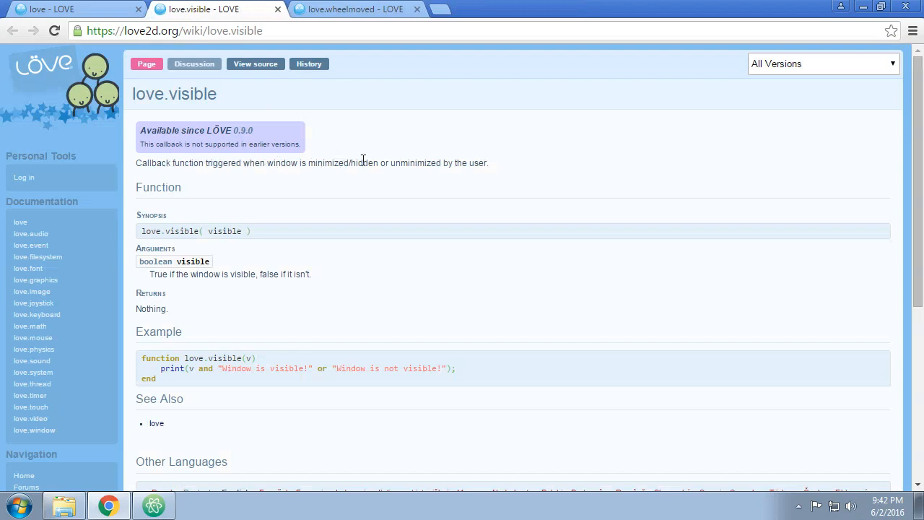
pyautogui.moveTo(369, 163)
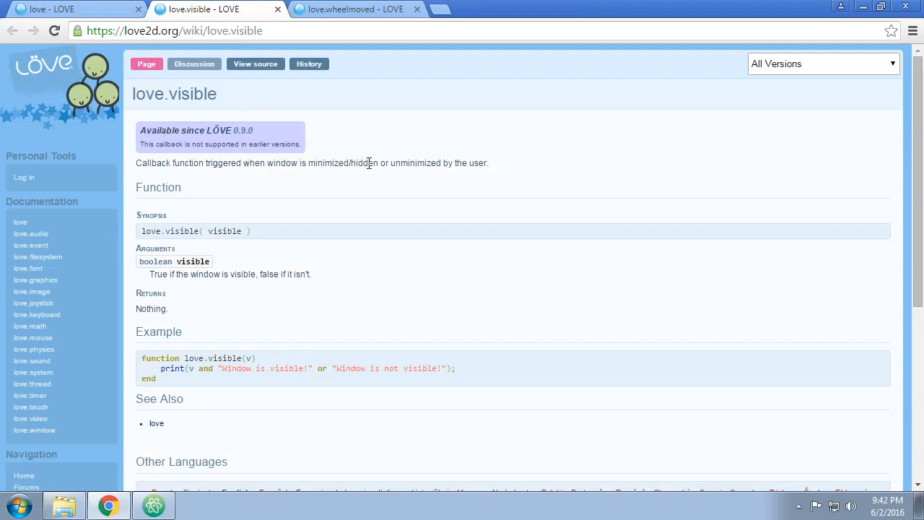
pyautogui.moveTo(414, 259)
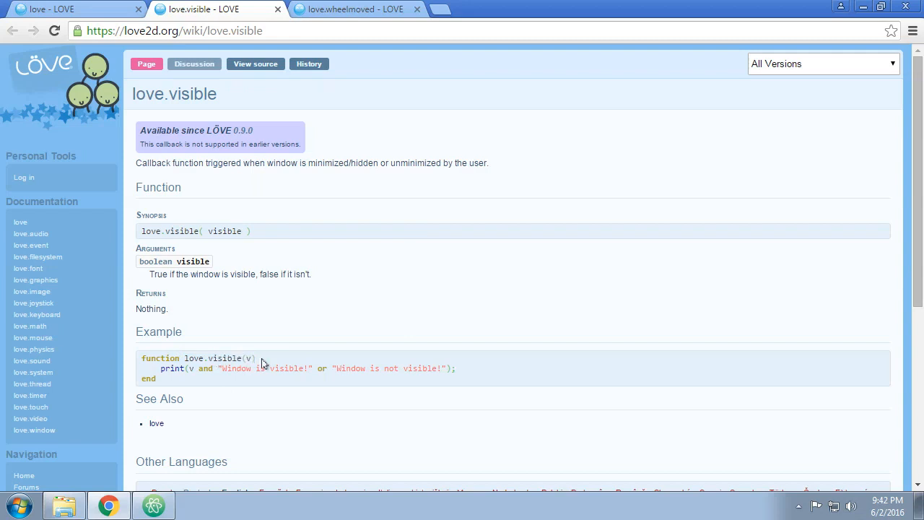
pyautogui.moveTo(265, 359)
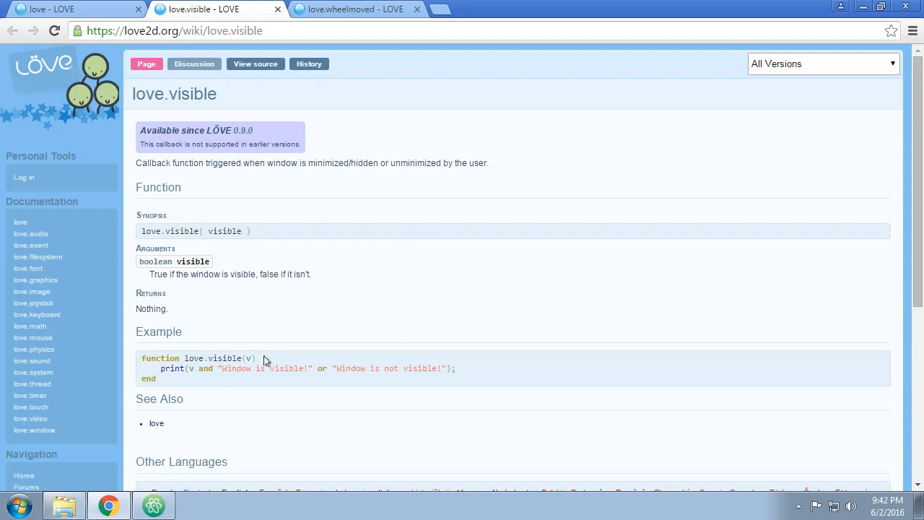
# Double-click words on the love.visible page while reading its example
pyautogui.doubleClick(235, 358)
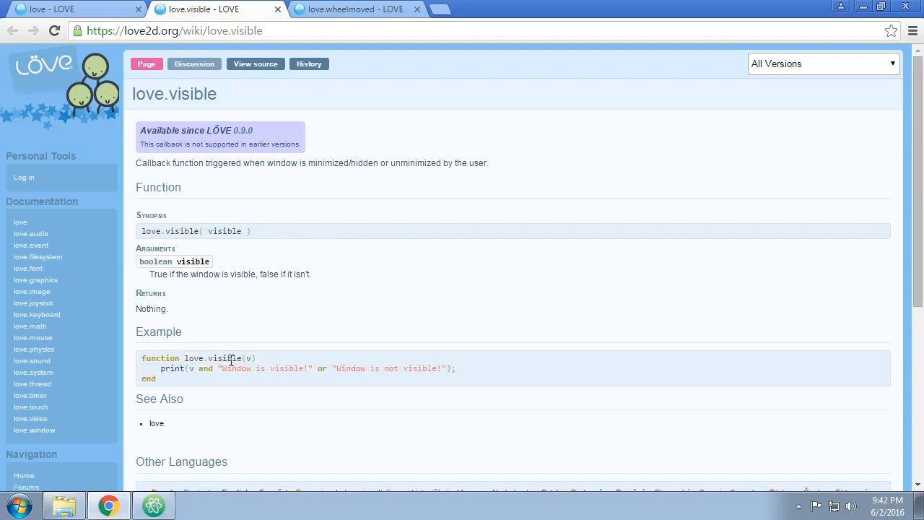
pyautogui.doubleClick(219, 358)
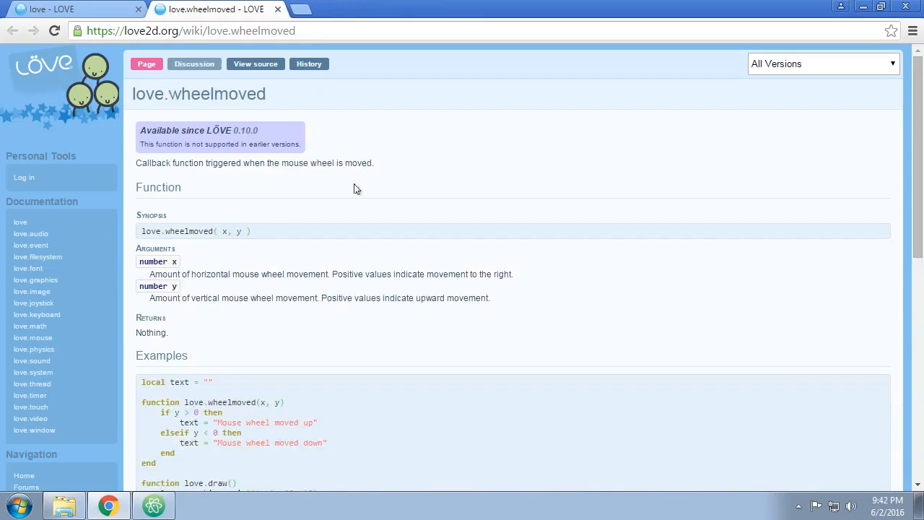
# Scroll down the love.wheelmoved page to its x and y descriptions and example
pyautogui.scroll(-3)
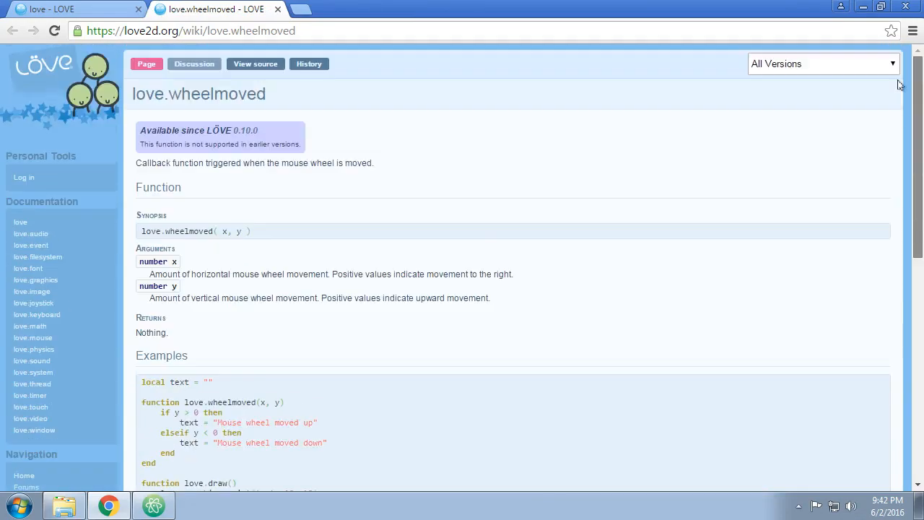
pyautogui.moveTo(386, 195)
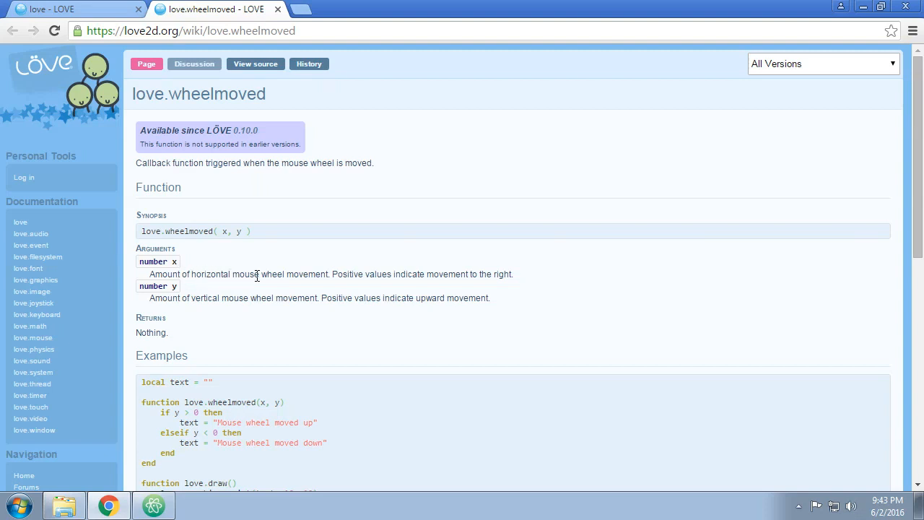
pyautogui.moveTo(344, 295)
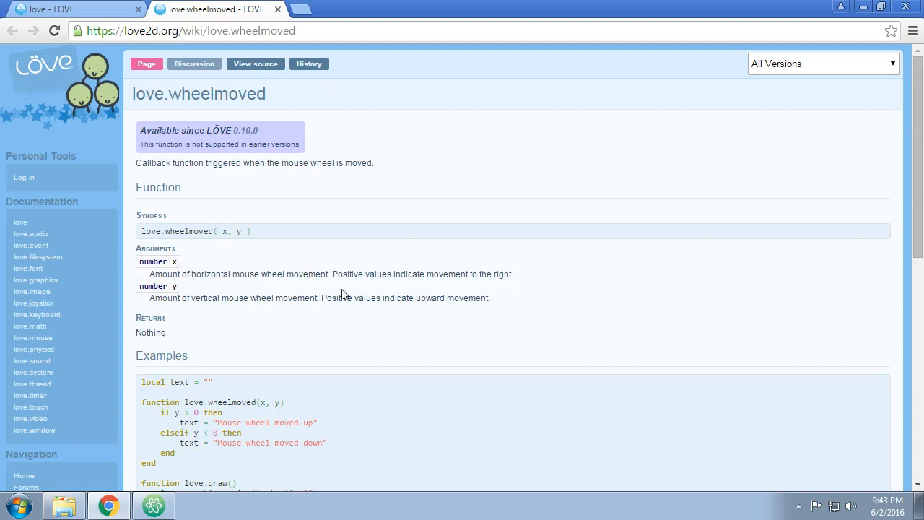
pyautogui.moveTo(215, 293)
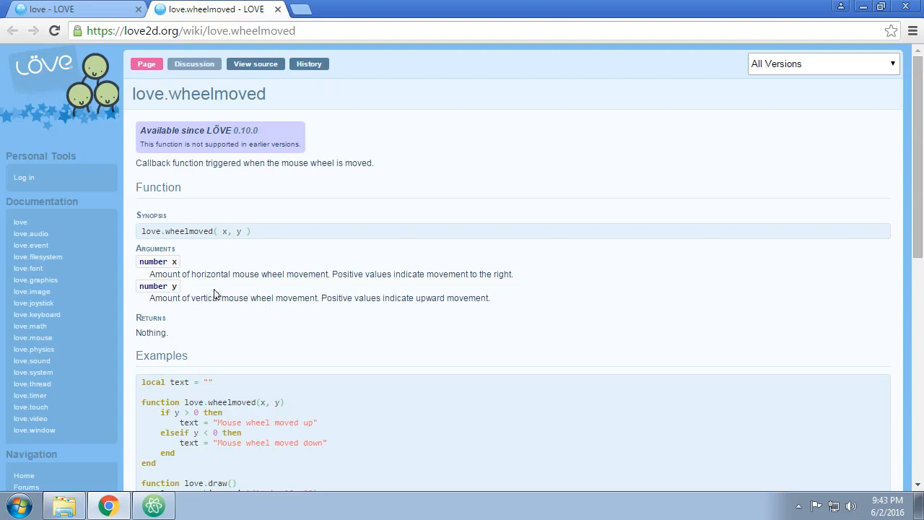
pyautogui.moveTo(224, 296)
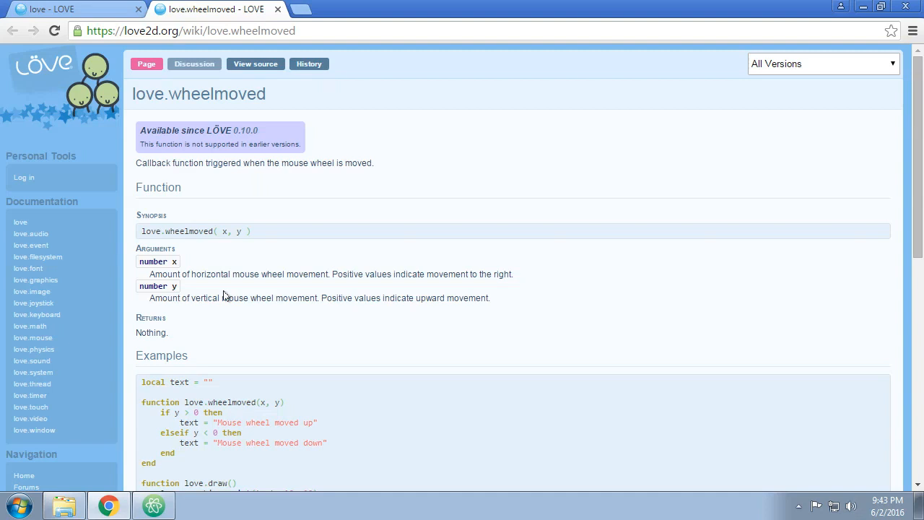
pyautogui.moveTo(294, 311)
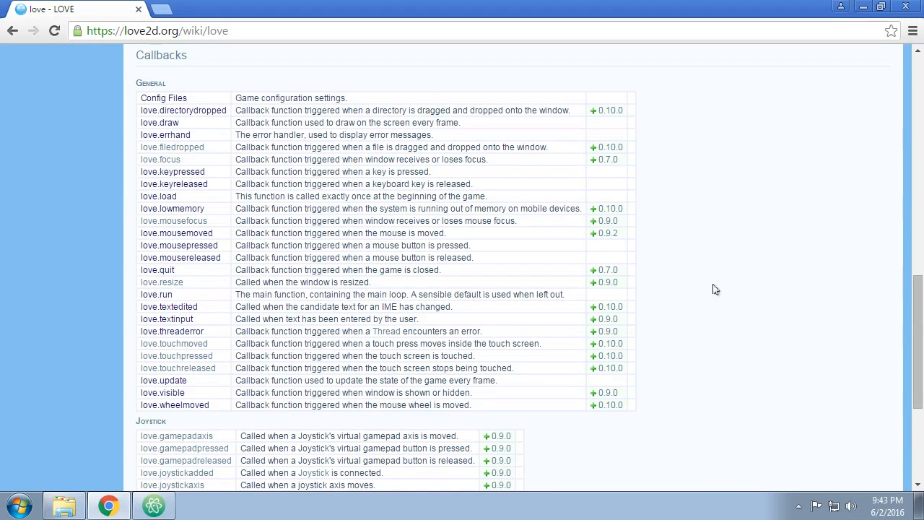
# Scroll through the love page's General and Joystick callback tables
pyautogui.scroll(-3)
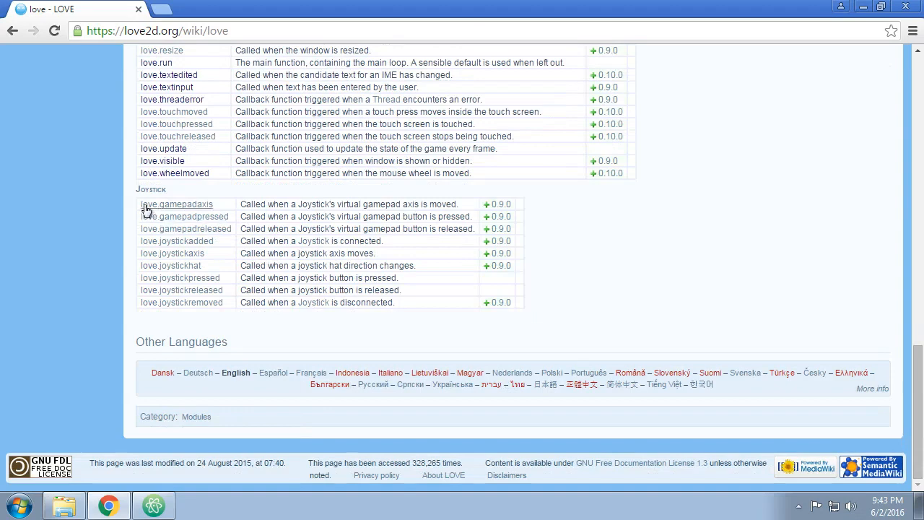
pyautogui.moveTo(103, 203)
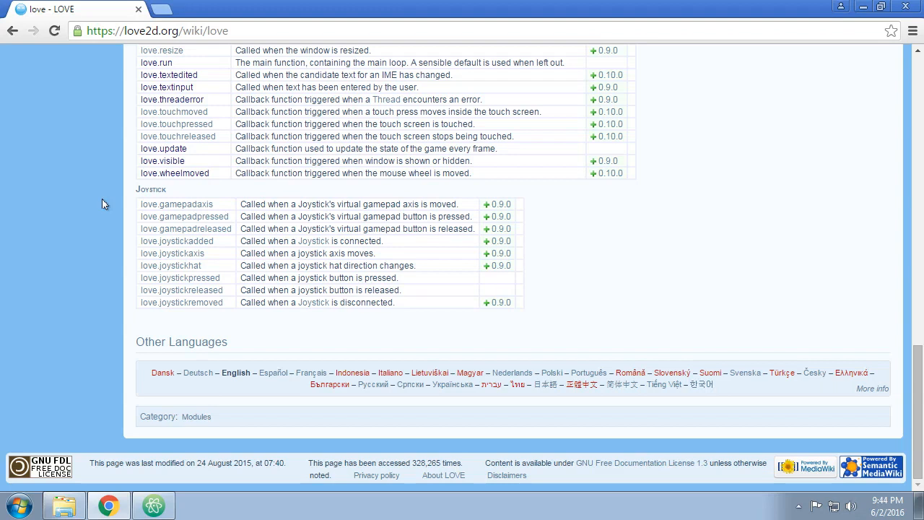
pyautogui.moveTo(117, 193)
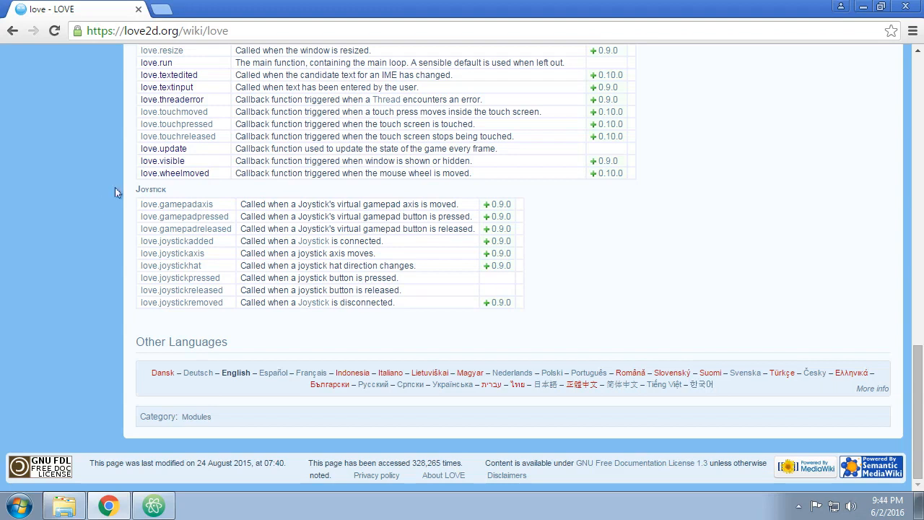
pyautogui.moveTo(185, 229)
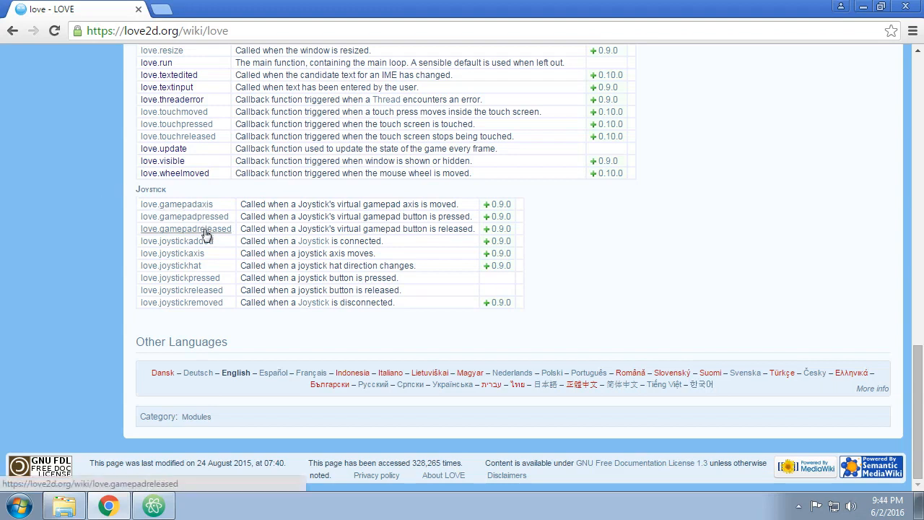
pyautogui.moveTo(177, 241)
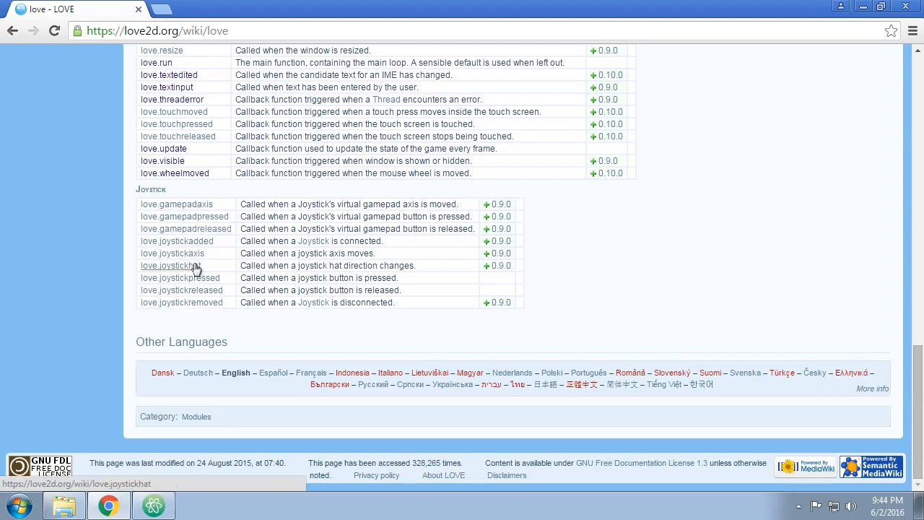
pyautogui.moveTo(184, 228)
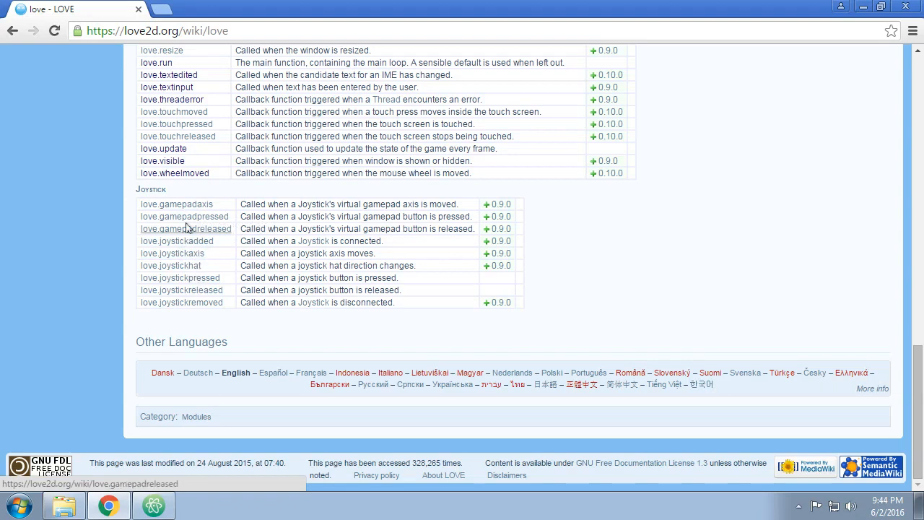
pyautogui.moveTo(346, 219)
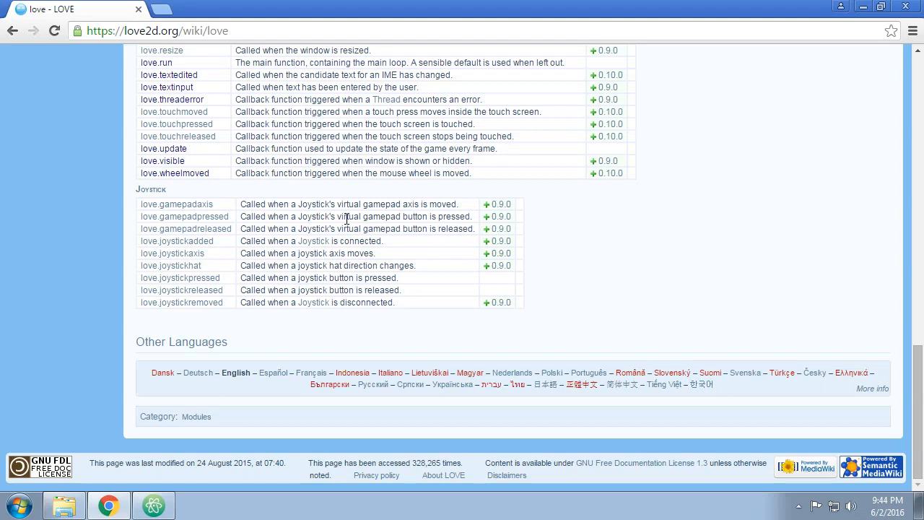
pyautogui.moveTo(408, 229)
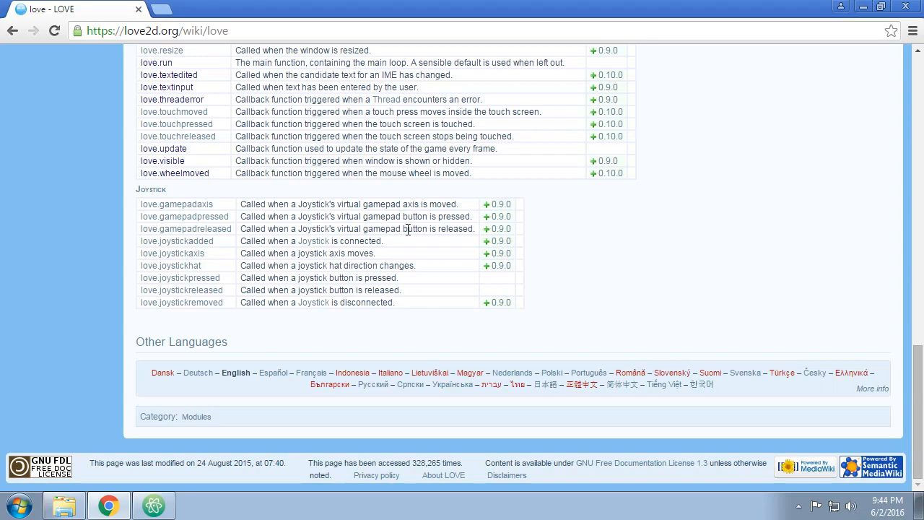
pyautogui.scroll(3)
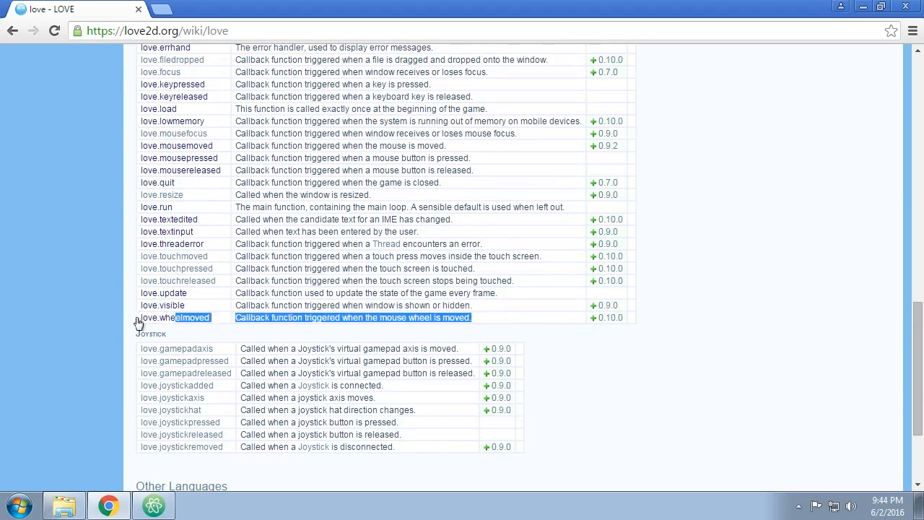
pyautogui.click(148, 343)
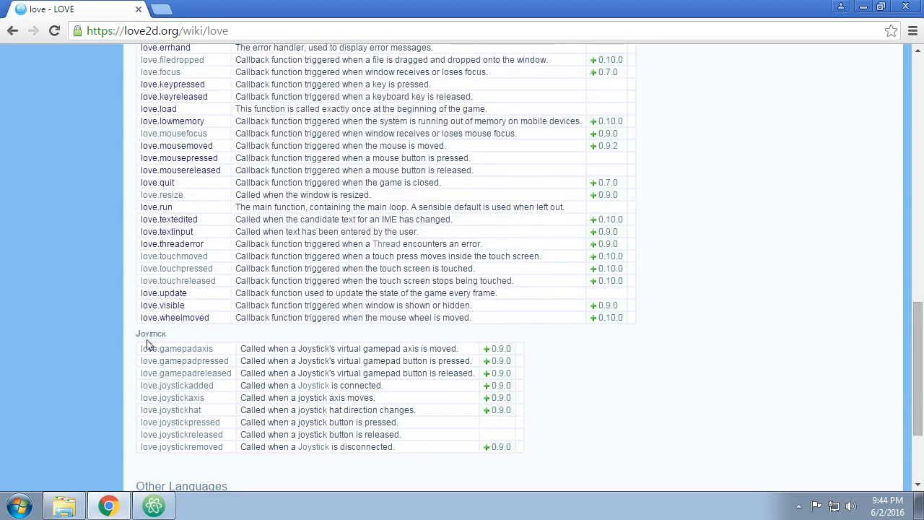
pyautogui.moveTo(147, 436)
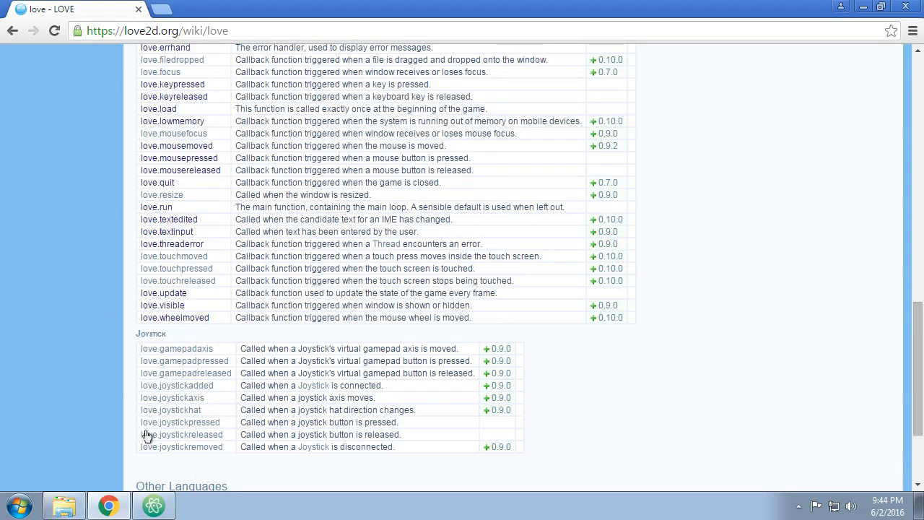
pyautogui.moveTo(254, 482)
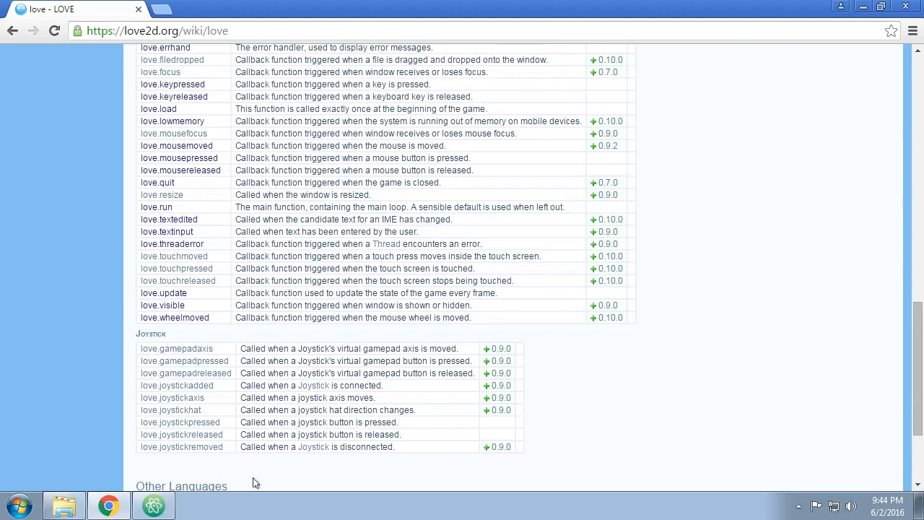
pyautogui.moveTo(352, 419)
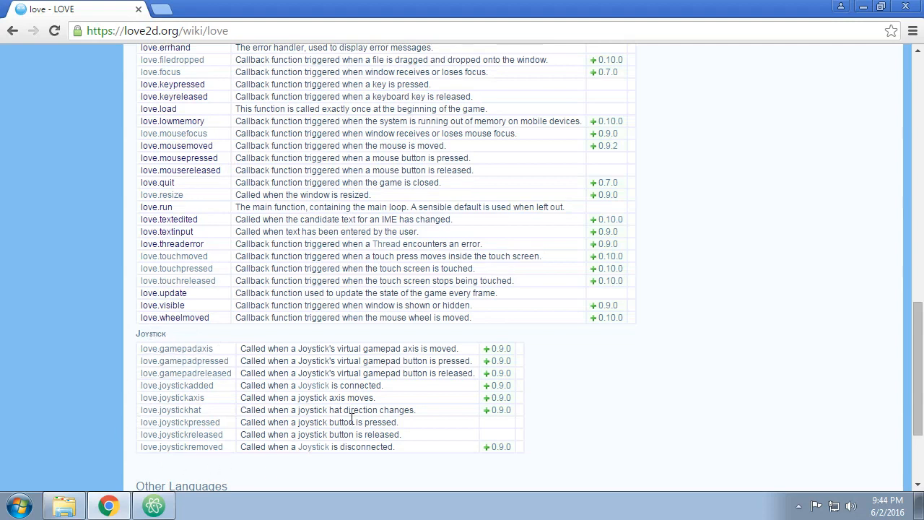
pyautogui.moveTo(710, 405)
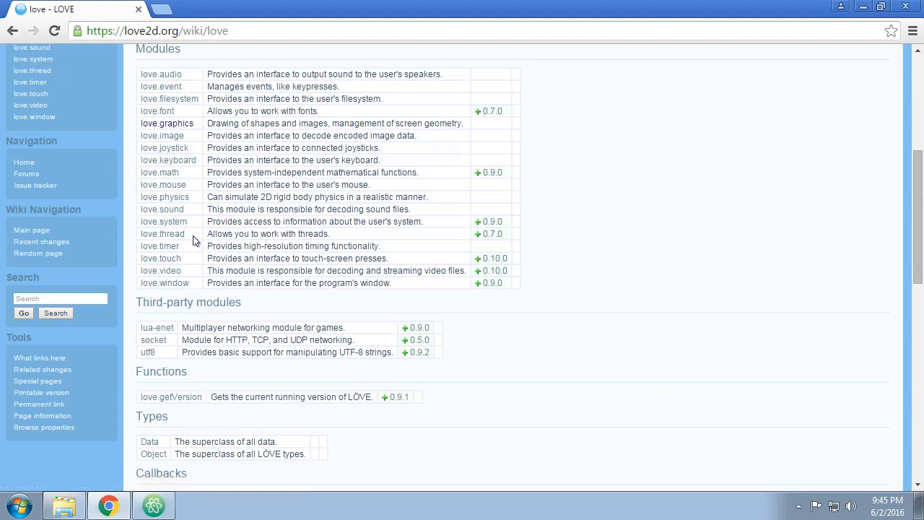
pyautogui.click(152, 505)
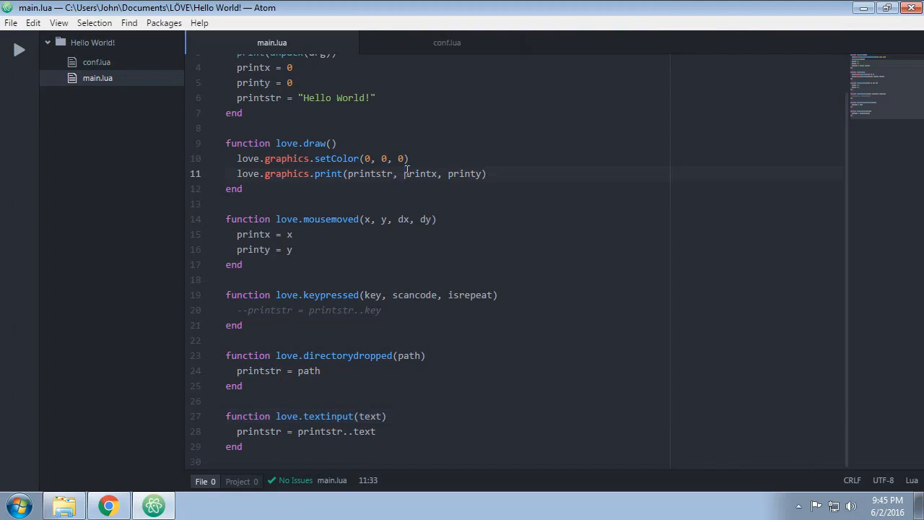
pyautogui.moveTo(530, 242)
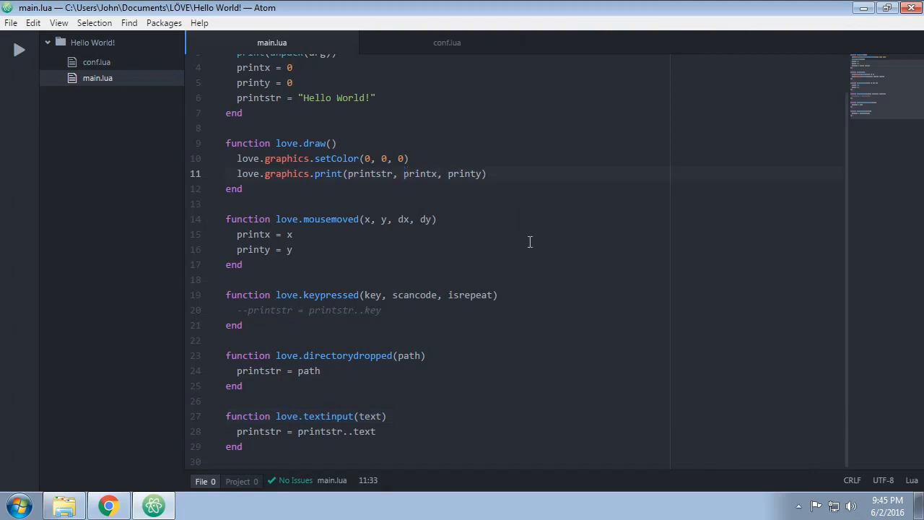